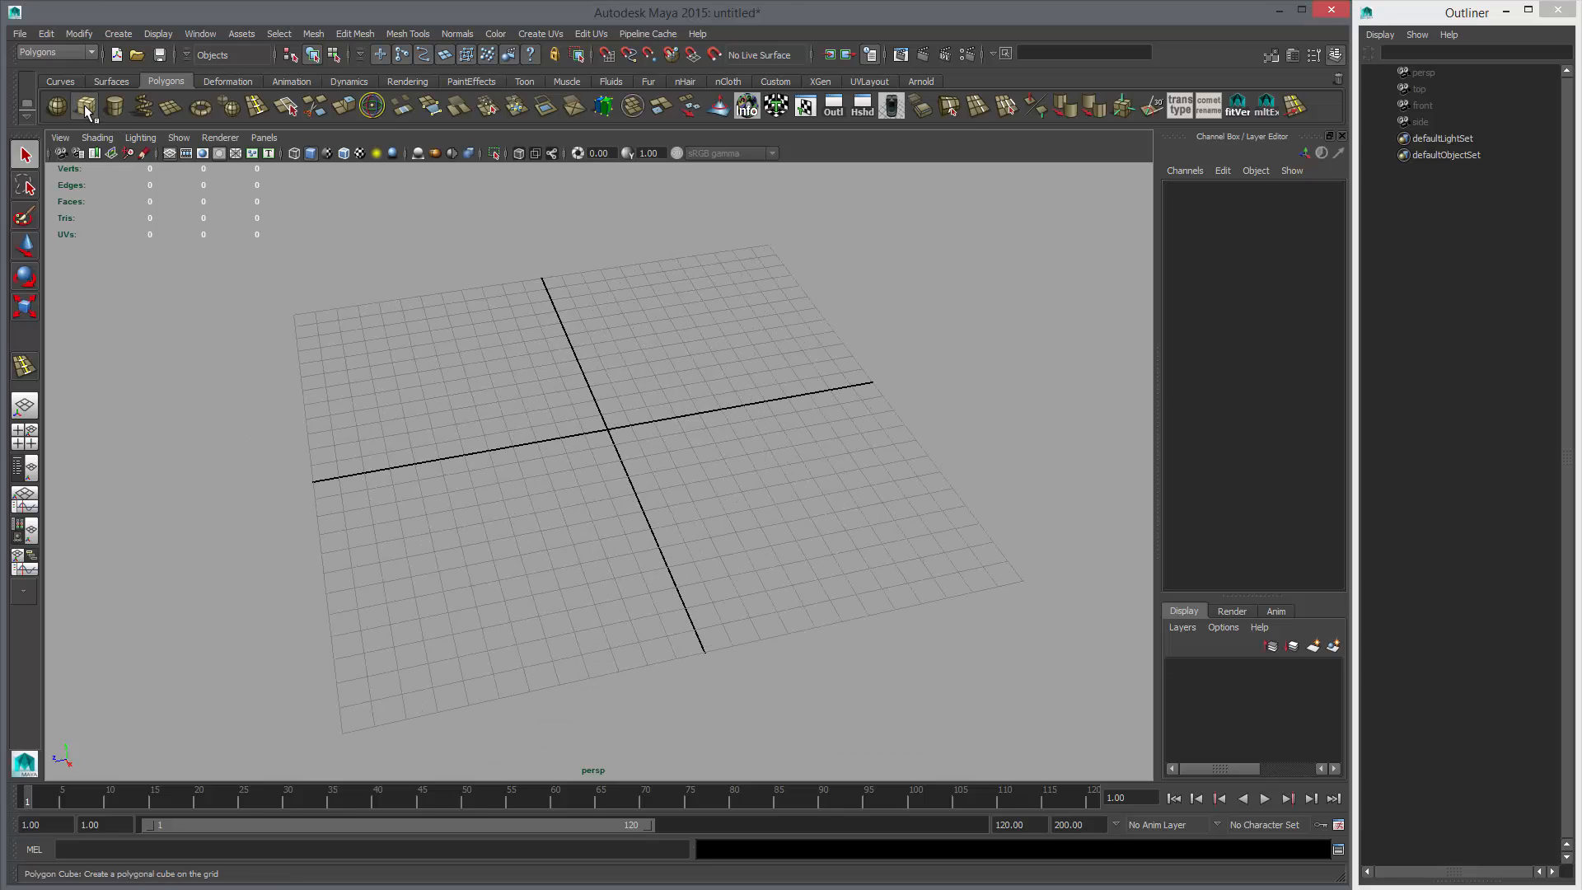
Create a polygon cube from the Polygons shelf.
left_click(55, 105)
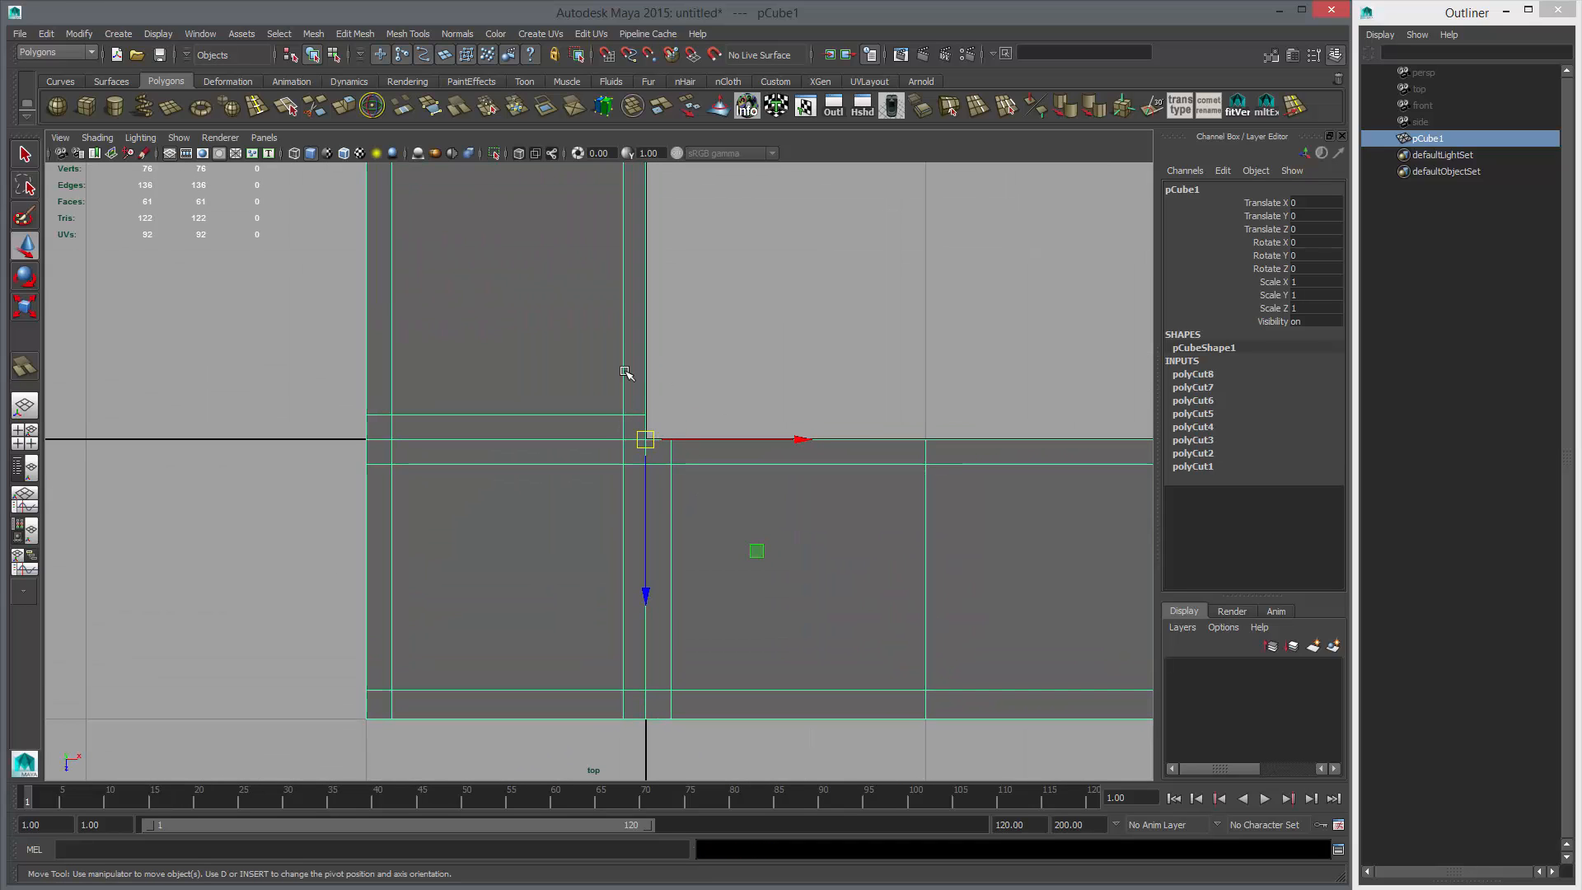
Cut a diagonal edge across the lower tile faces with Multi-Cut.
left_click(315, 106)
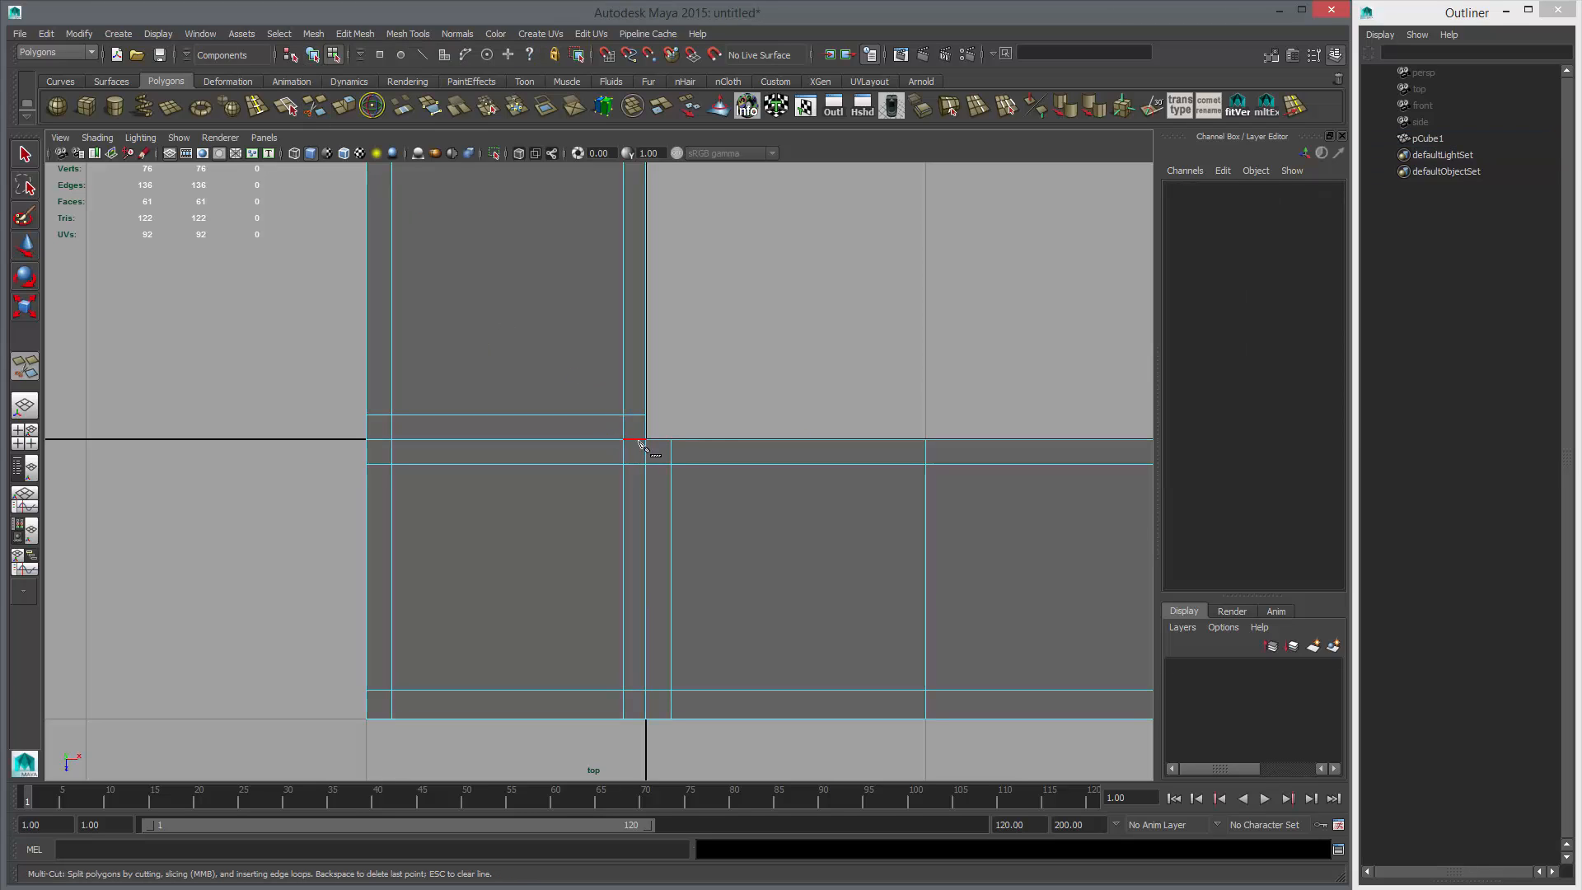
left_click(623, 464)
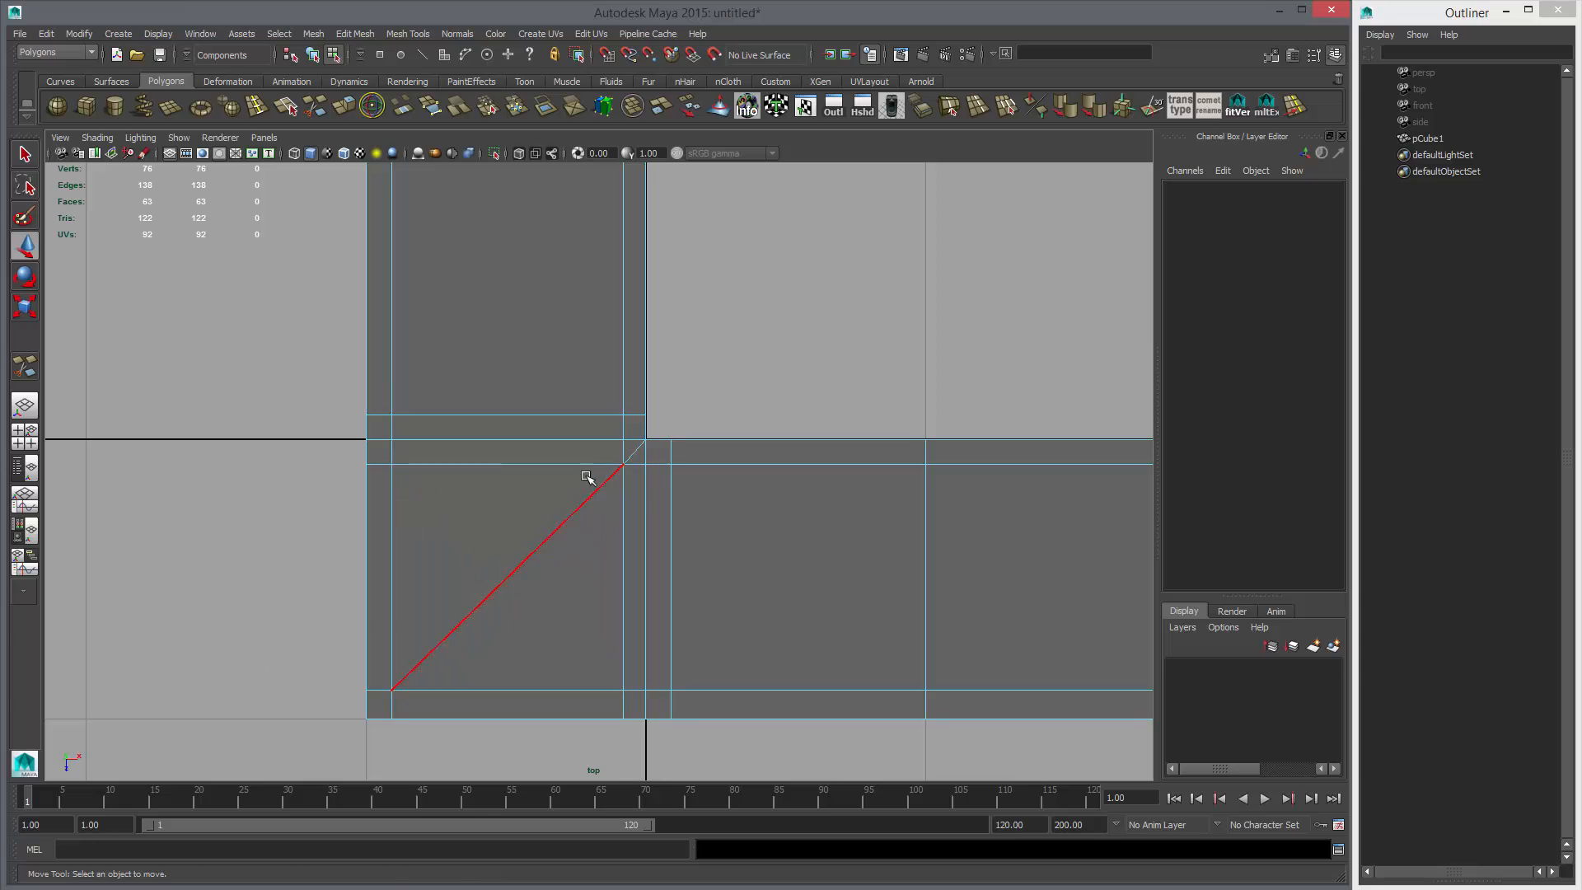
left_click(603, 441)
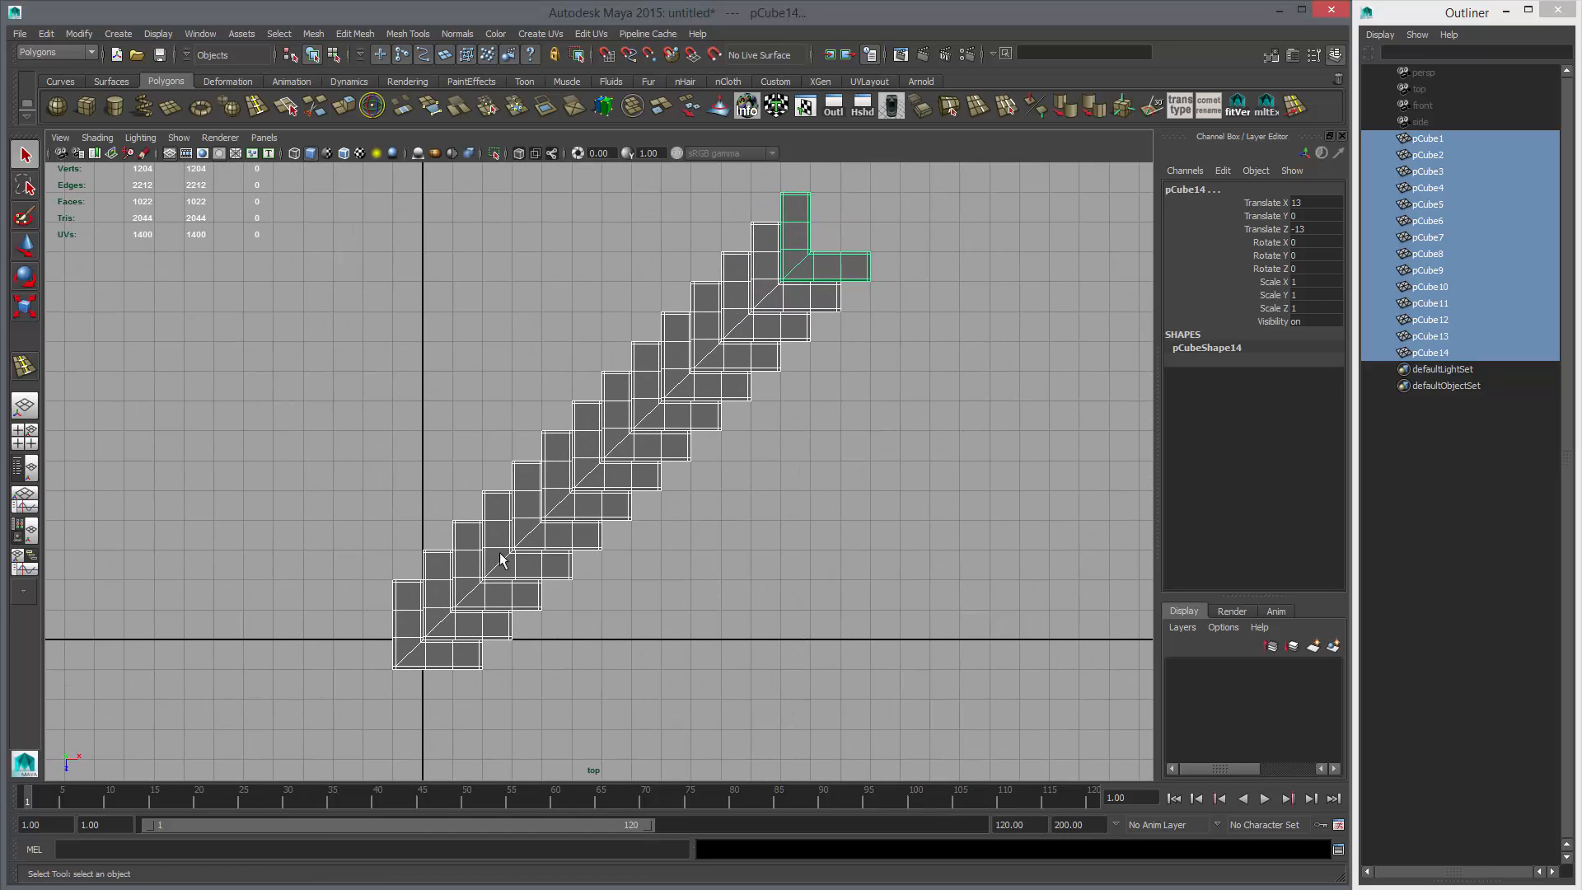
Zoom in on the top view and select the diagonal row of cubes.
scroll("up", 3)
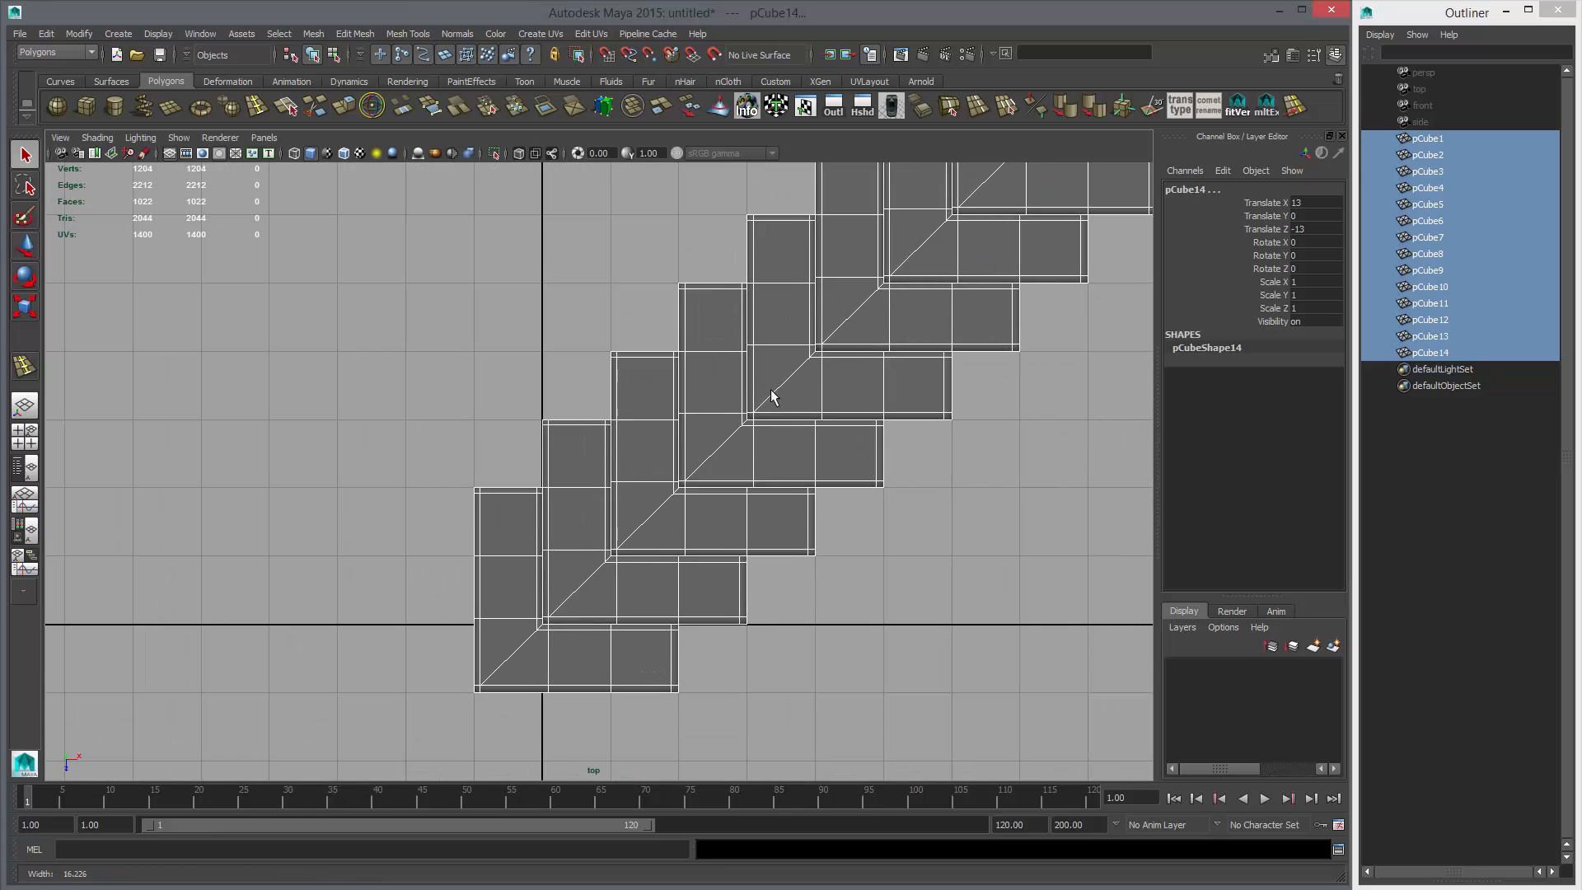
mouse_move(715, 432)
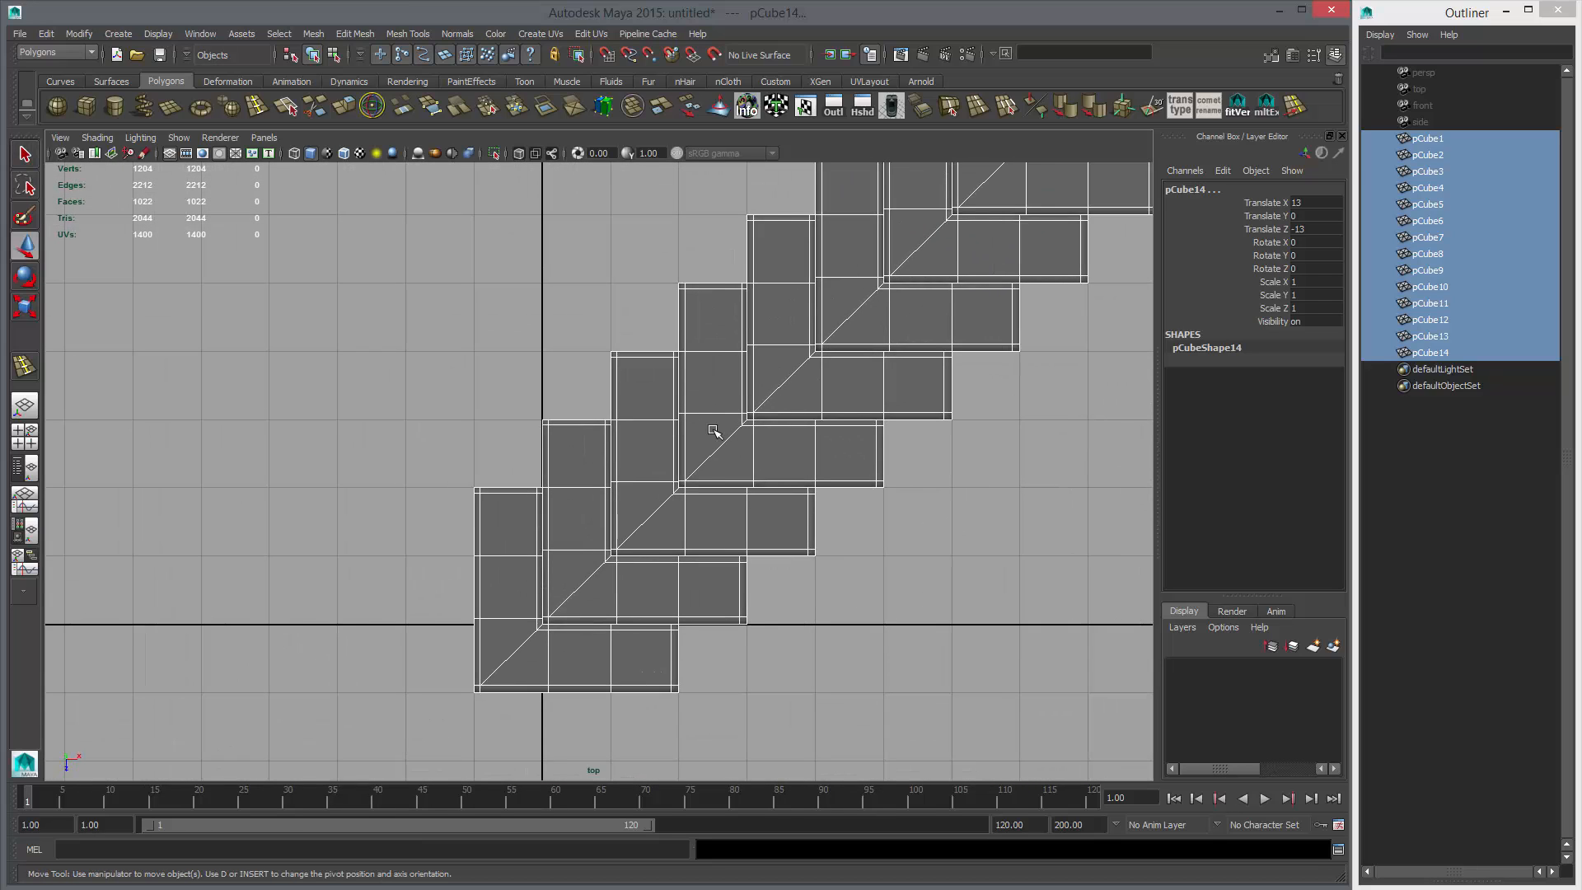
left_click(706, 449)
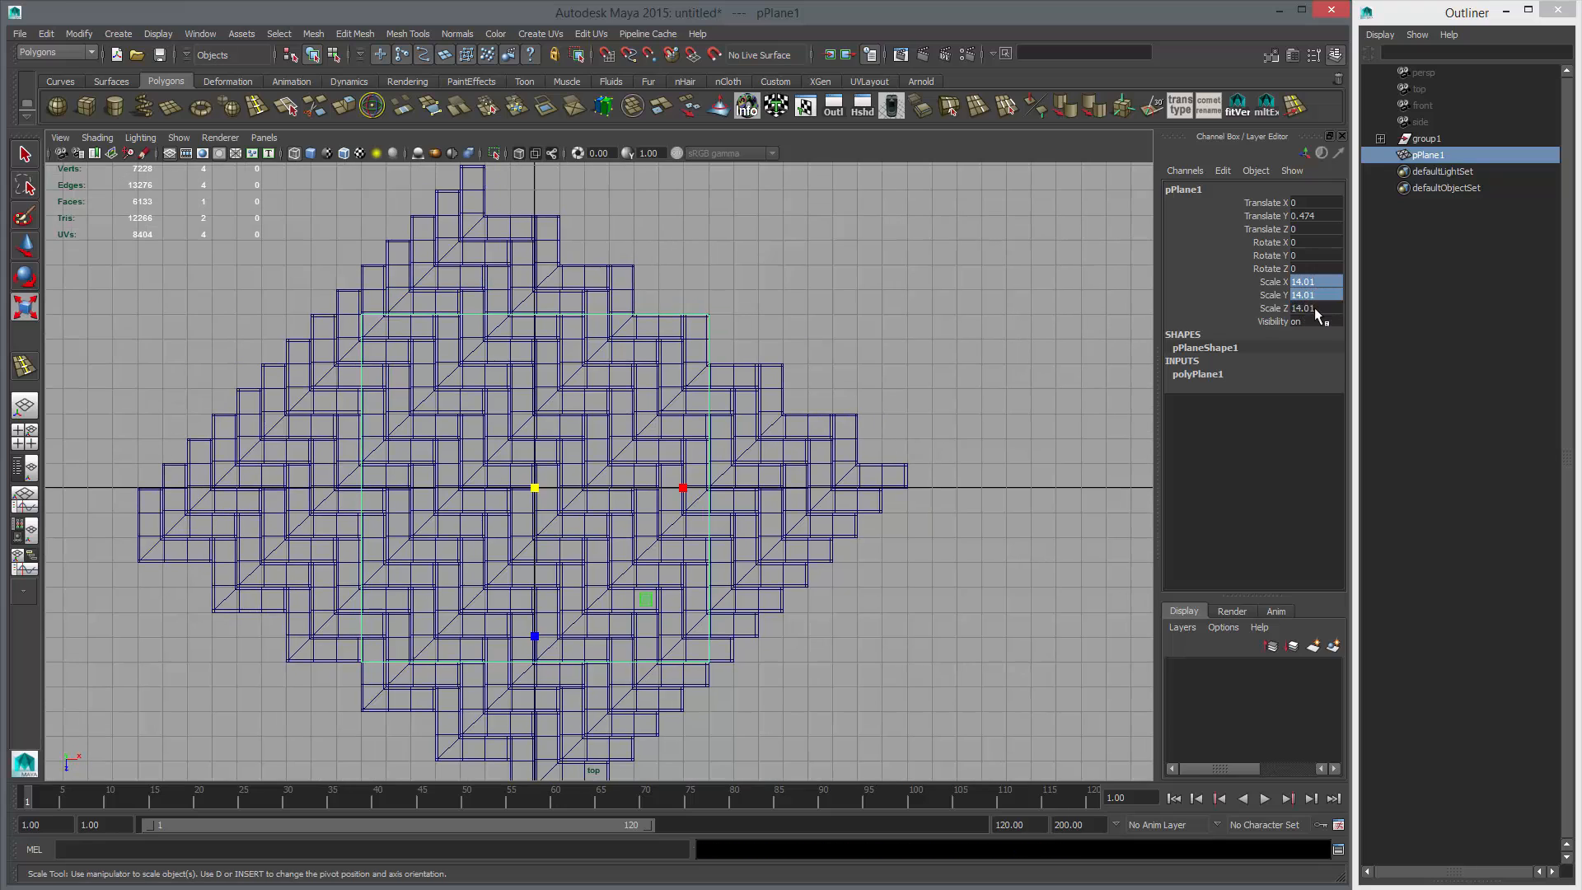
Scale the polygon plane to 14 on X, Y and Z, then deselect it.
left_click(1302, 308)
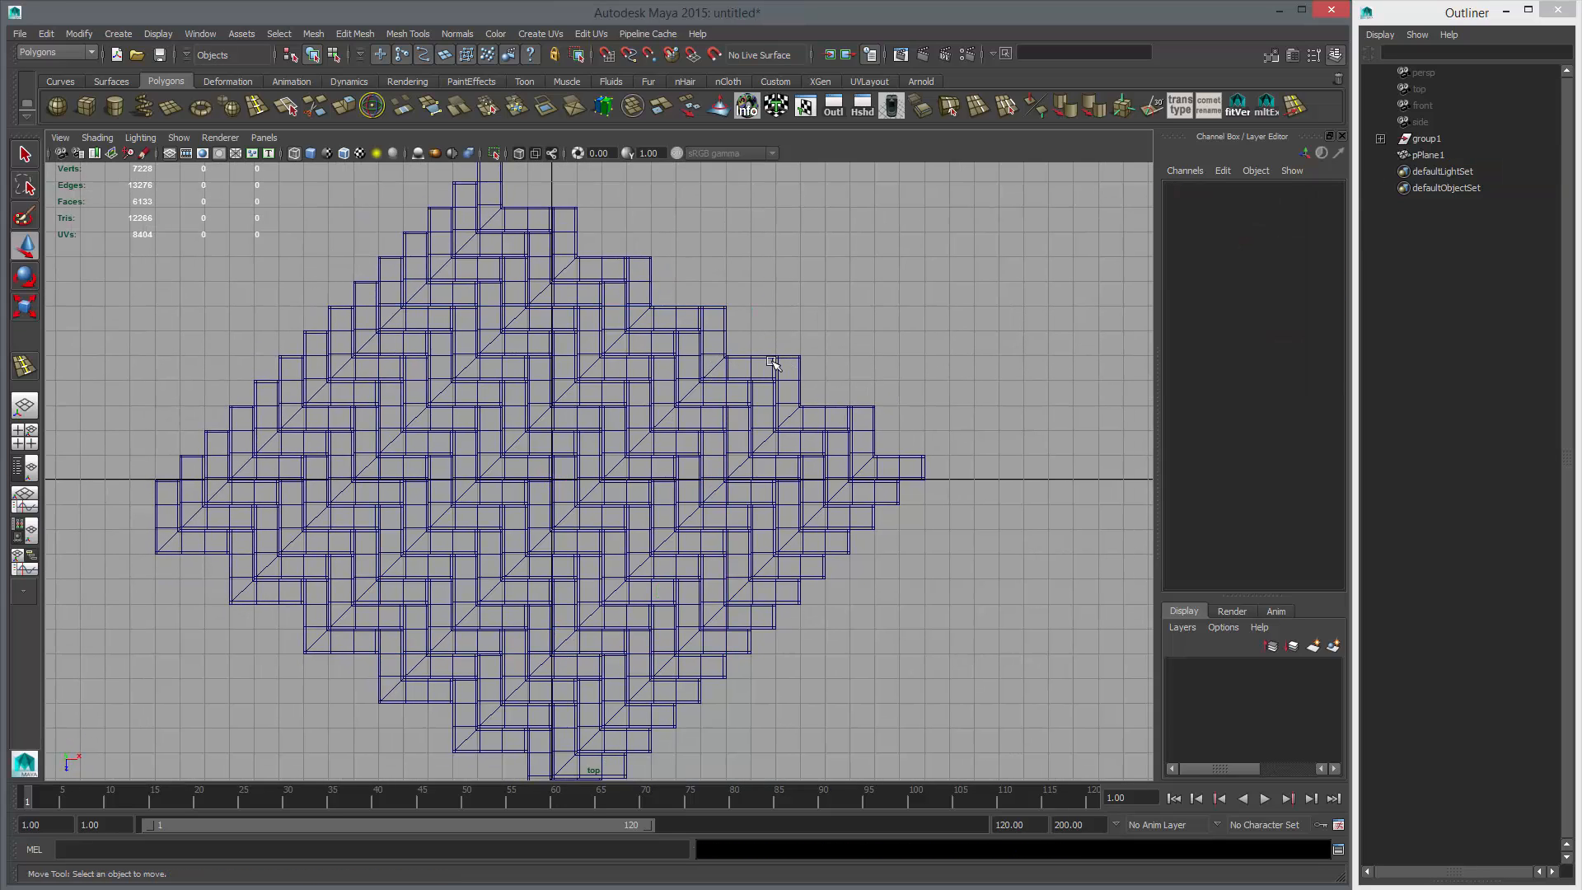
left_click(520, 517)
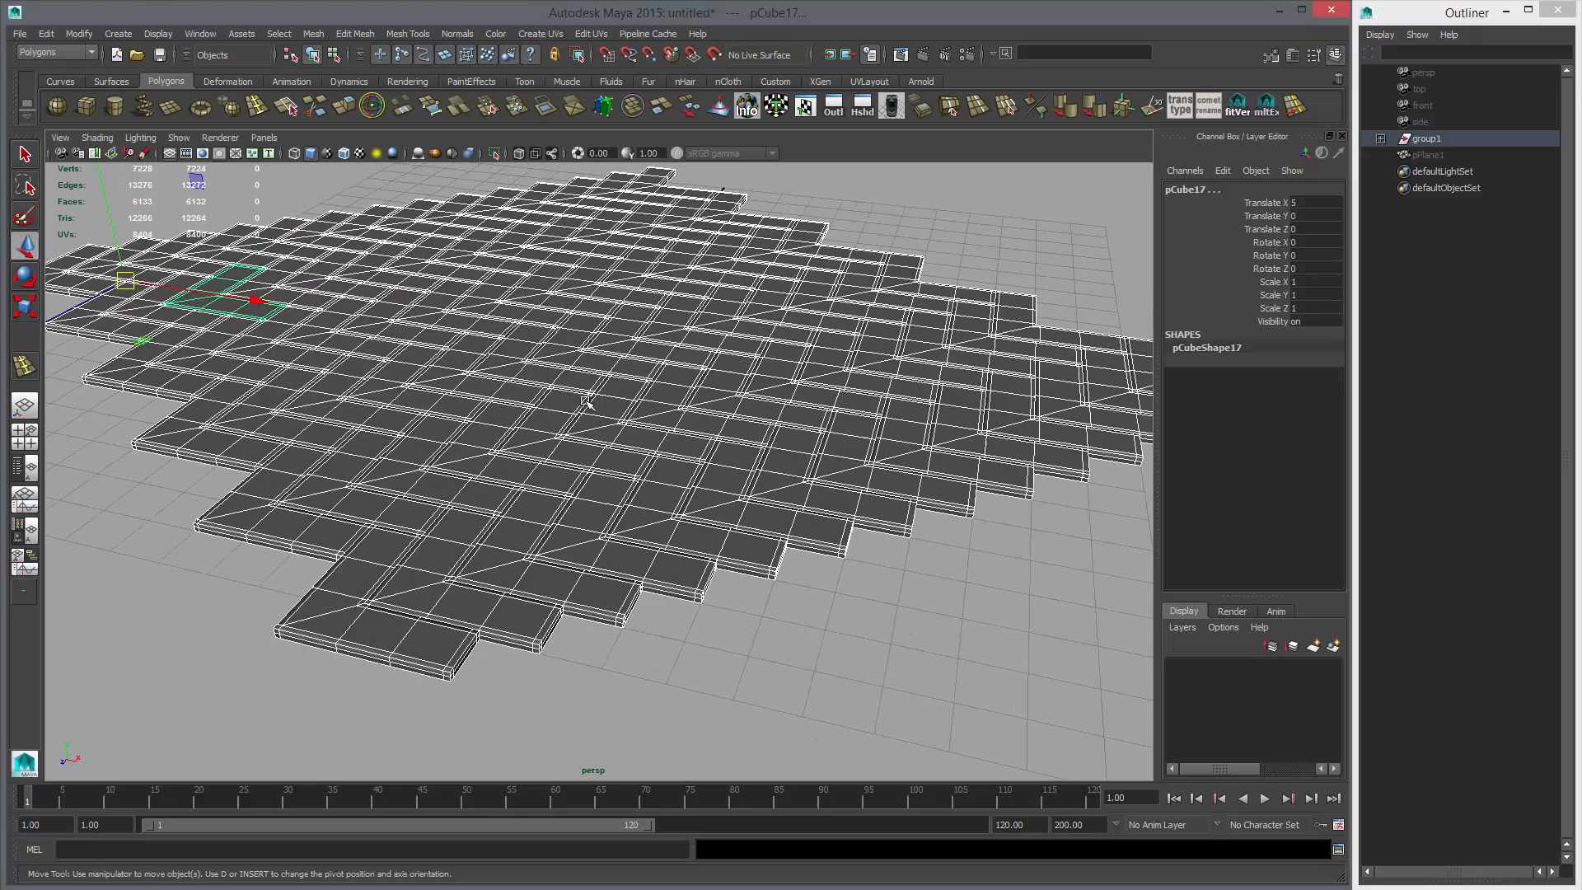
Preview the combined tiles smoothed and apply Mesh > Smooth, checking its smoothing settings.
key("3")
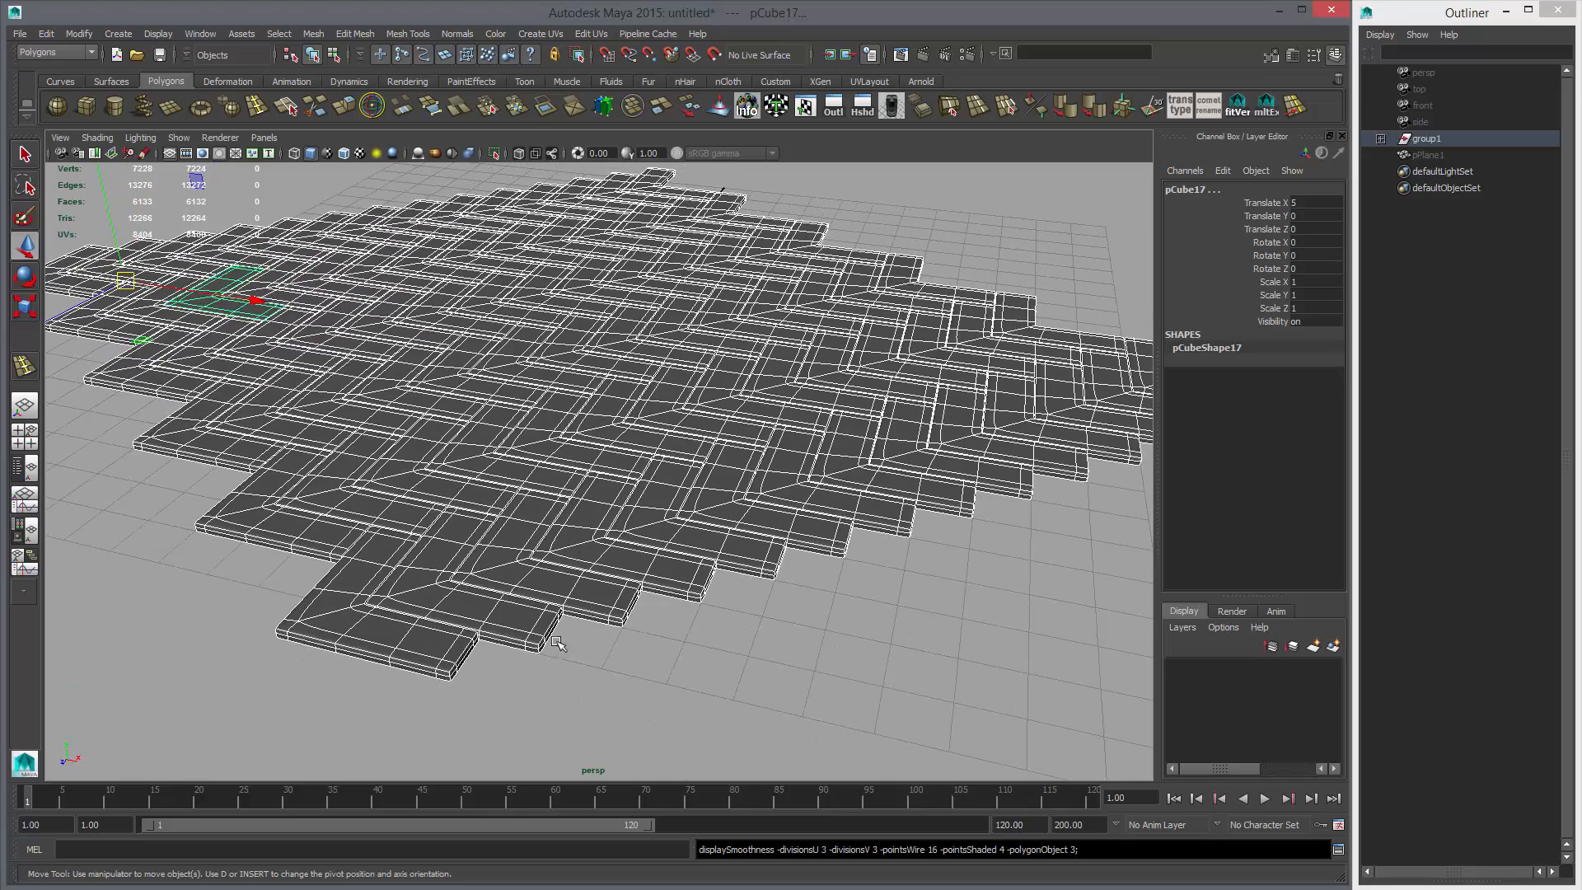
left_click(603, 105)
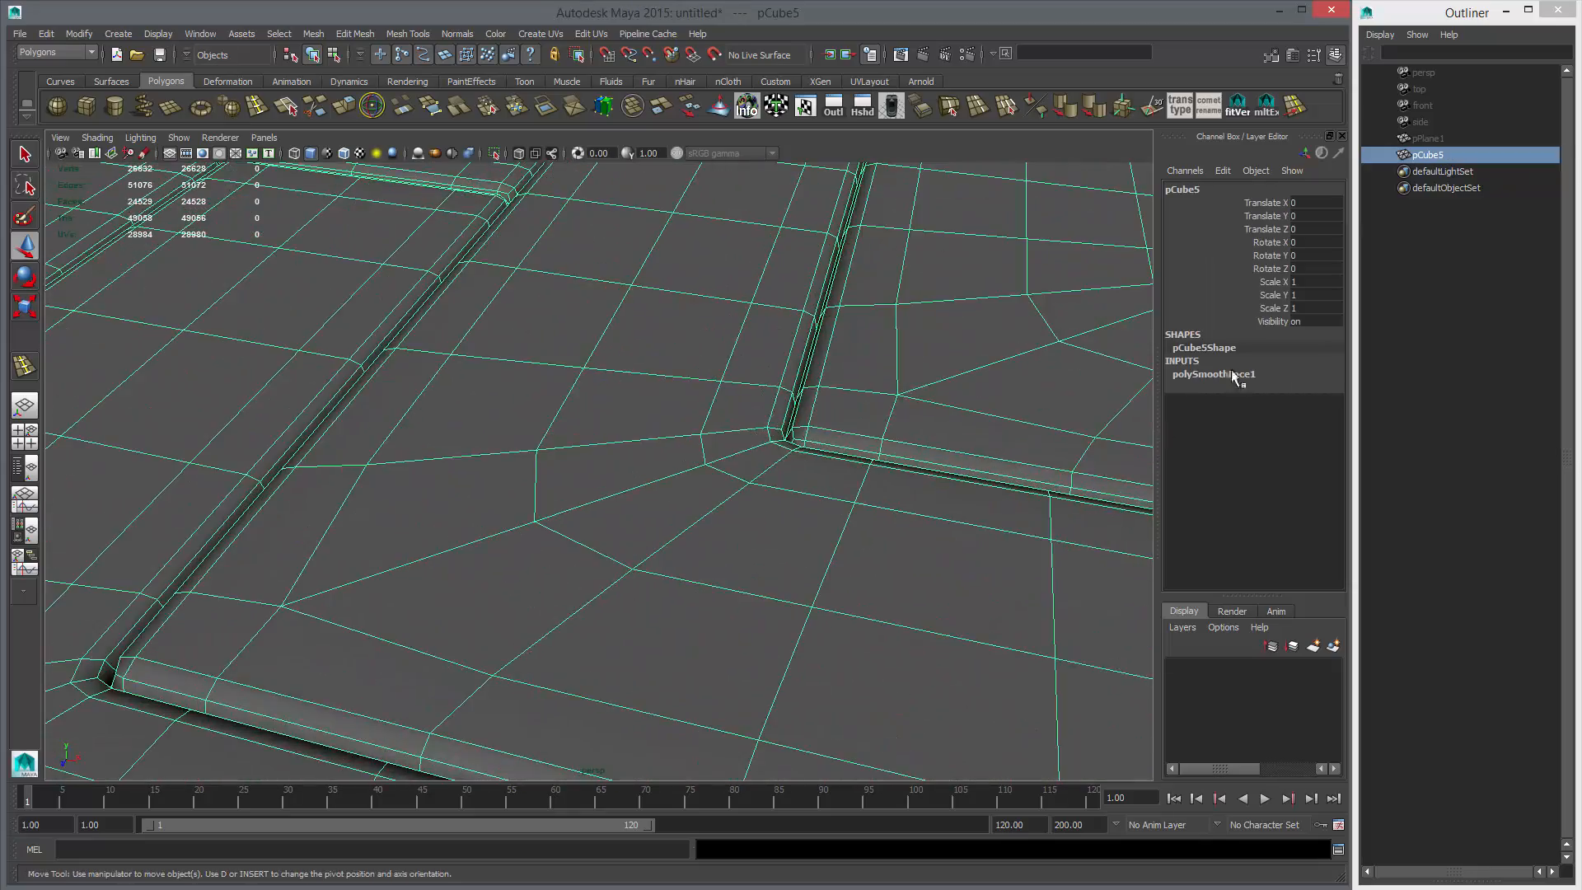
left_click(1214, 374)
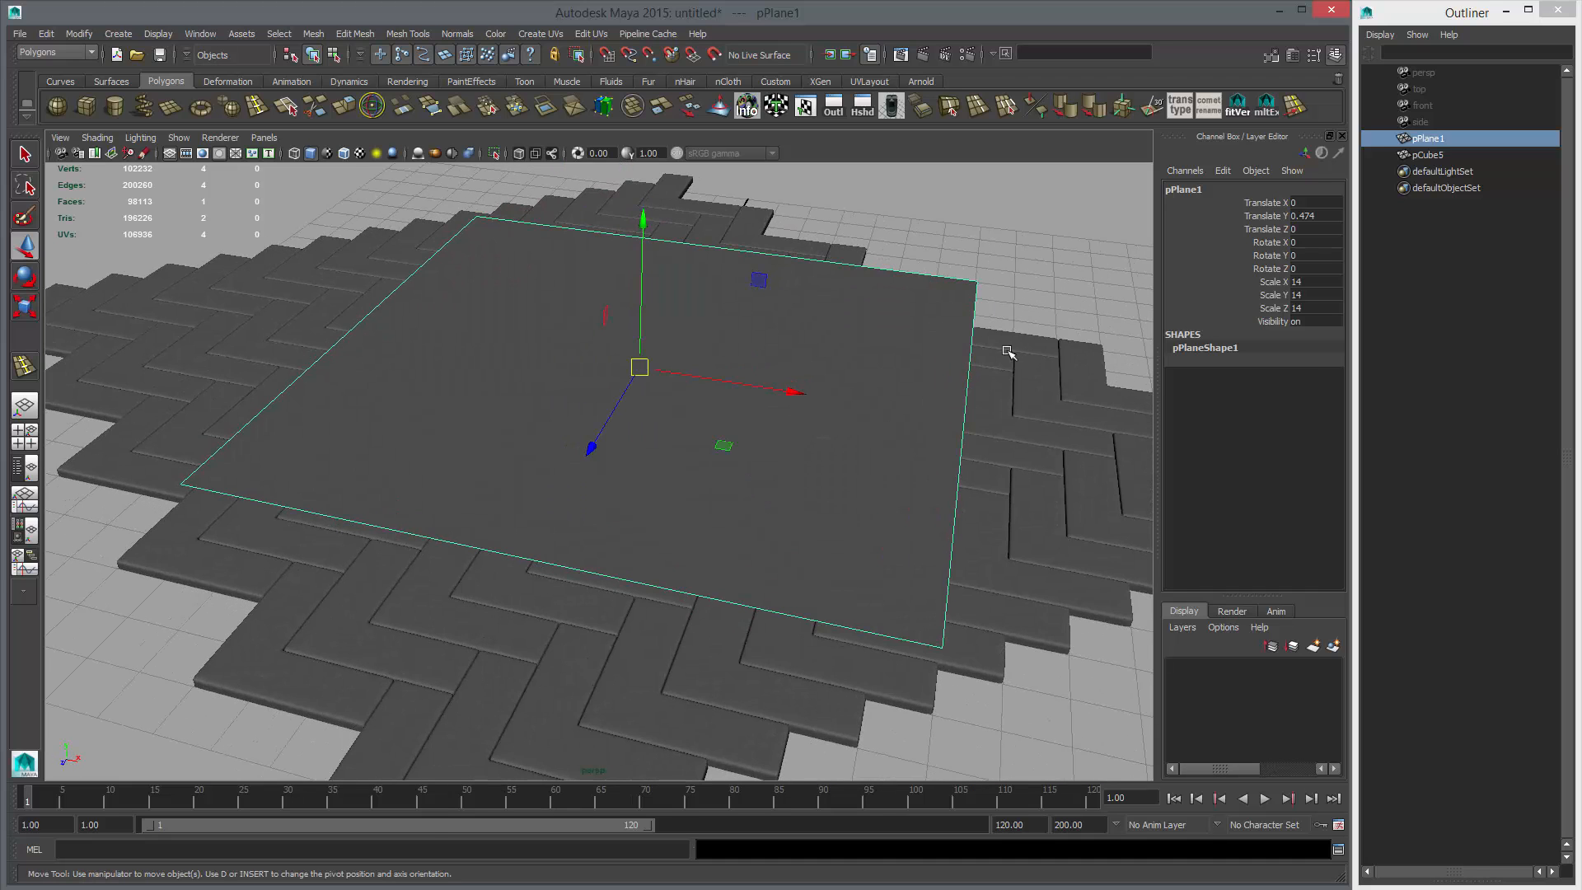
Rename the plane 'target' and the smoothed tile mesh 'source' in the Outliner.
left_click(79, 33)
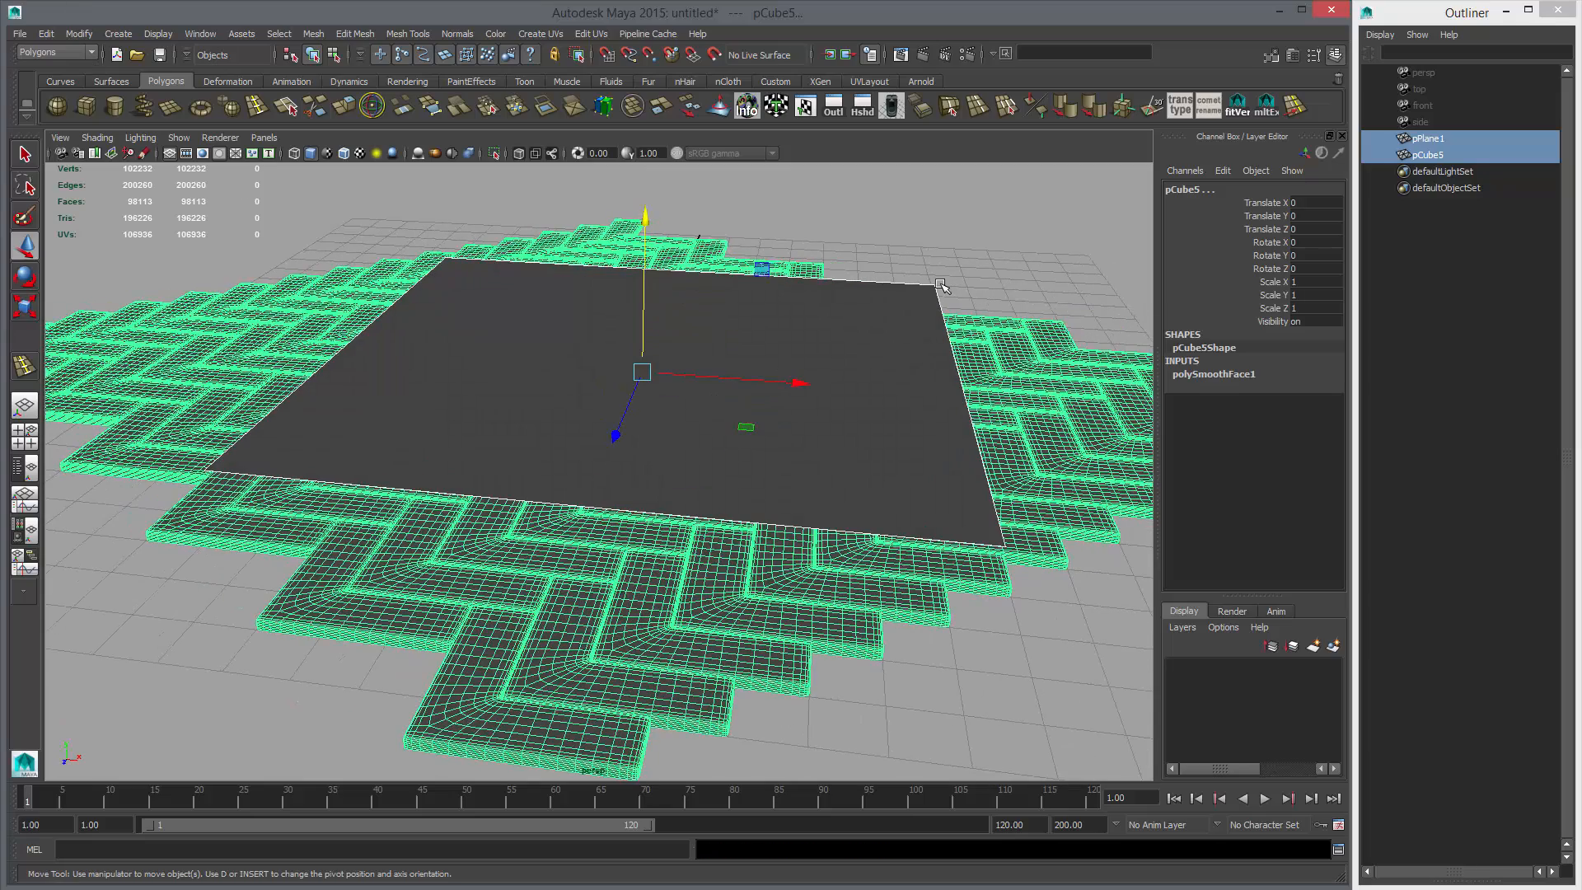
left_click(1427, 138)
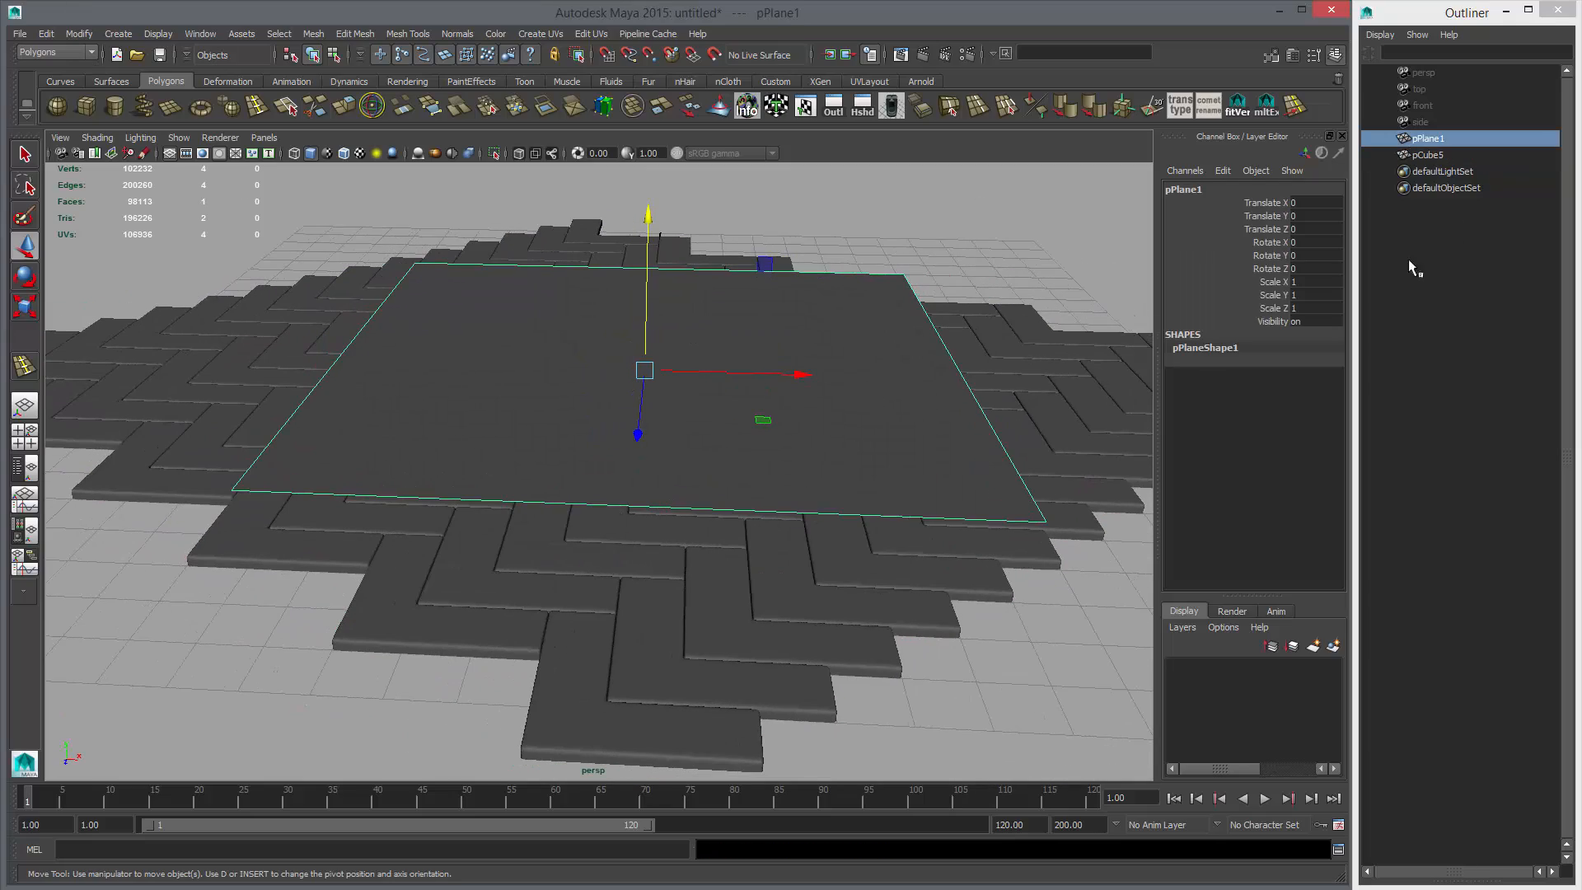
double_click(1427, 139)
type("target")
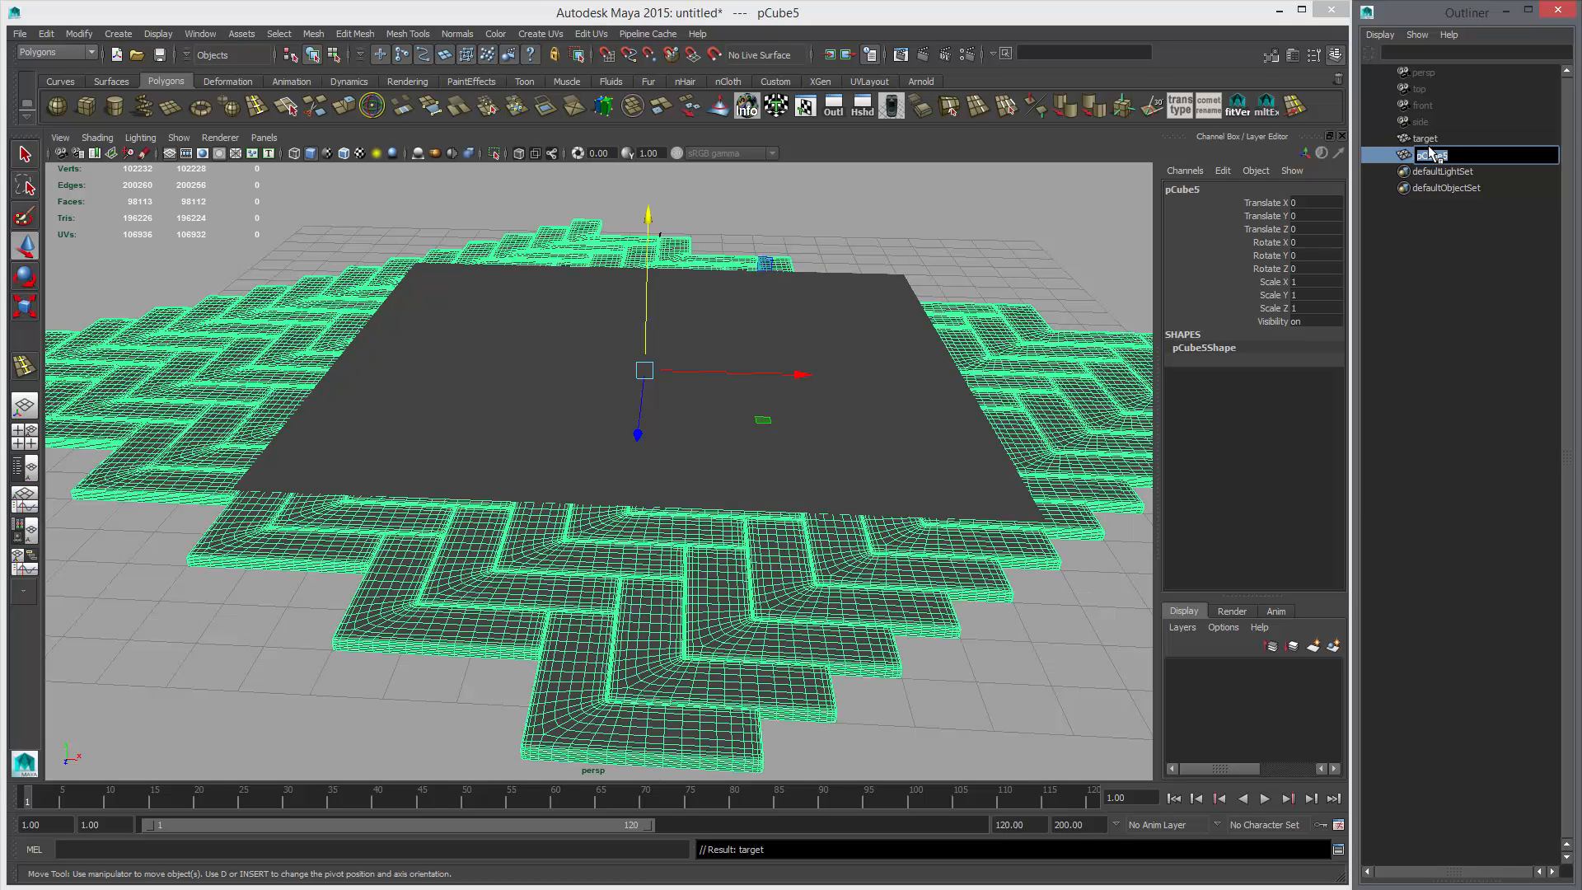
type("sol")
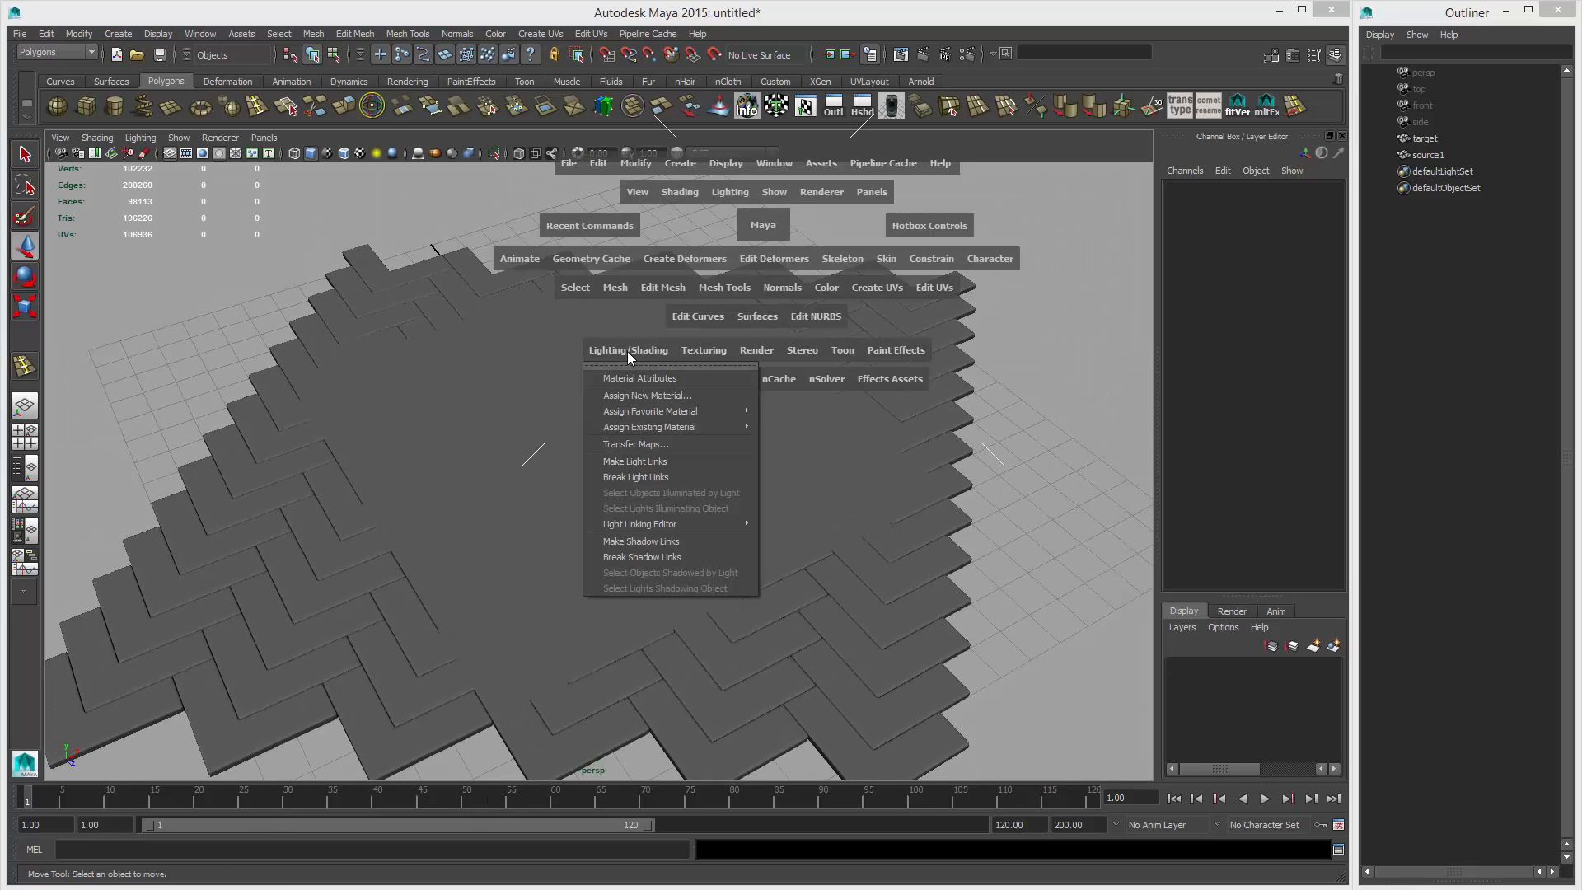
mouse_move(635, 444)
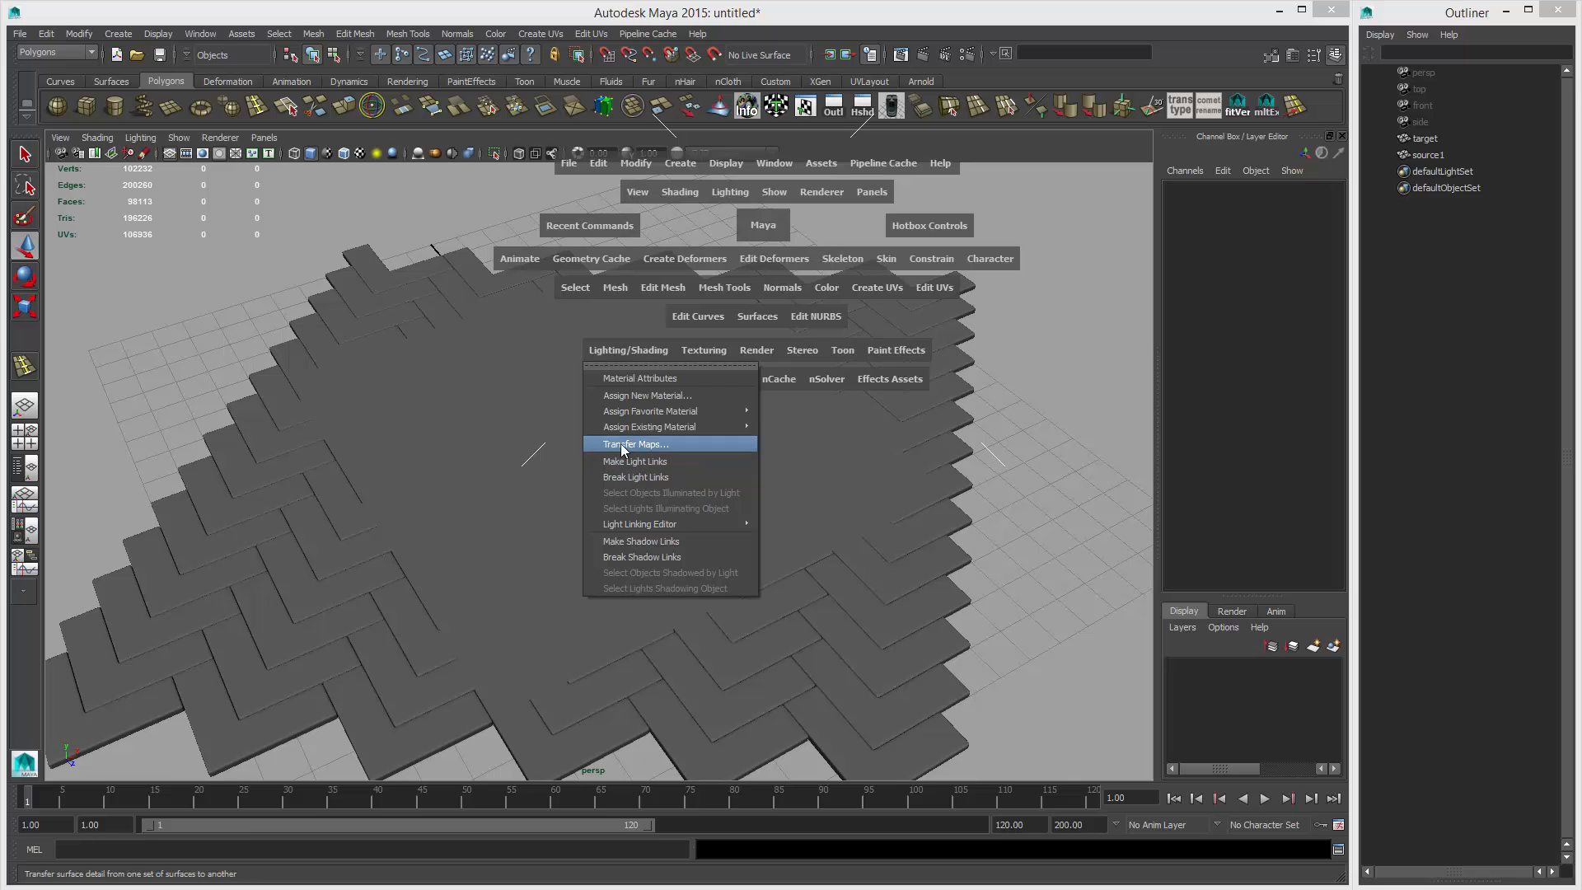
Open the Transfer Maps window from the hotbox's Lighting/Shading menu.
left_click(635, 445)
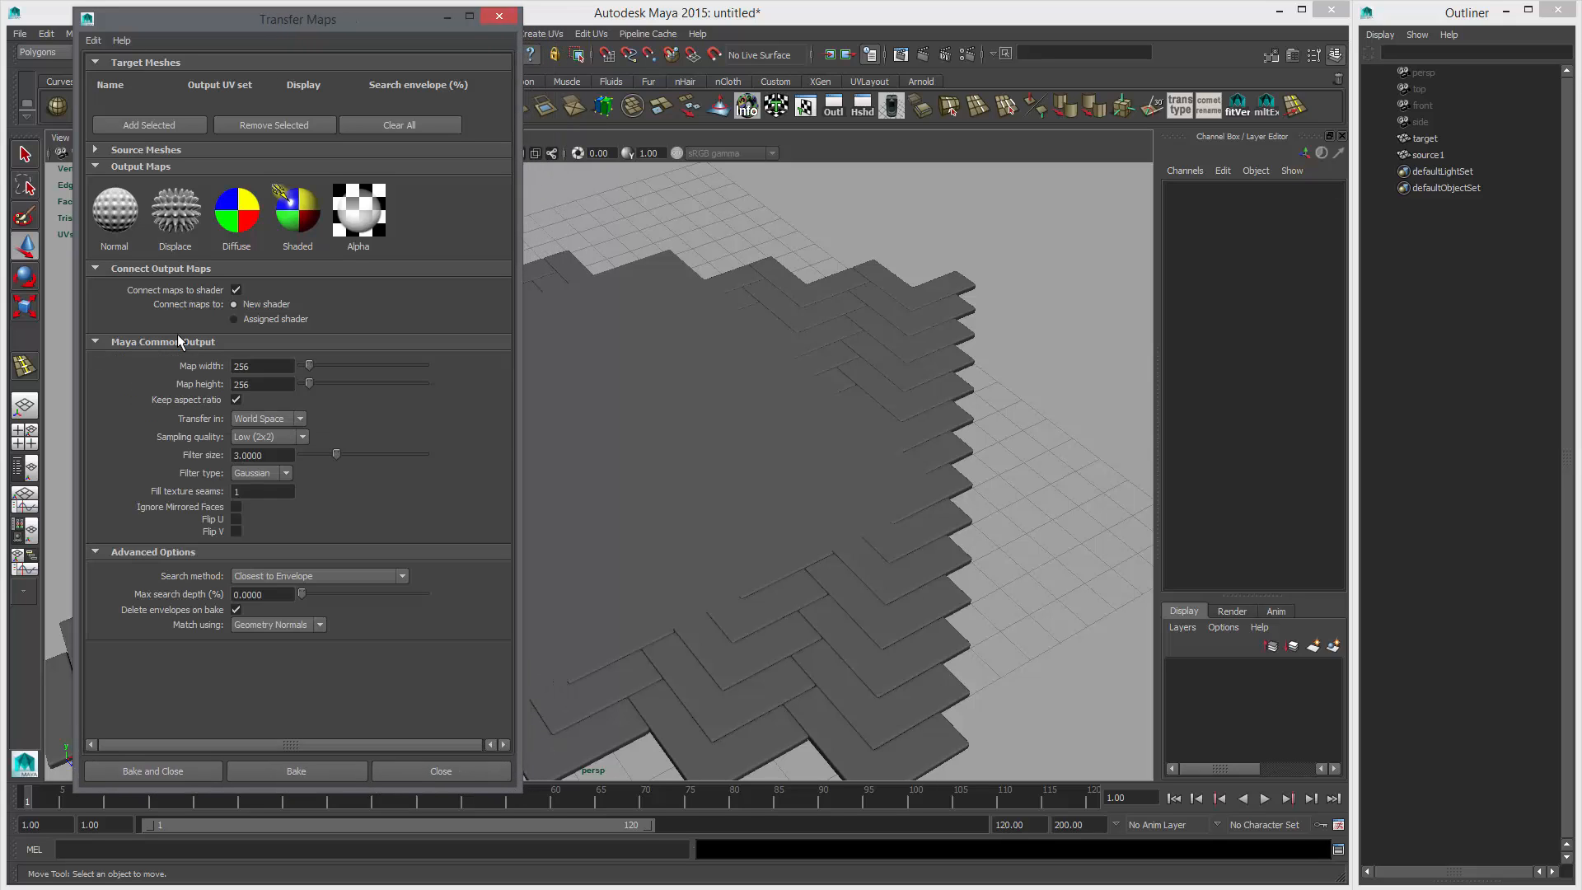
Add source1 under Source Meshes and select the target plane in the Outliner.
left_click(94, 150)
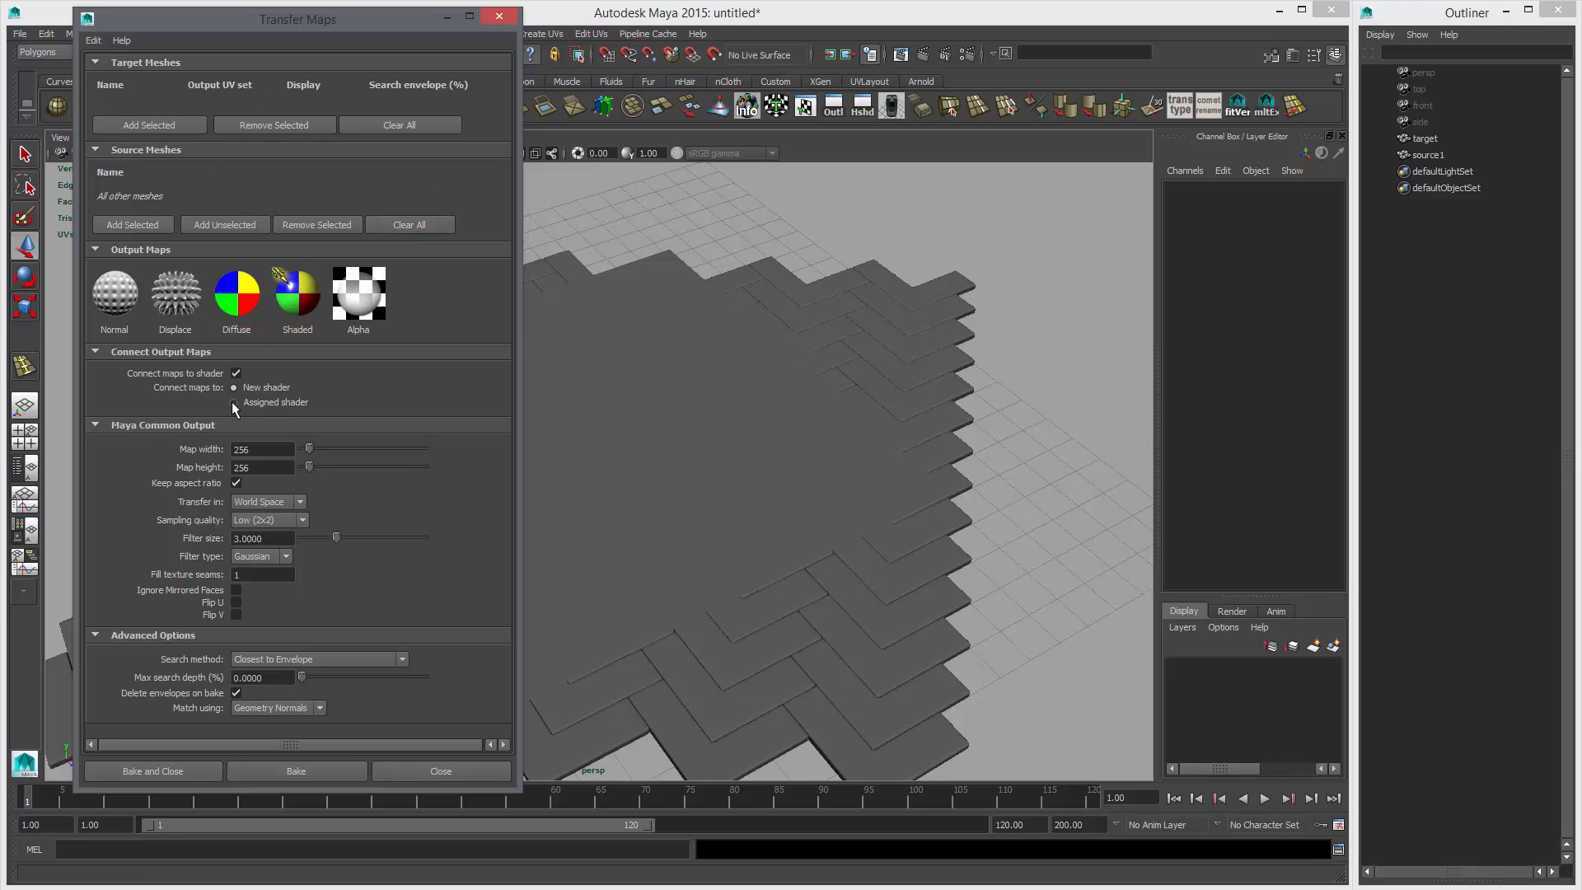
mouse_move(436, 368)
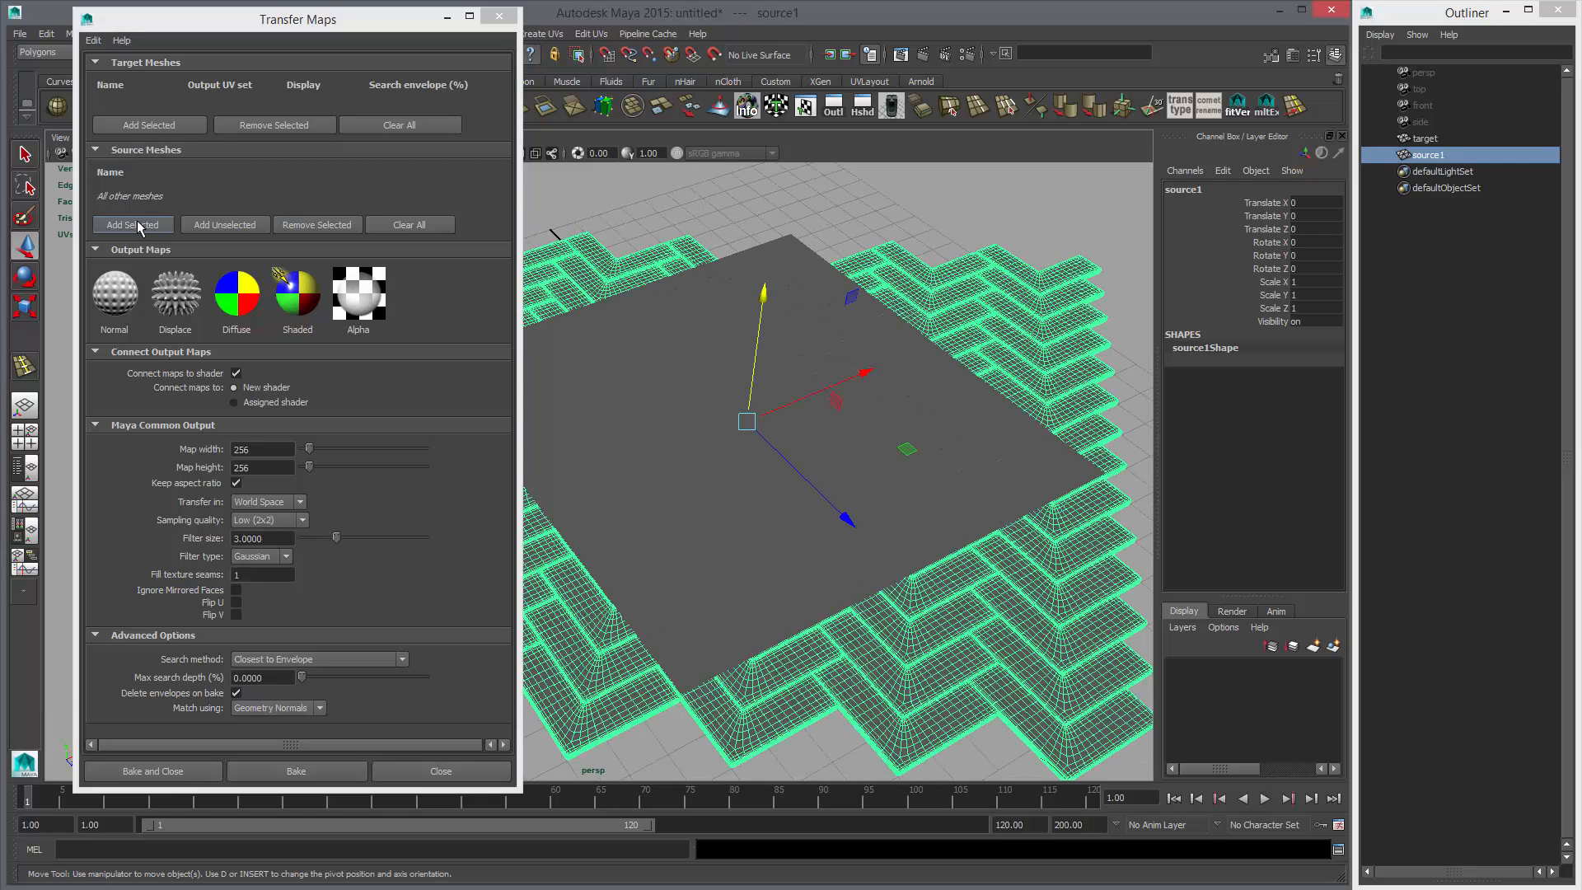
left_click(132, 224)
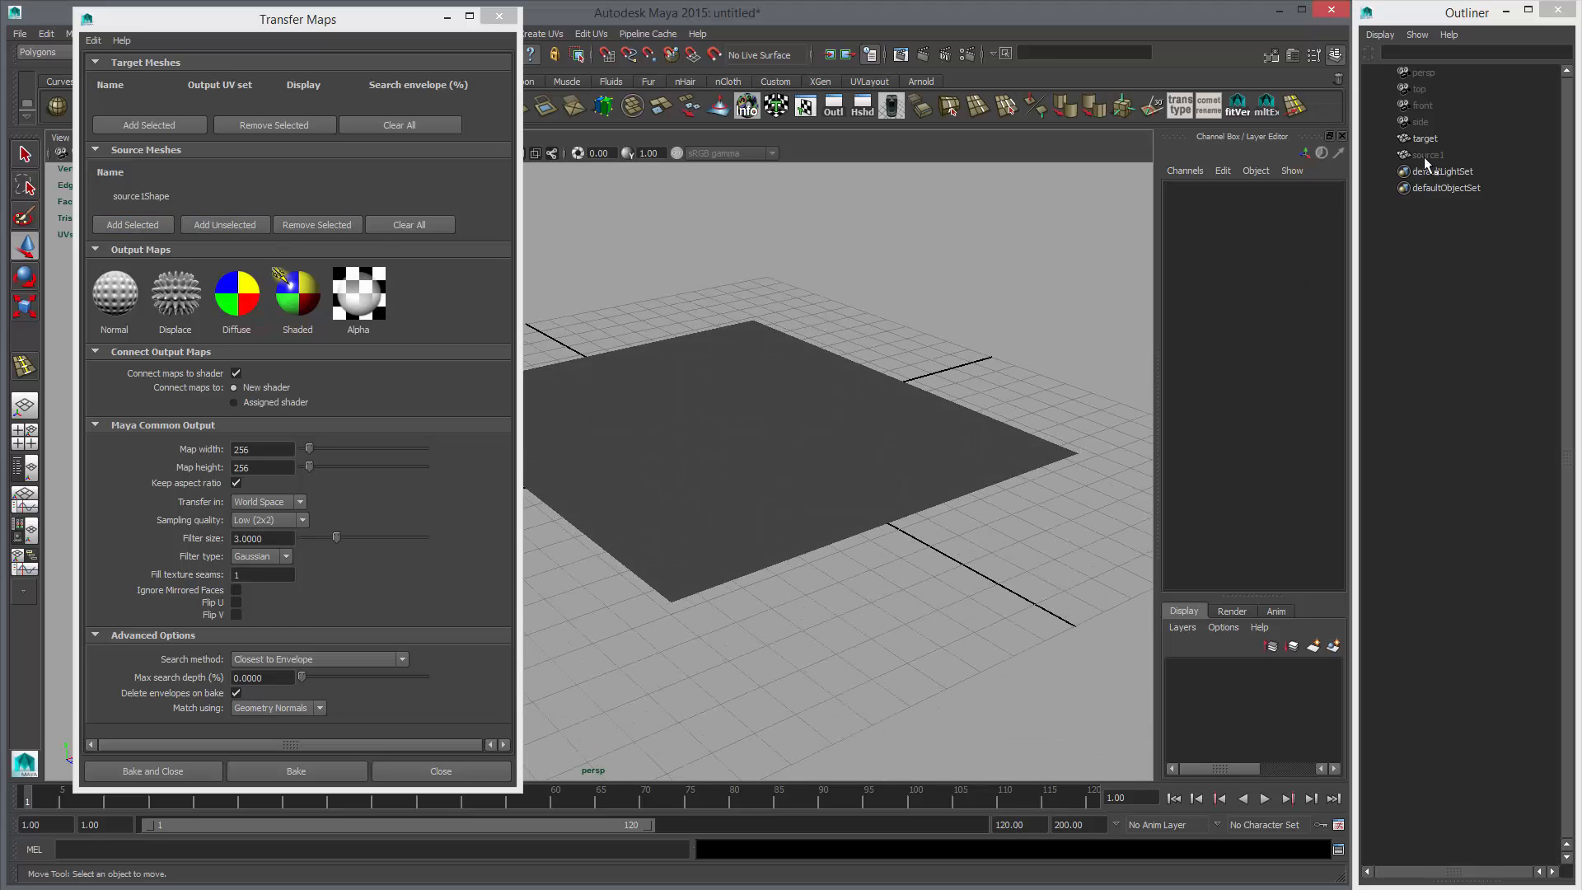
left_click(1428, 154)
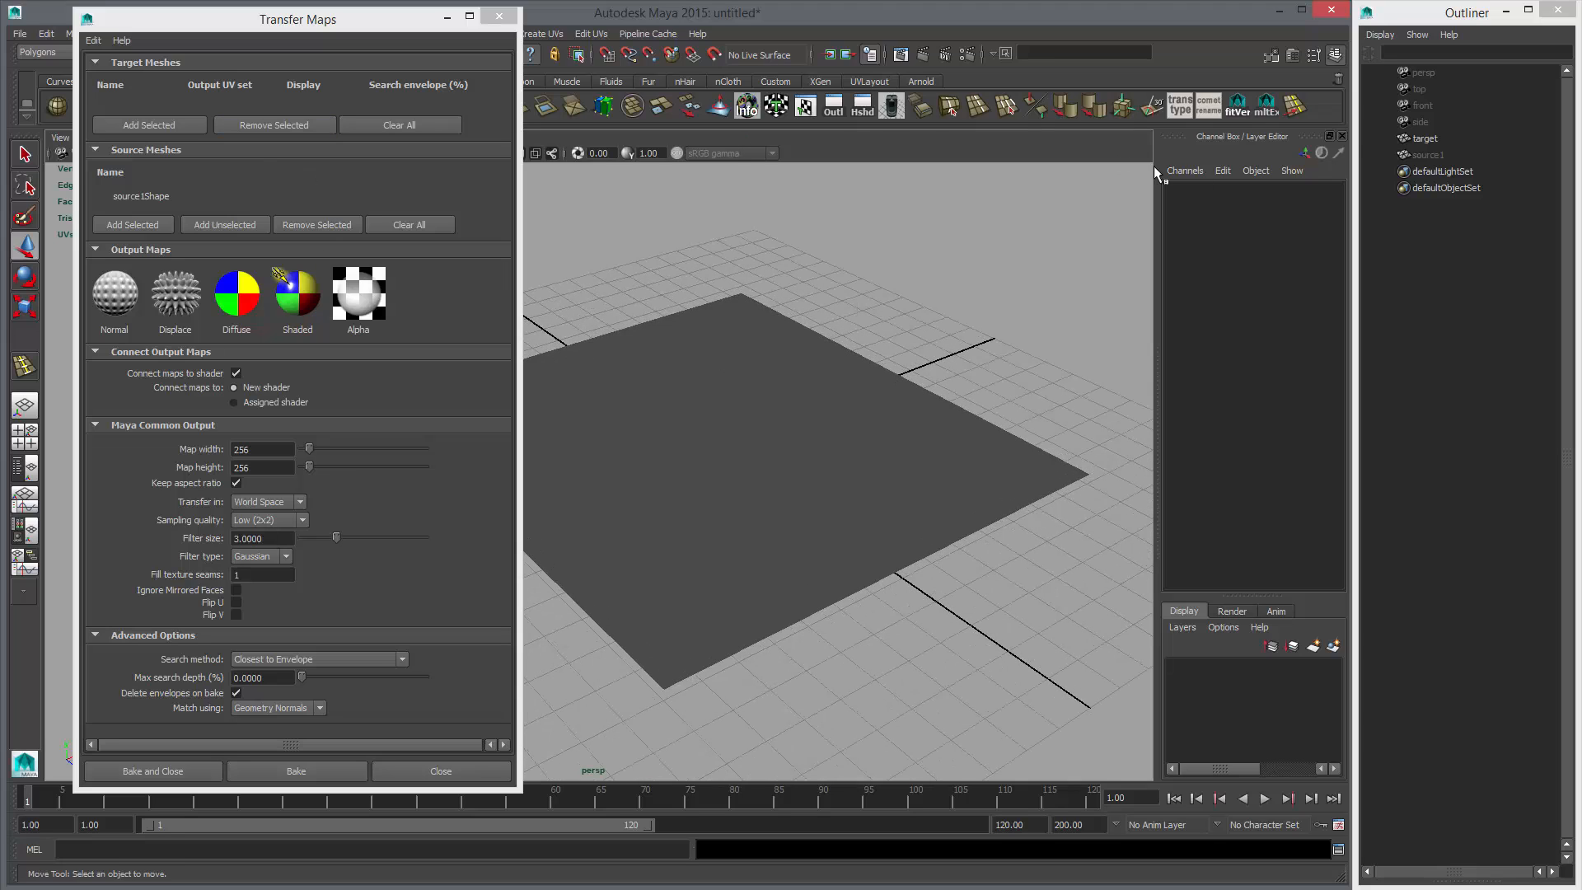
left_click(148, 125)
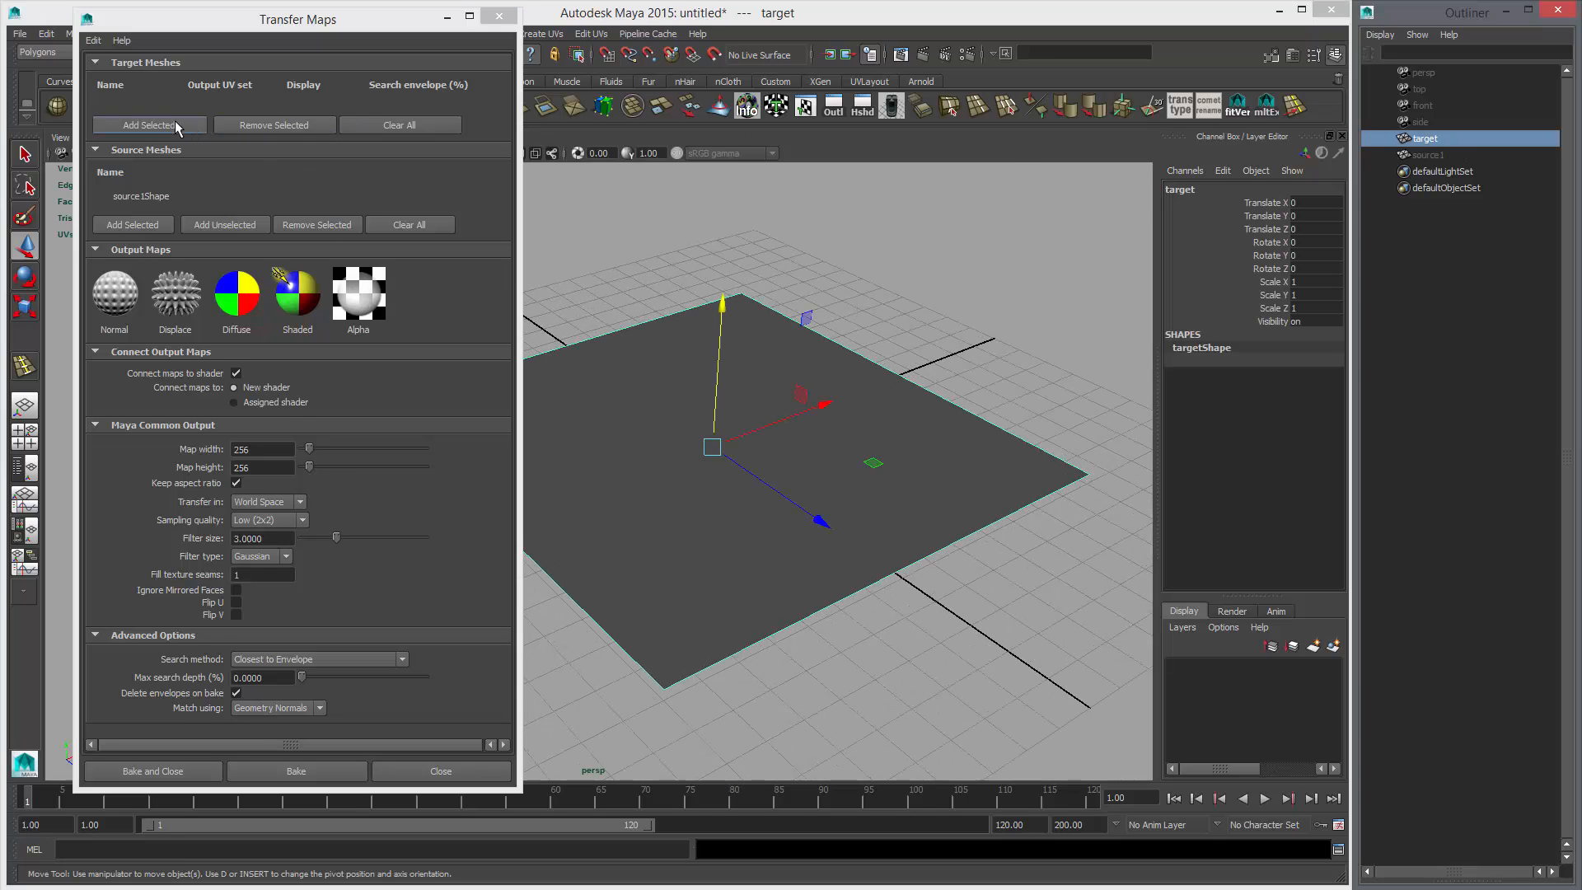
Add targetShape as target with a TIFF normal map output, materials excluded.
left_click(148, 125)
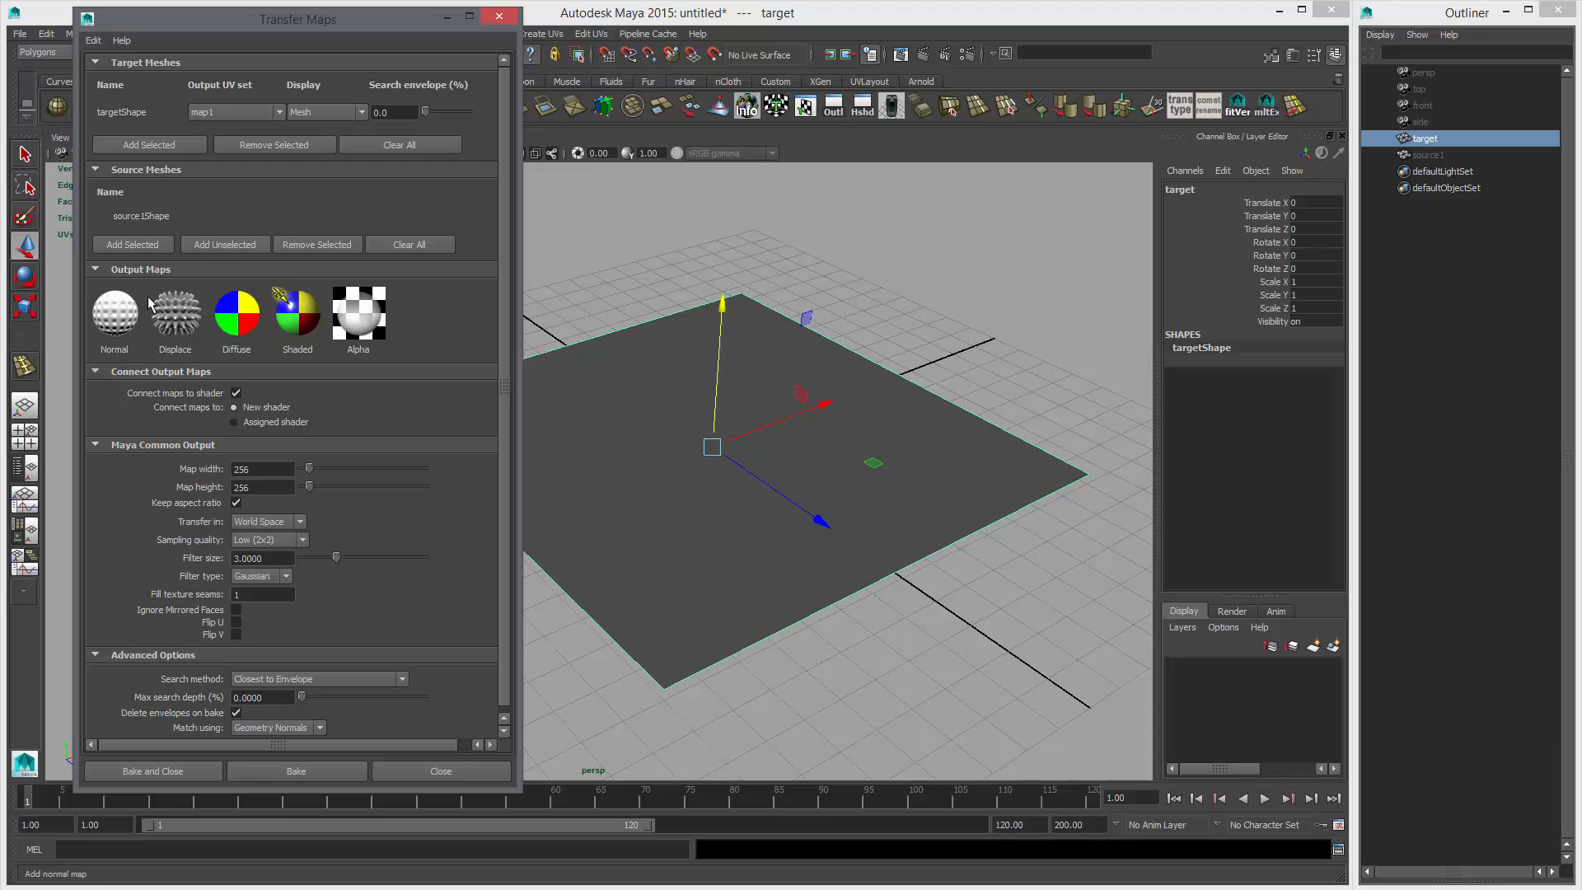
left_click(114, 313)
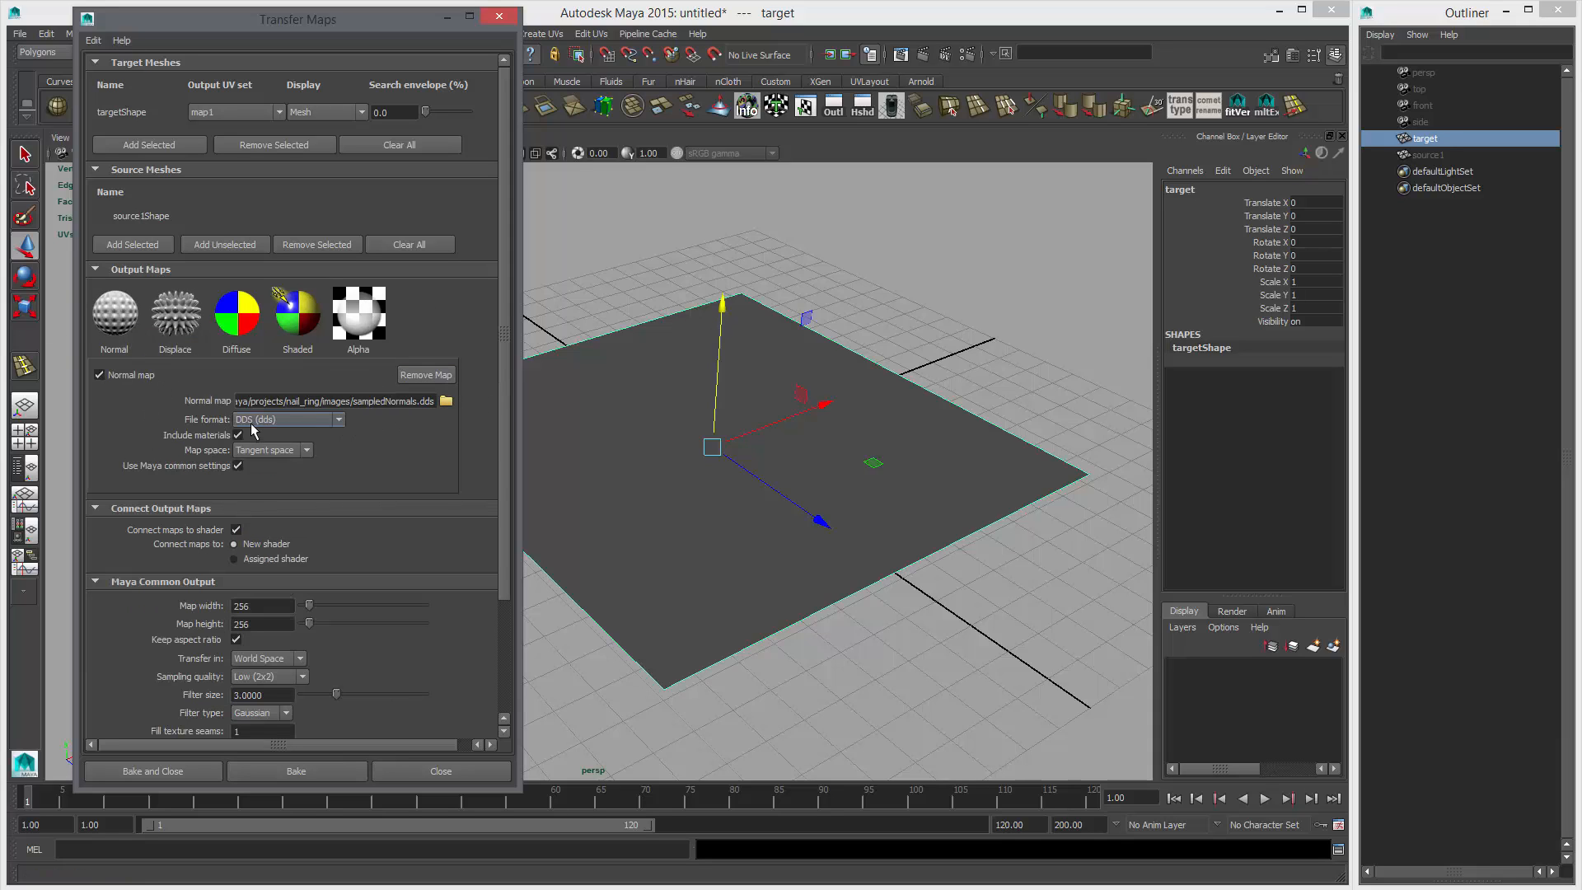
left_click(337, 419)
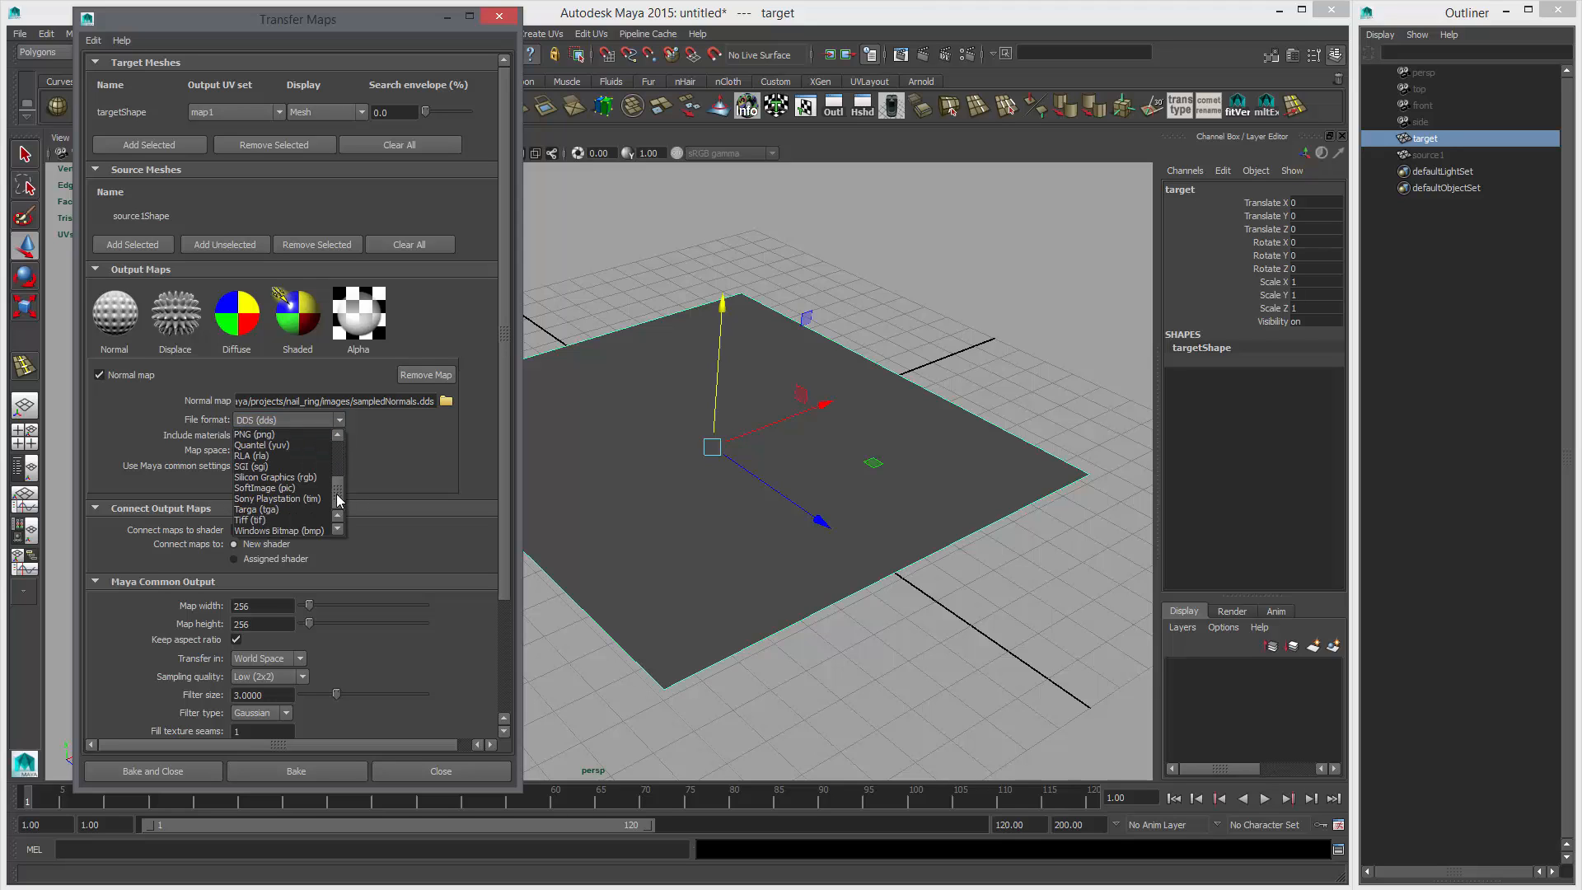
left_click(256, 521)
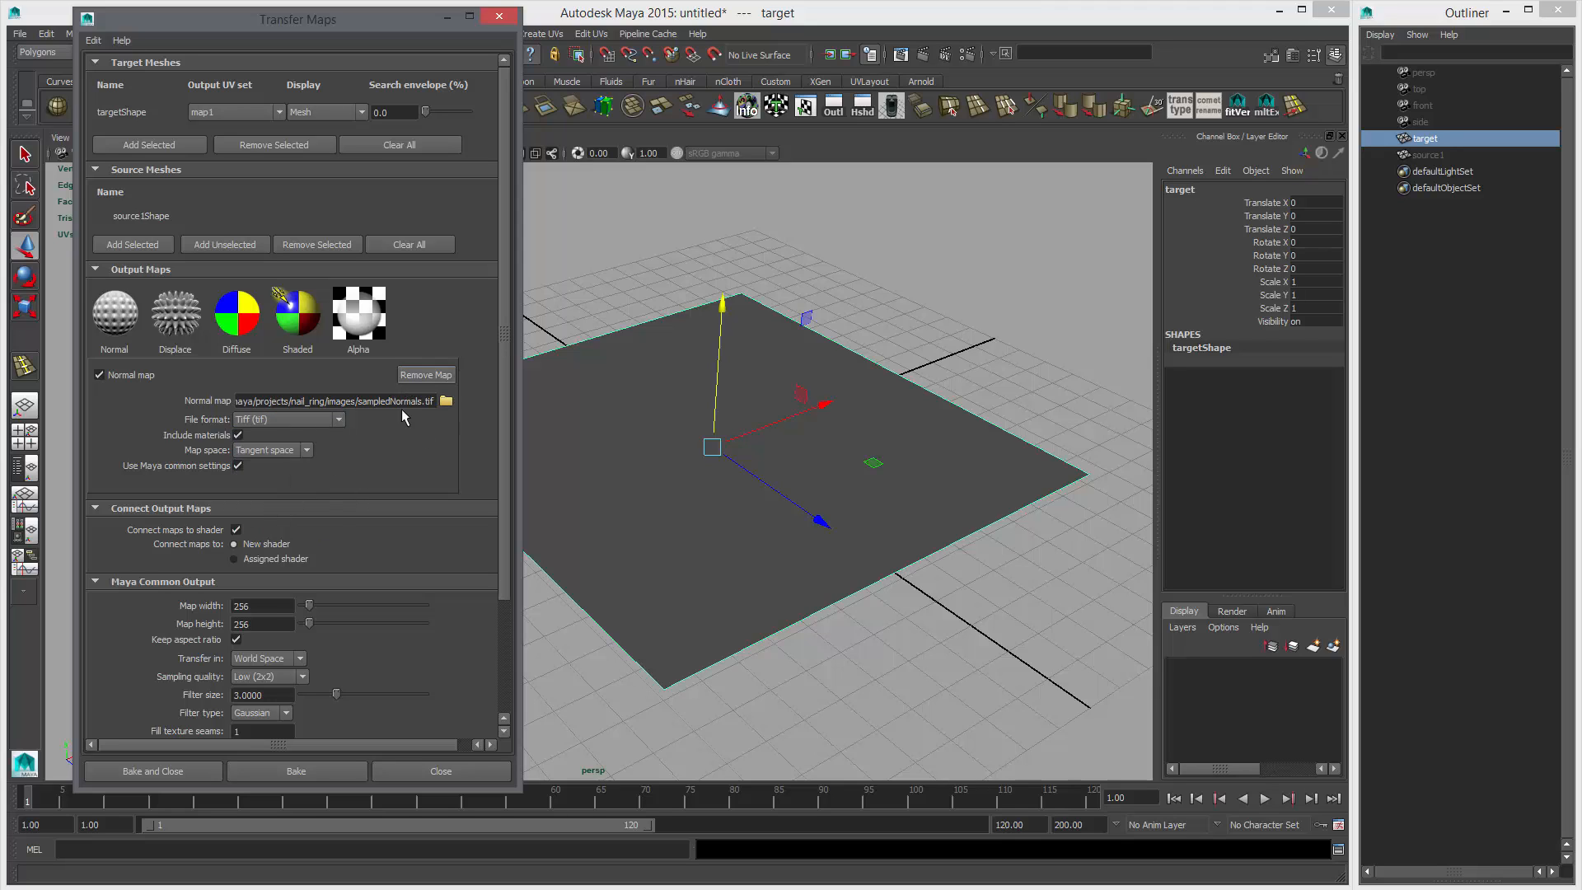
mouse_move(239, 456)
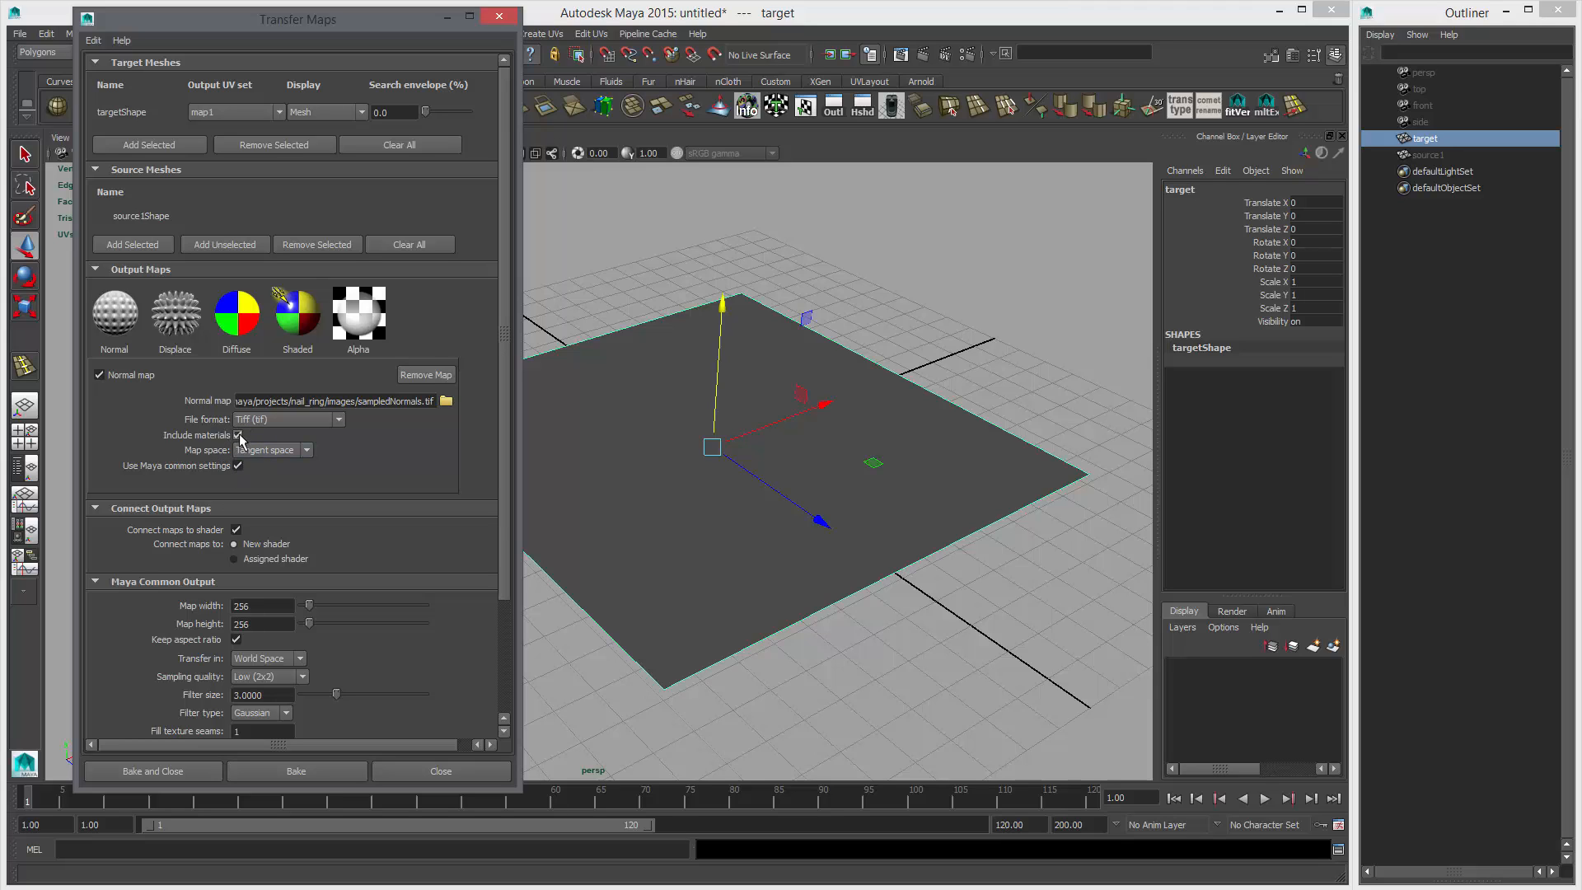
left_click(239, 435)
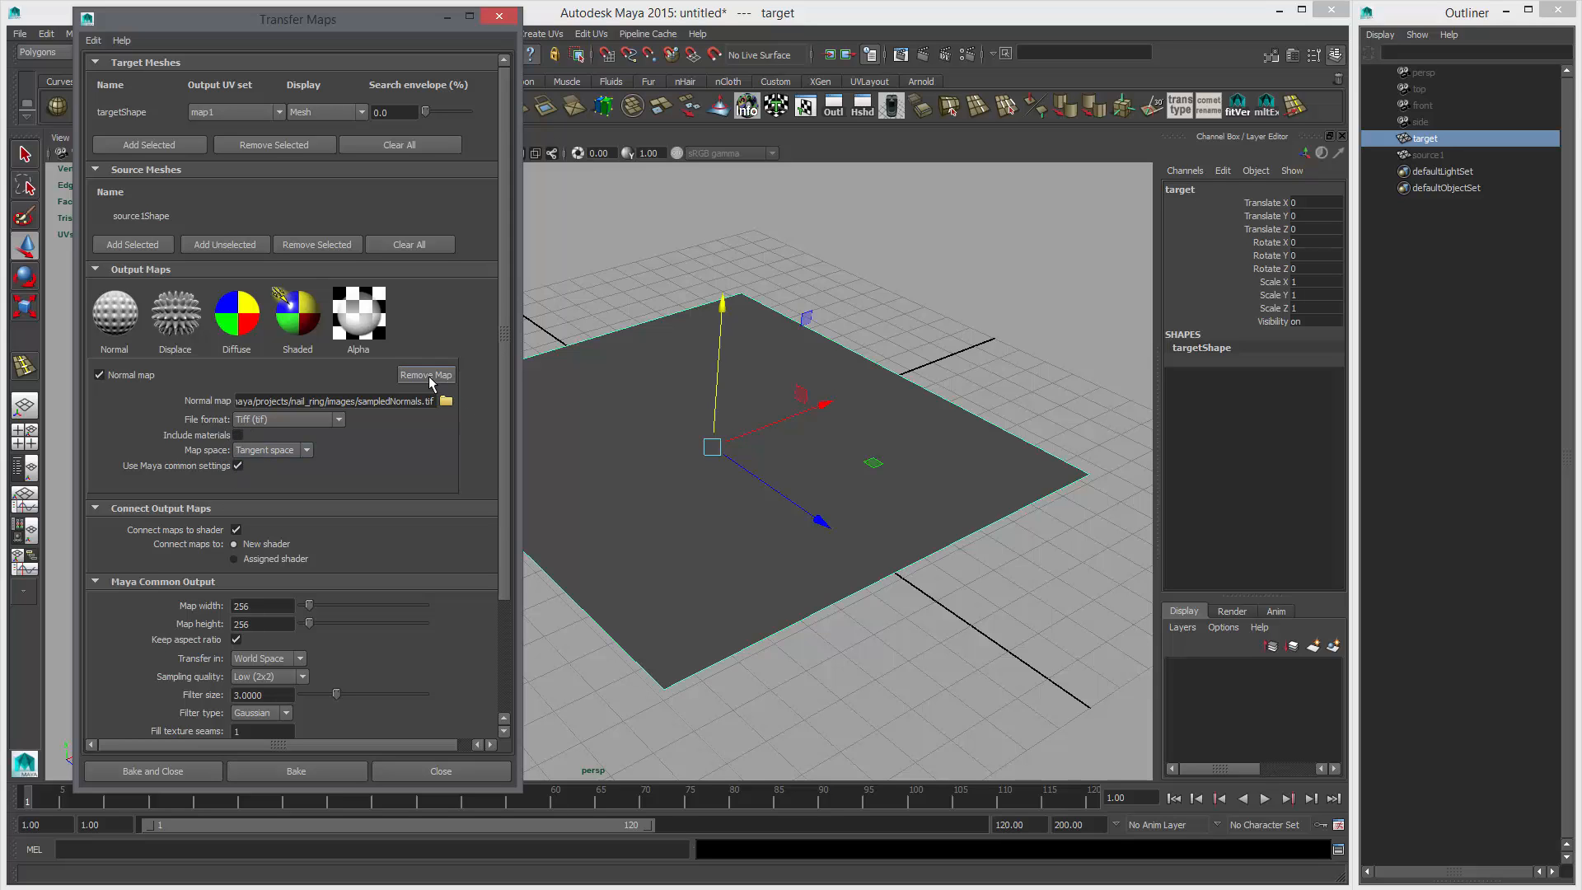
mouse_move(446, 400)
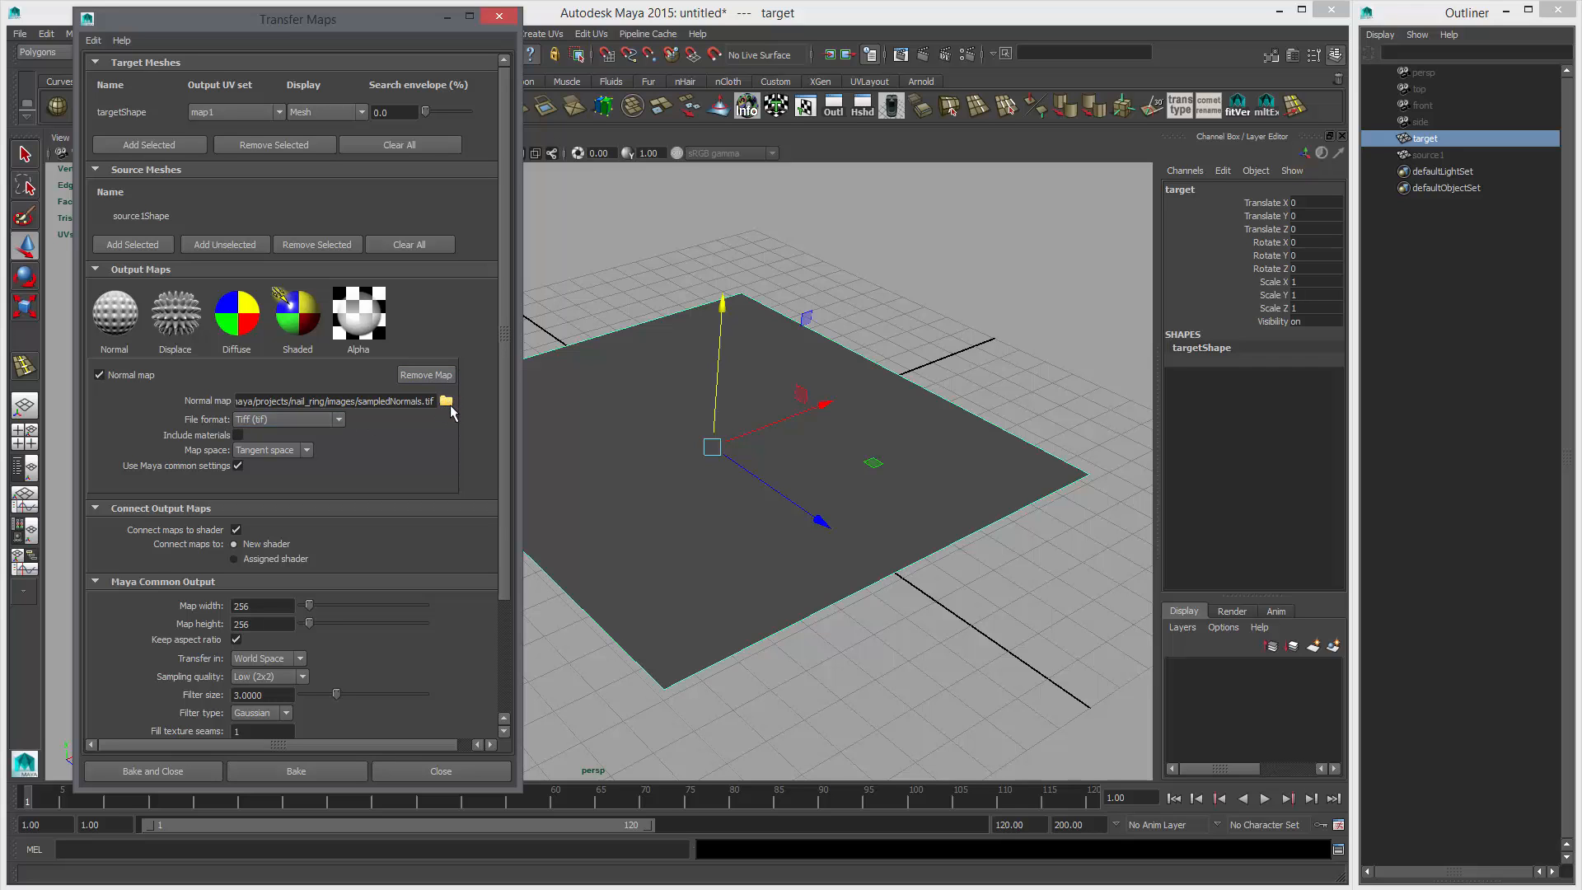
Save the normal map output as 'normalMap' on the Desktop.
left_click(445, 401)
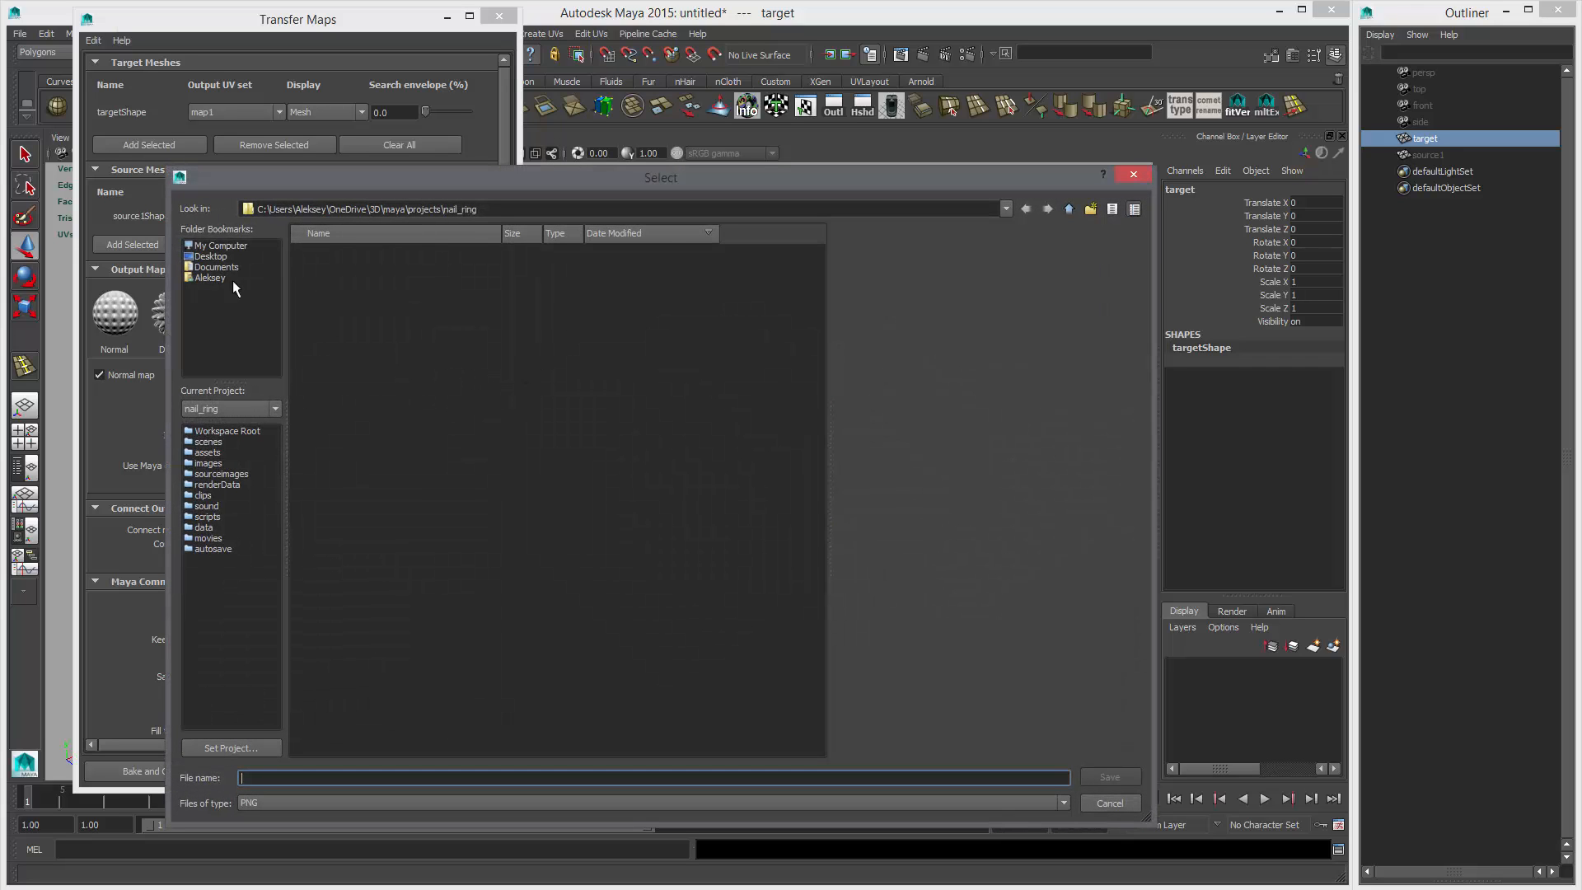
left_click(208, 256)
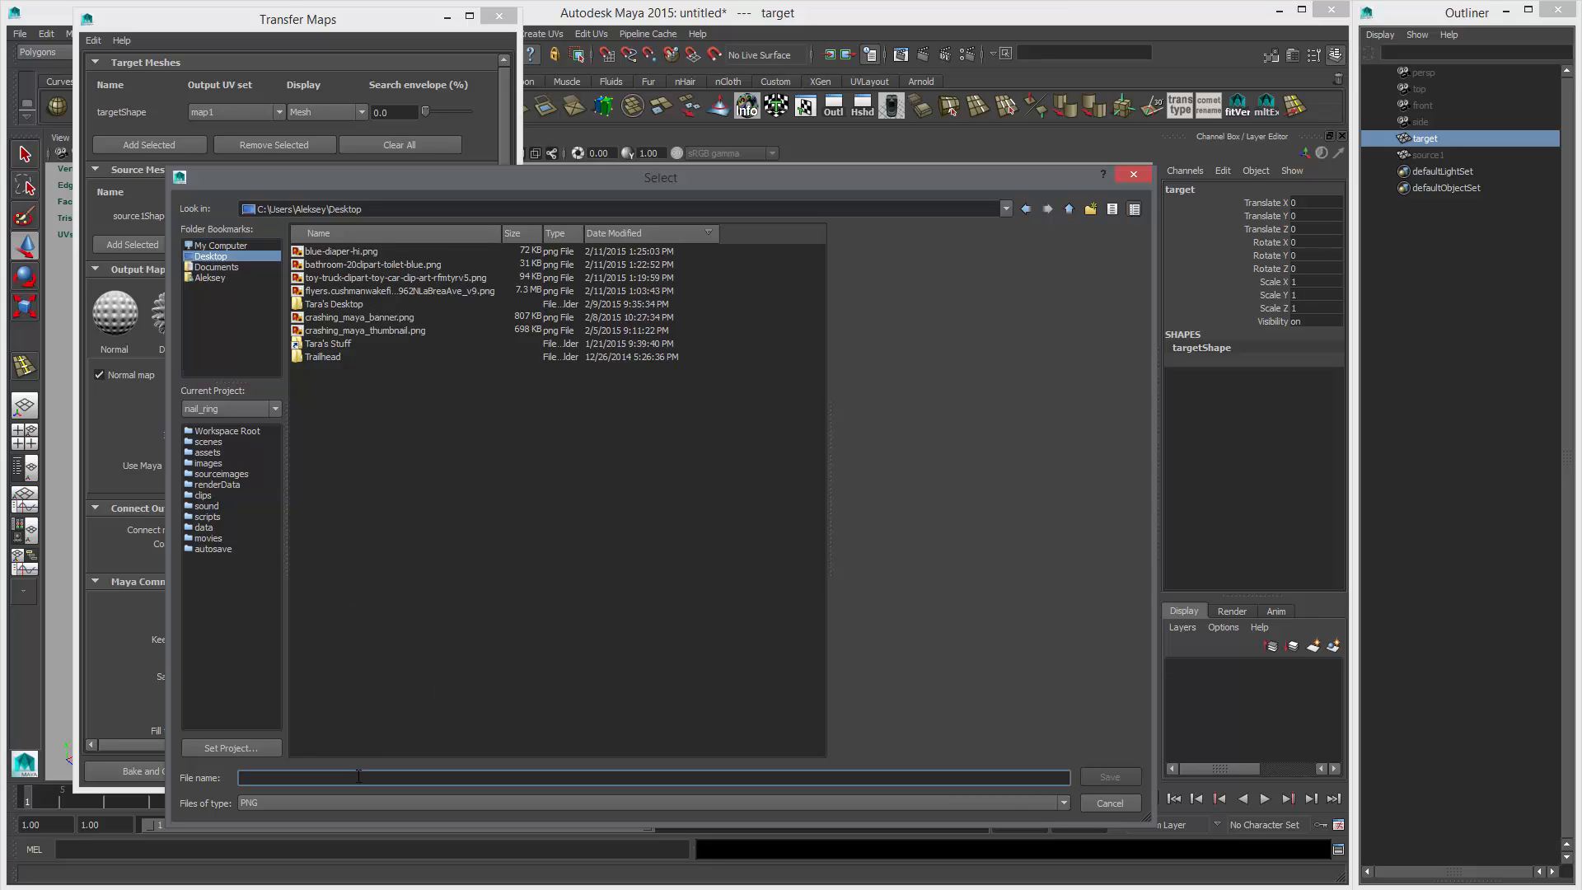
type("normalMap")
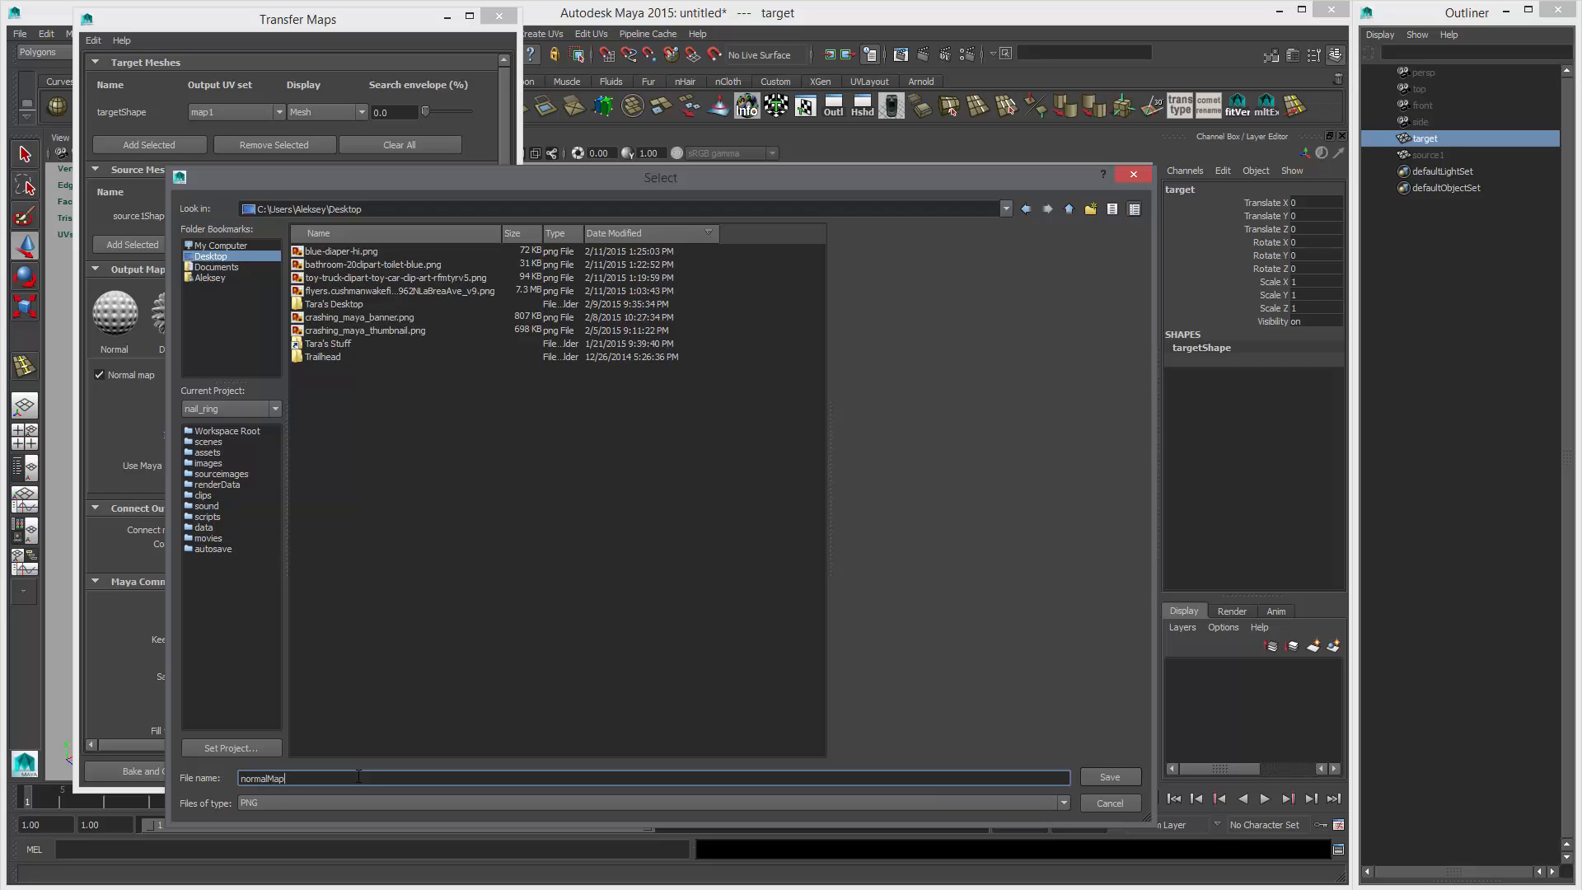
left_click(1108, 777)
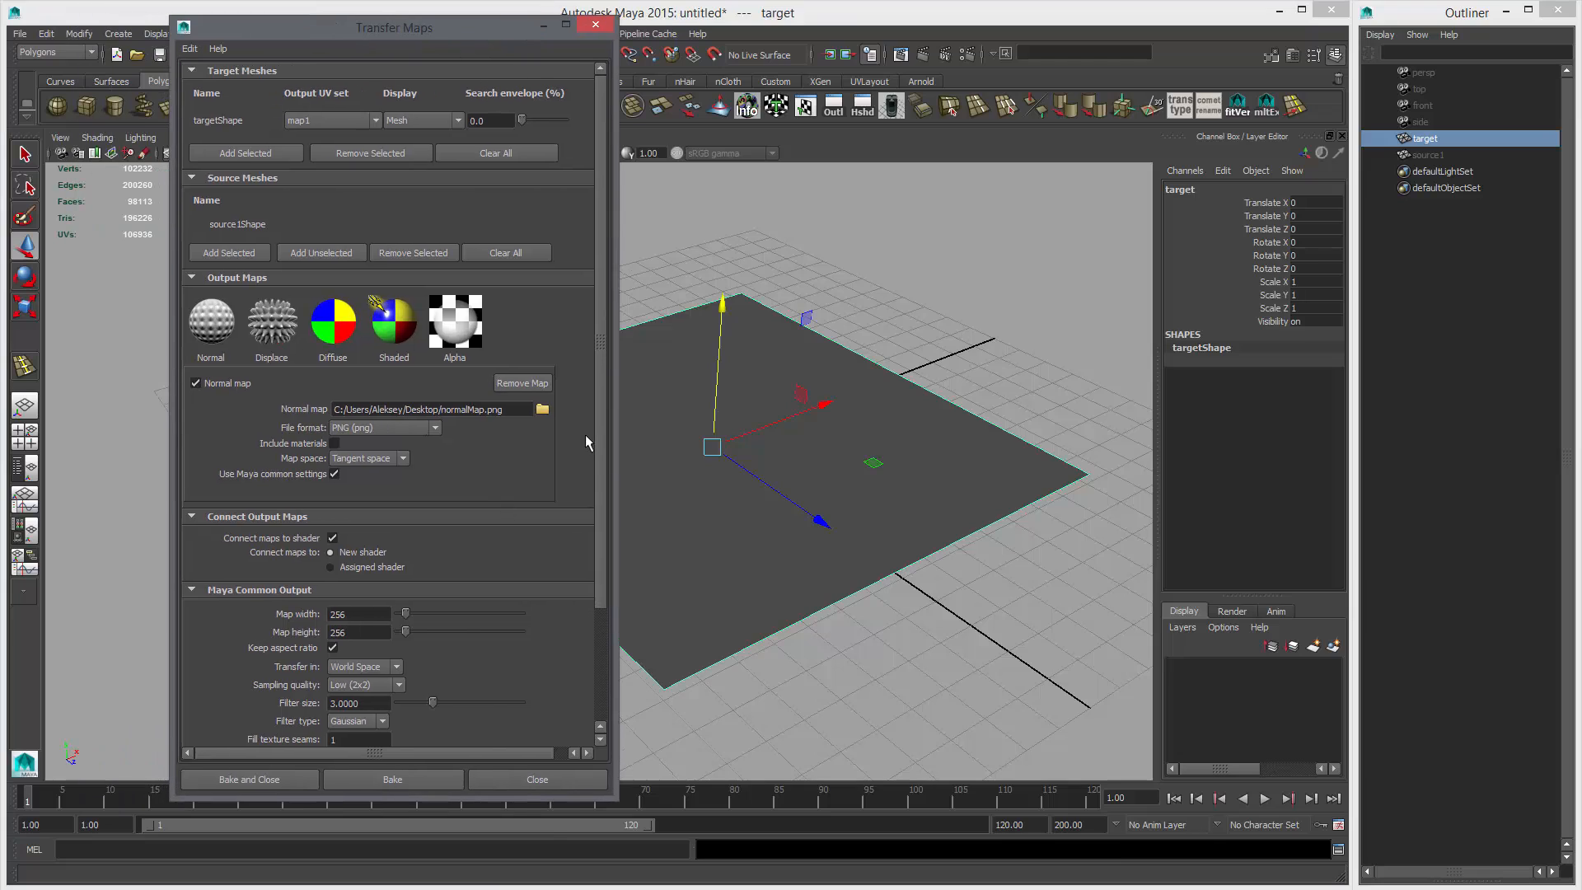
Have the 4096 by 4096 baked normal map connect to a new shader.
scroll("down", 3)
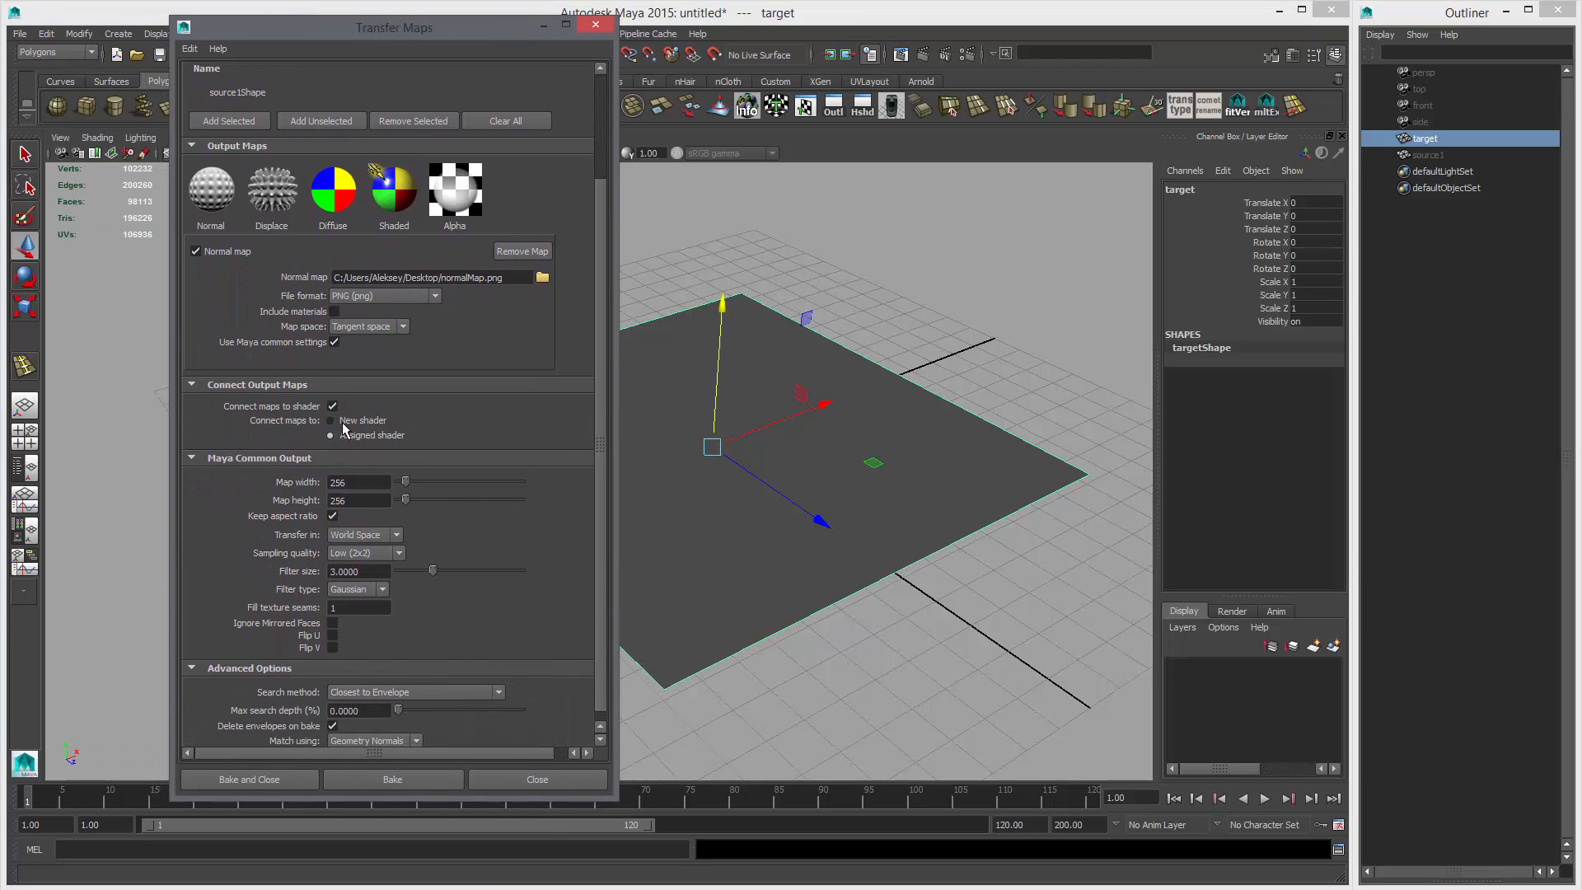
left_click(331, 419)
type("4096")
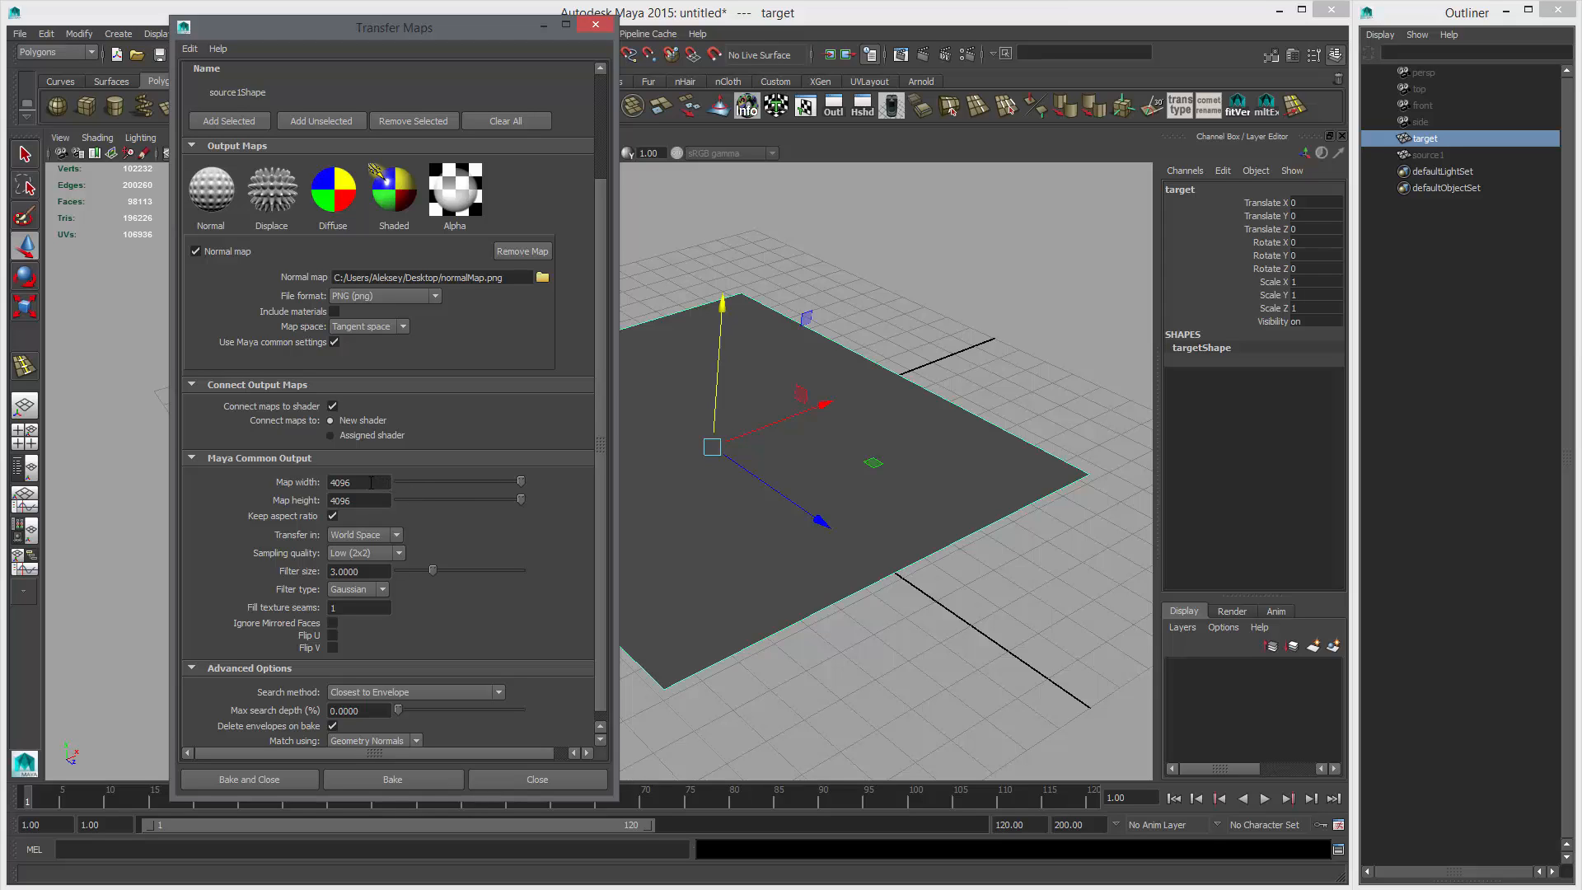
mouse_move(577, 478)
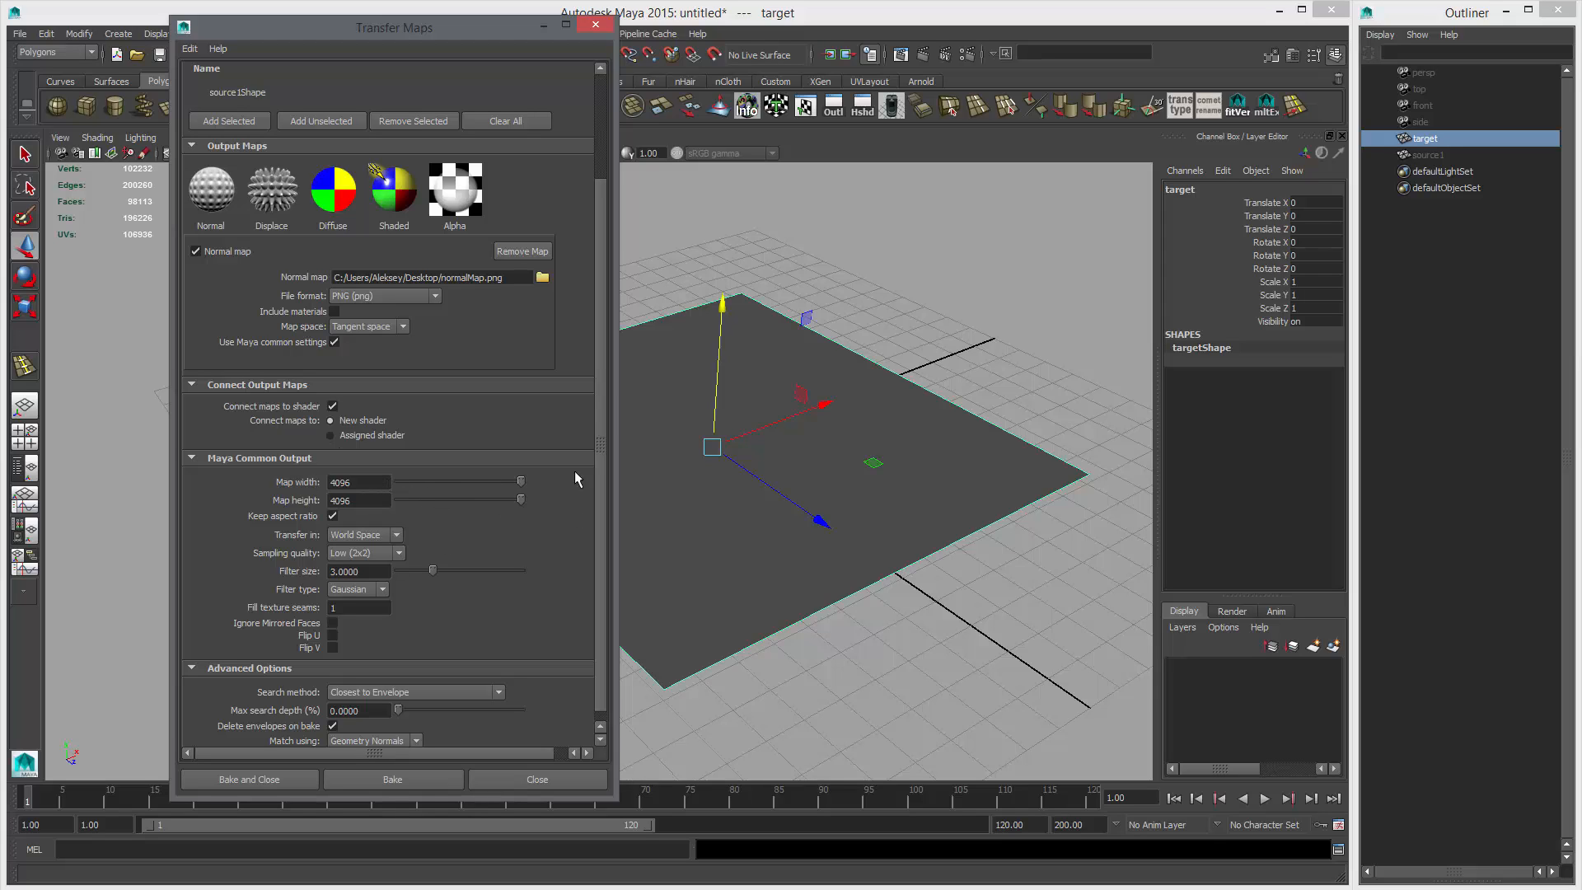
mouse_move(567, 524)
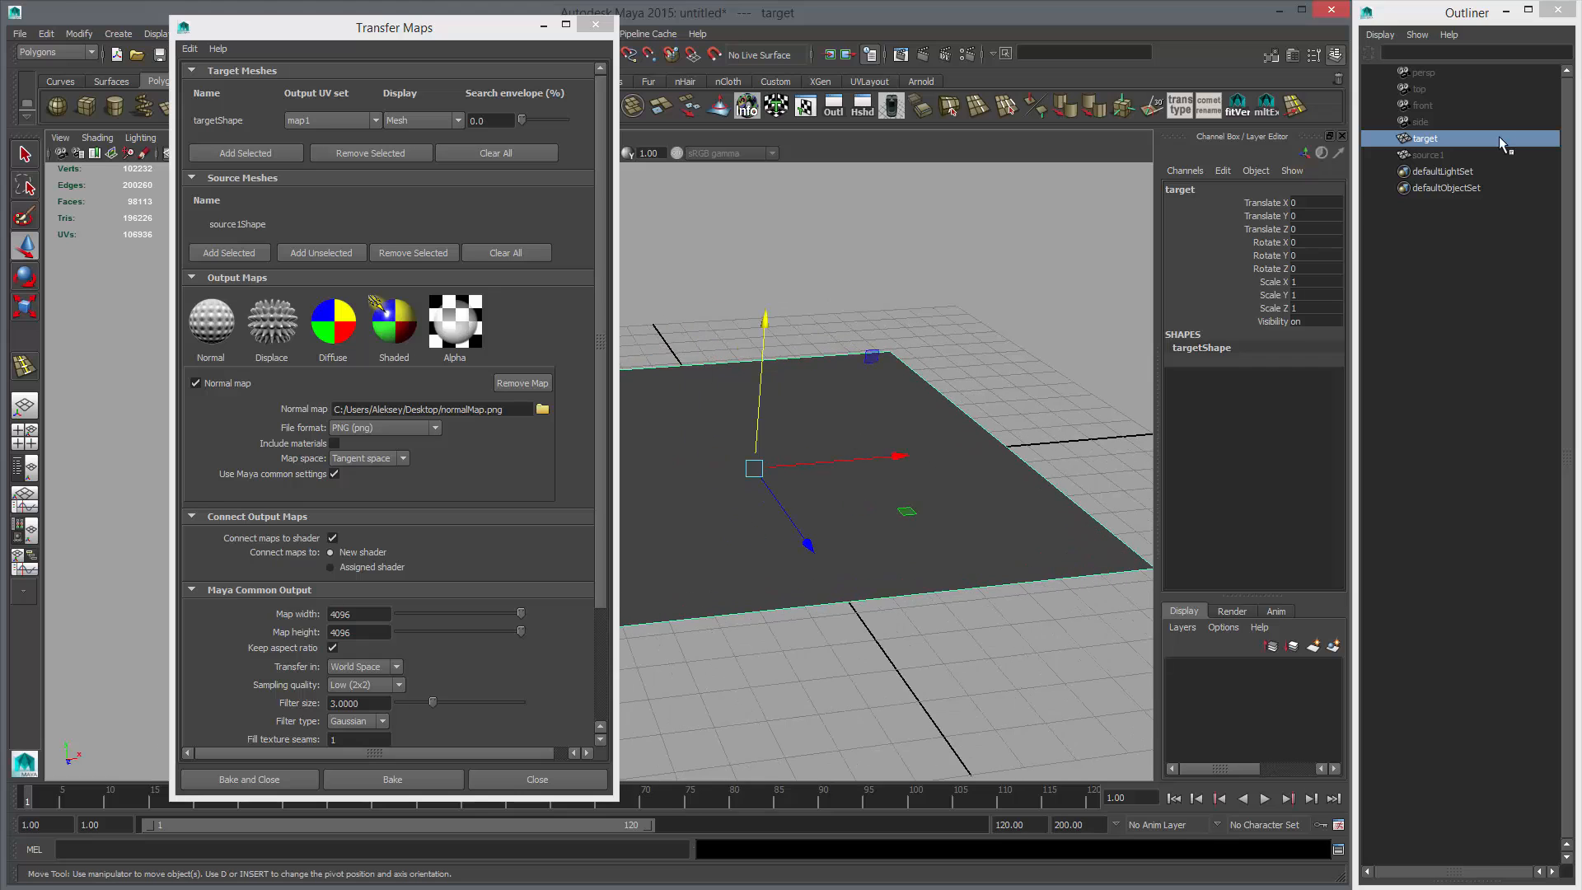
Select the target plane and set its display to show both mesh and envelope.
left_click(1427, 155)
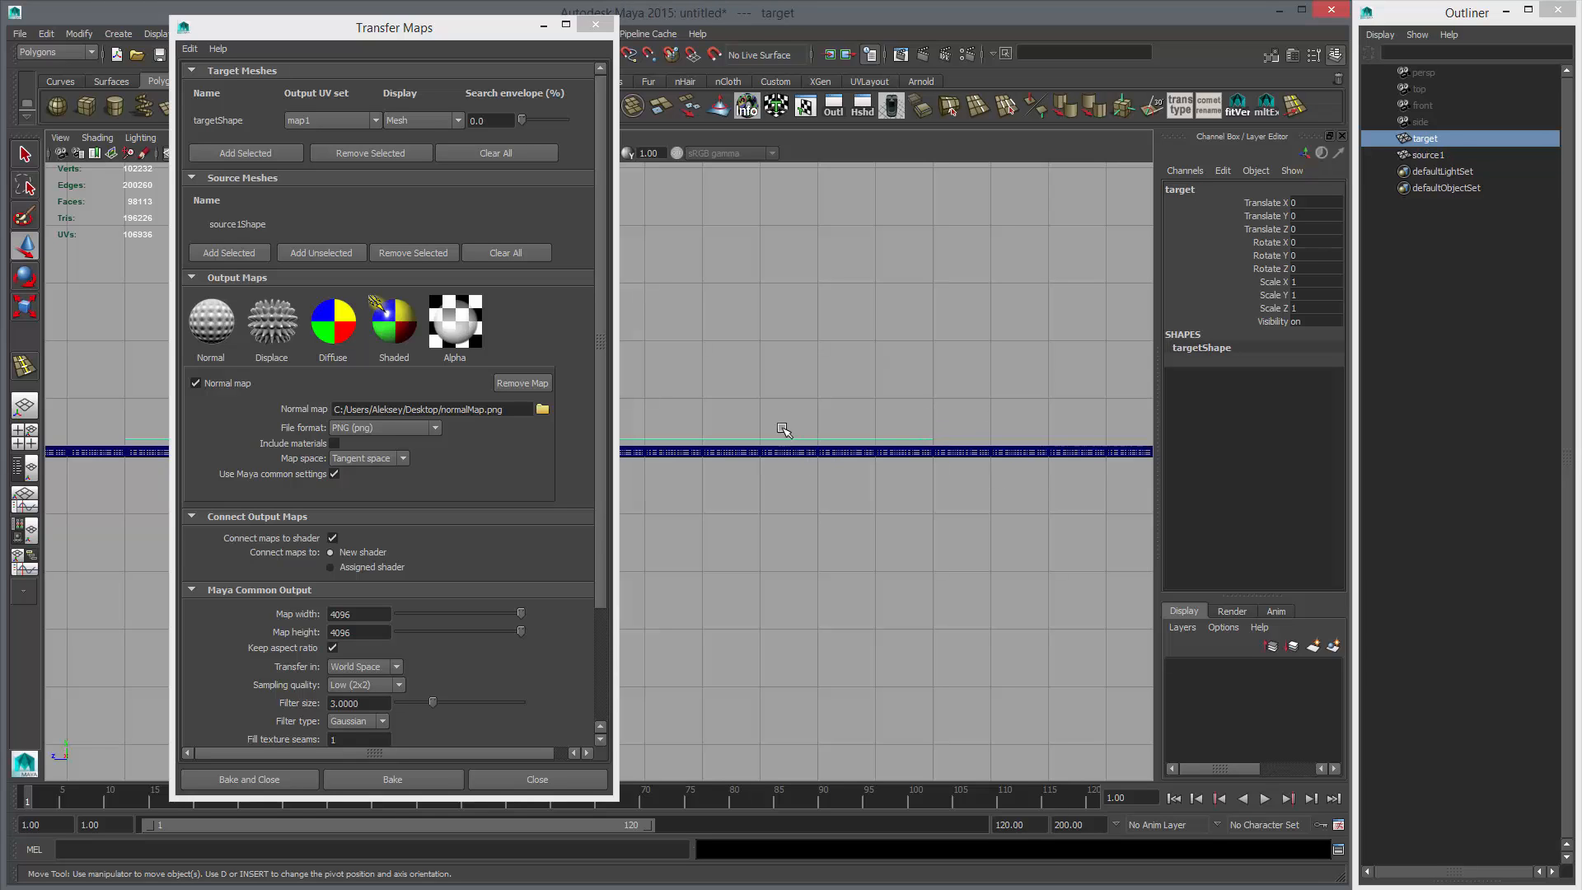
left_click(424, 120)
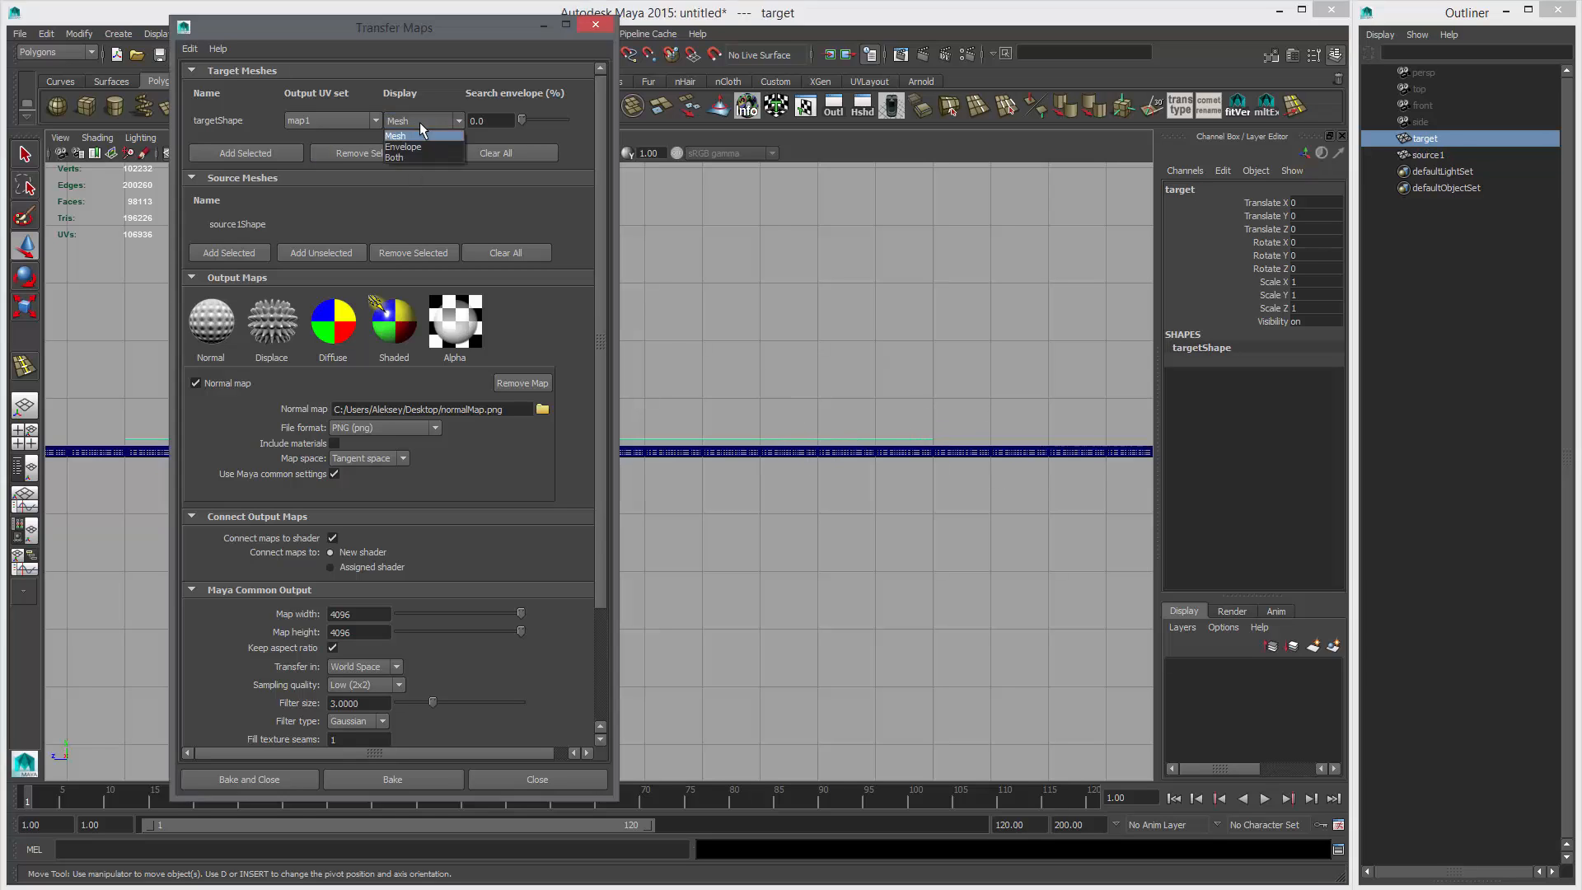
left_click(394, 135)
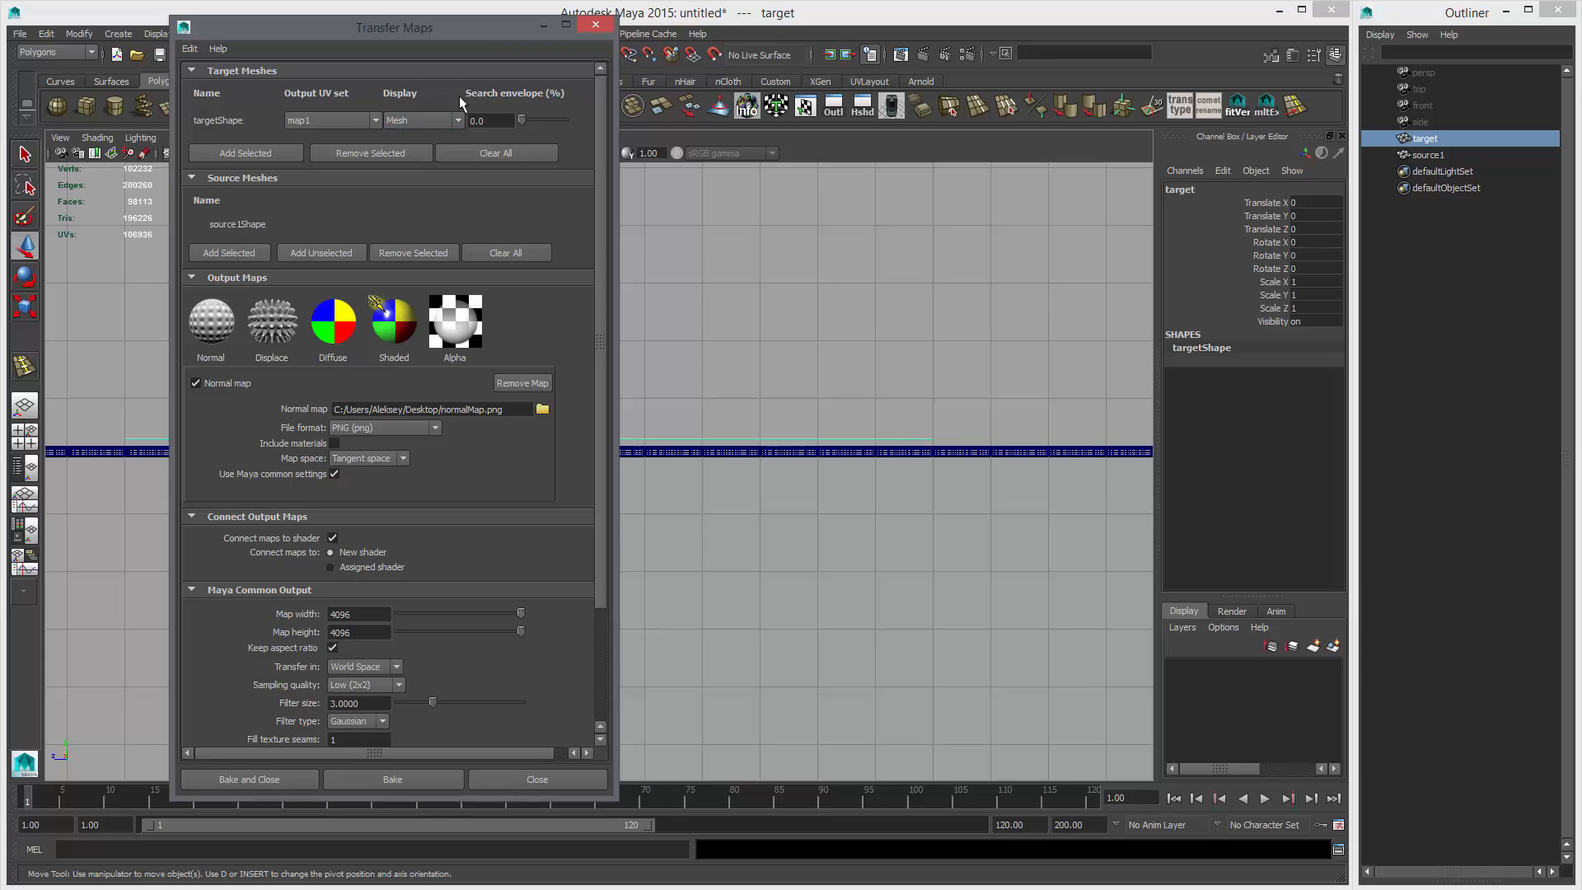
left_click(422, 120)
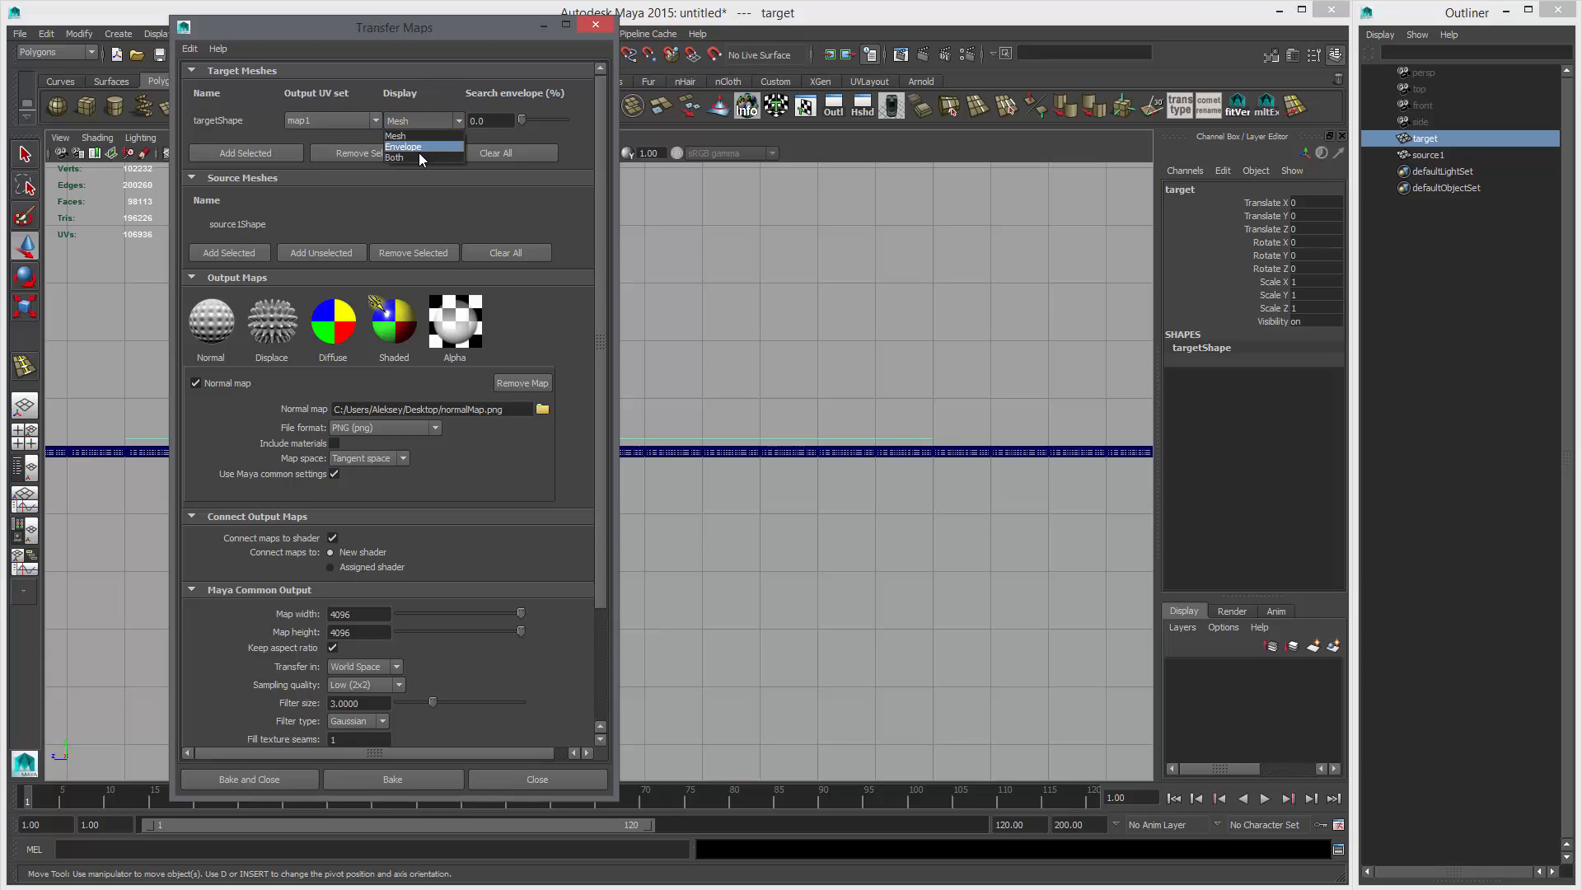
left_click(395, 158)
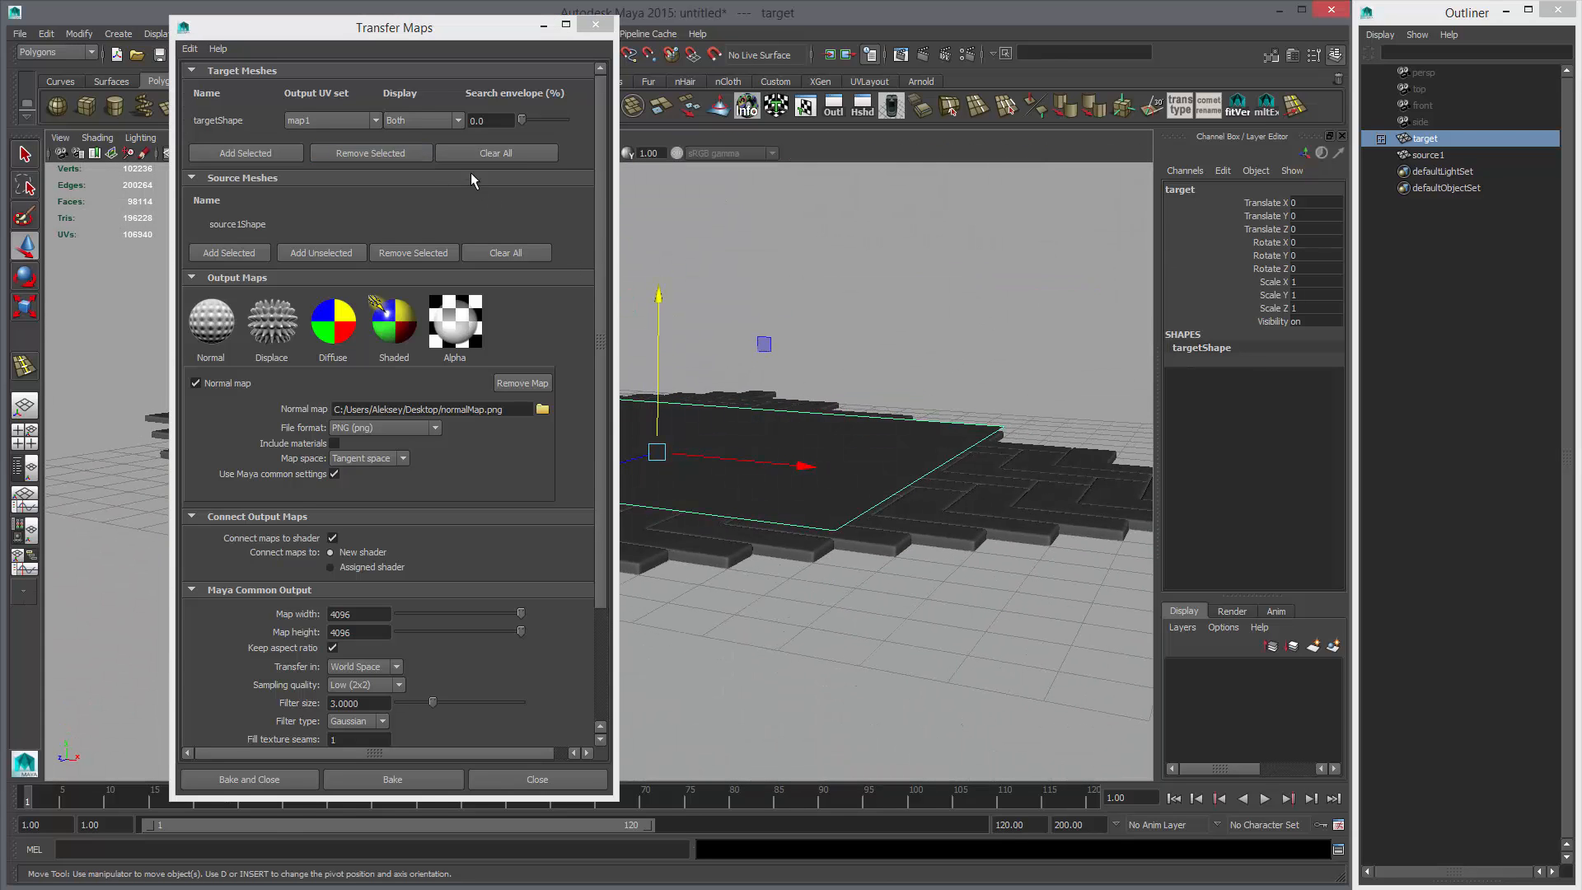
left_click(909, 252)
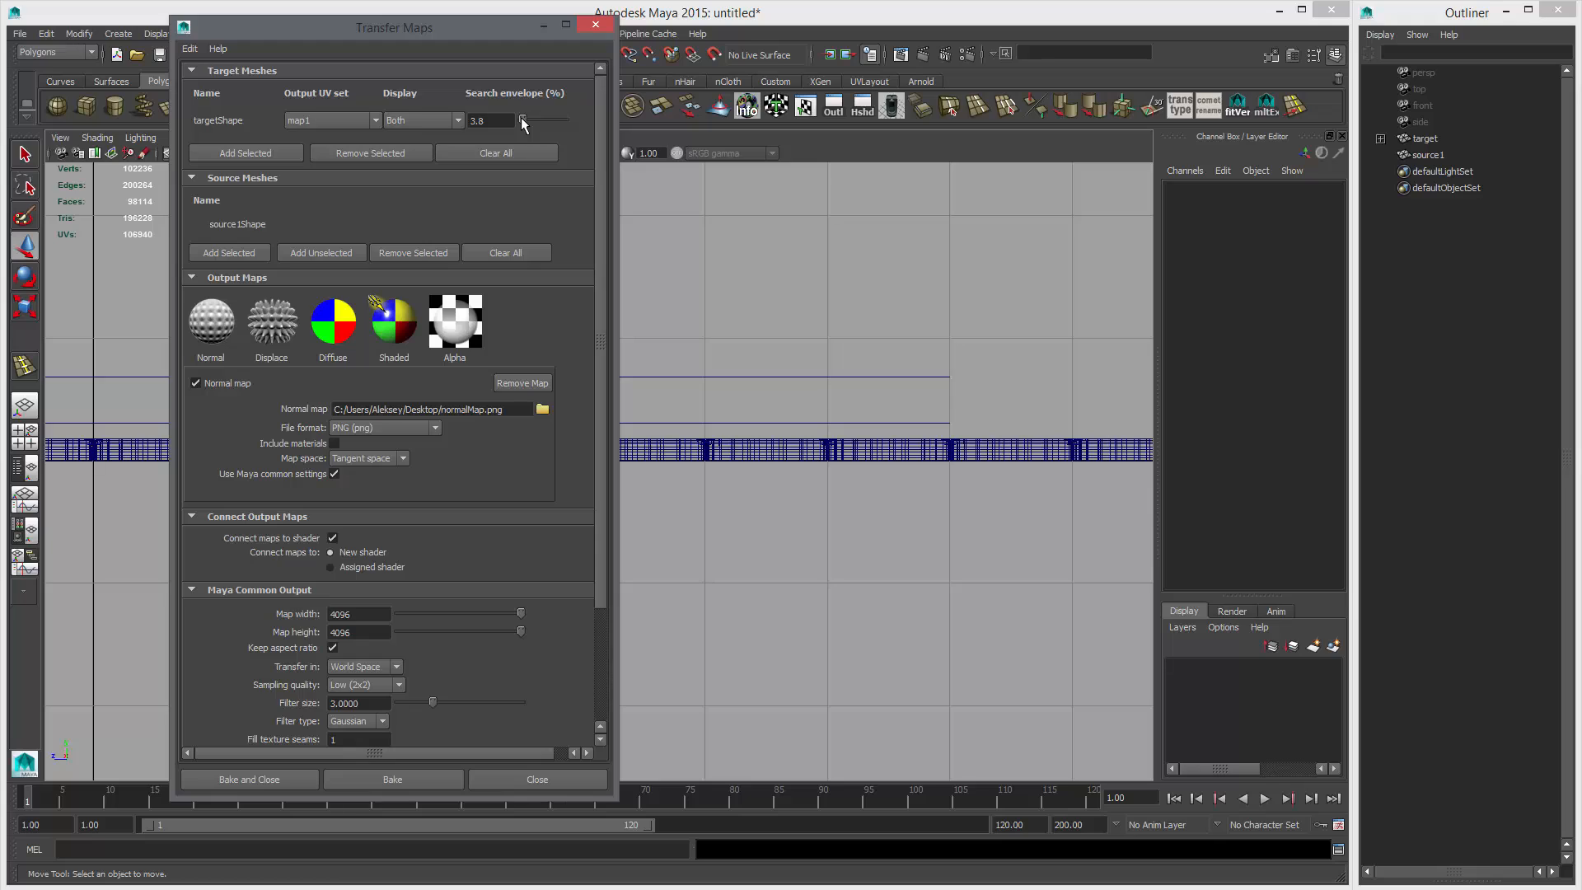
mouse_move(904, 323)
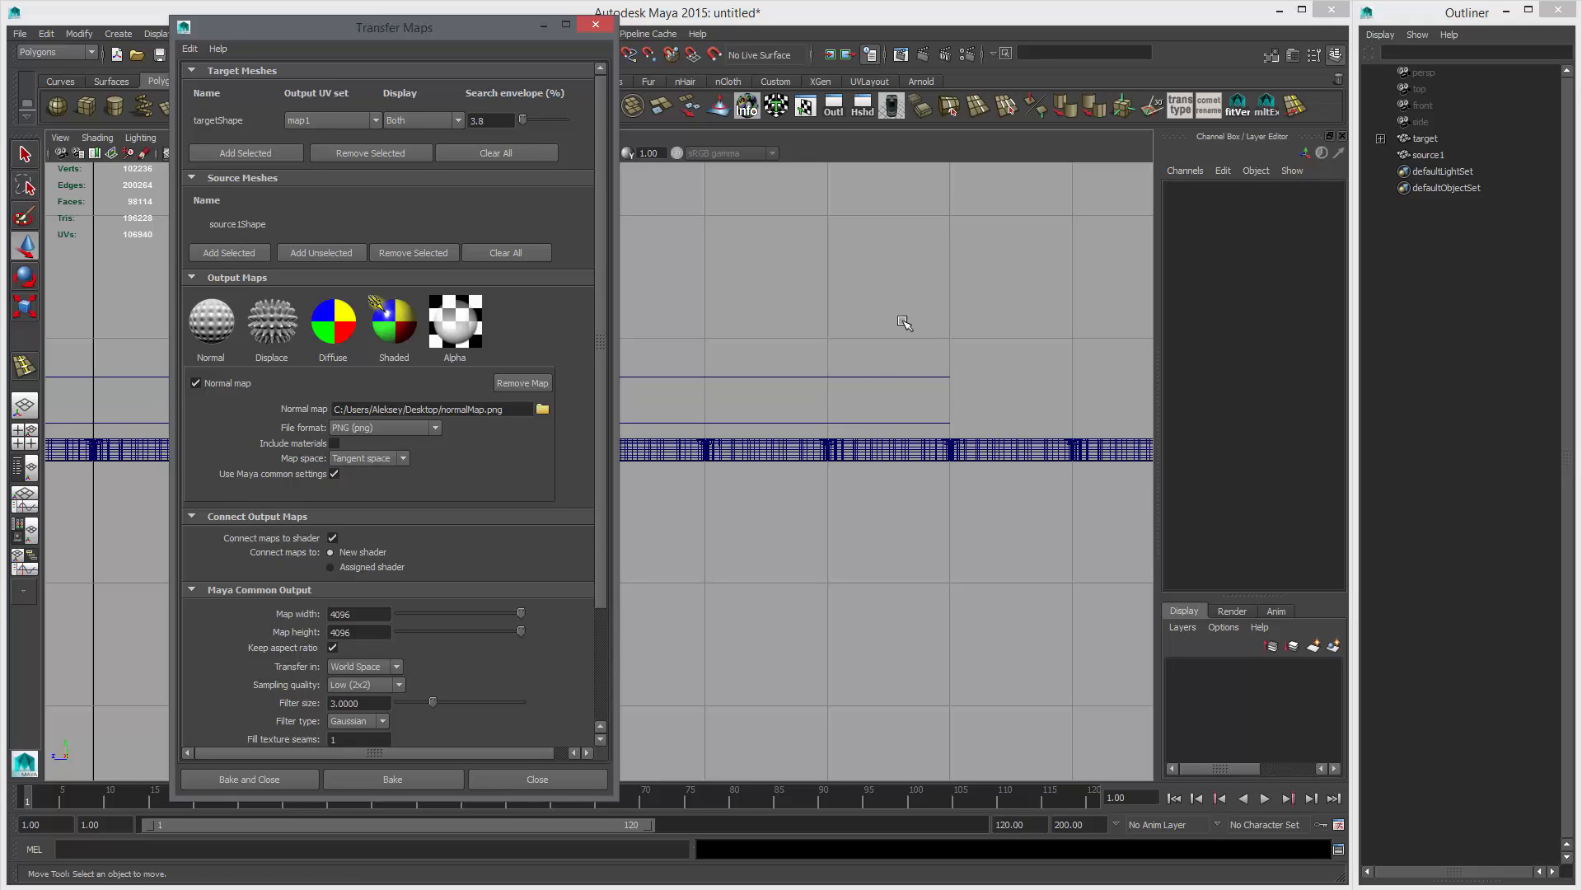
mouse_move(922, 442)
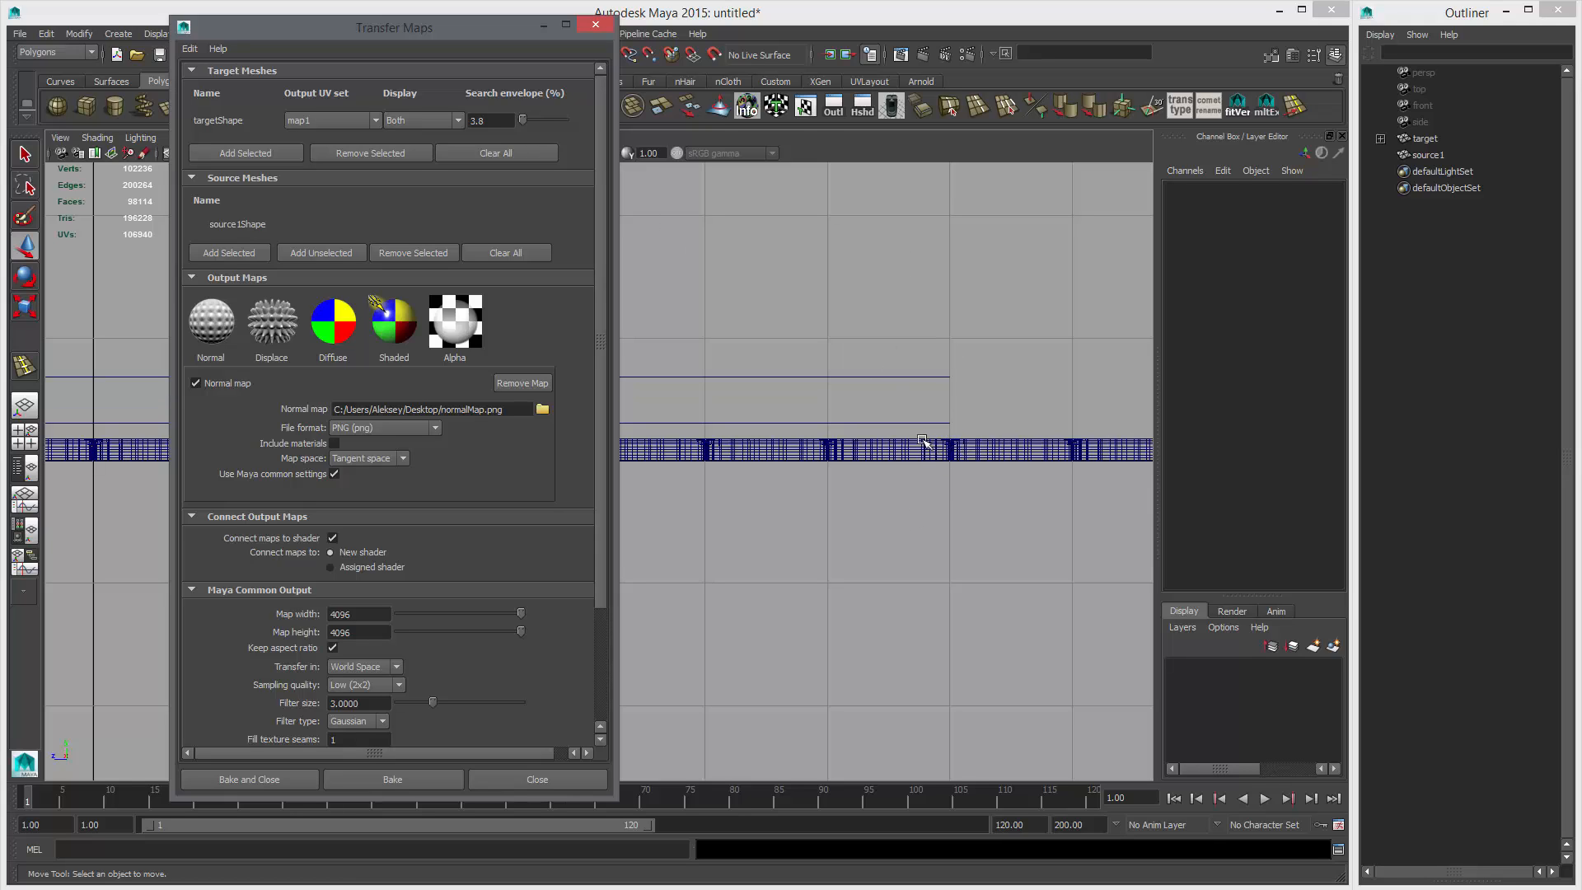
mouse_move(953, 436)
type("3")
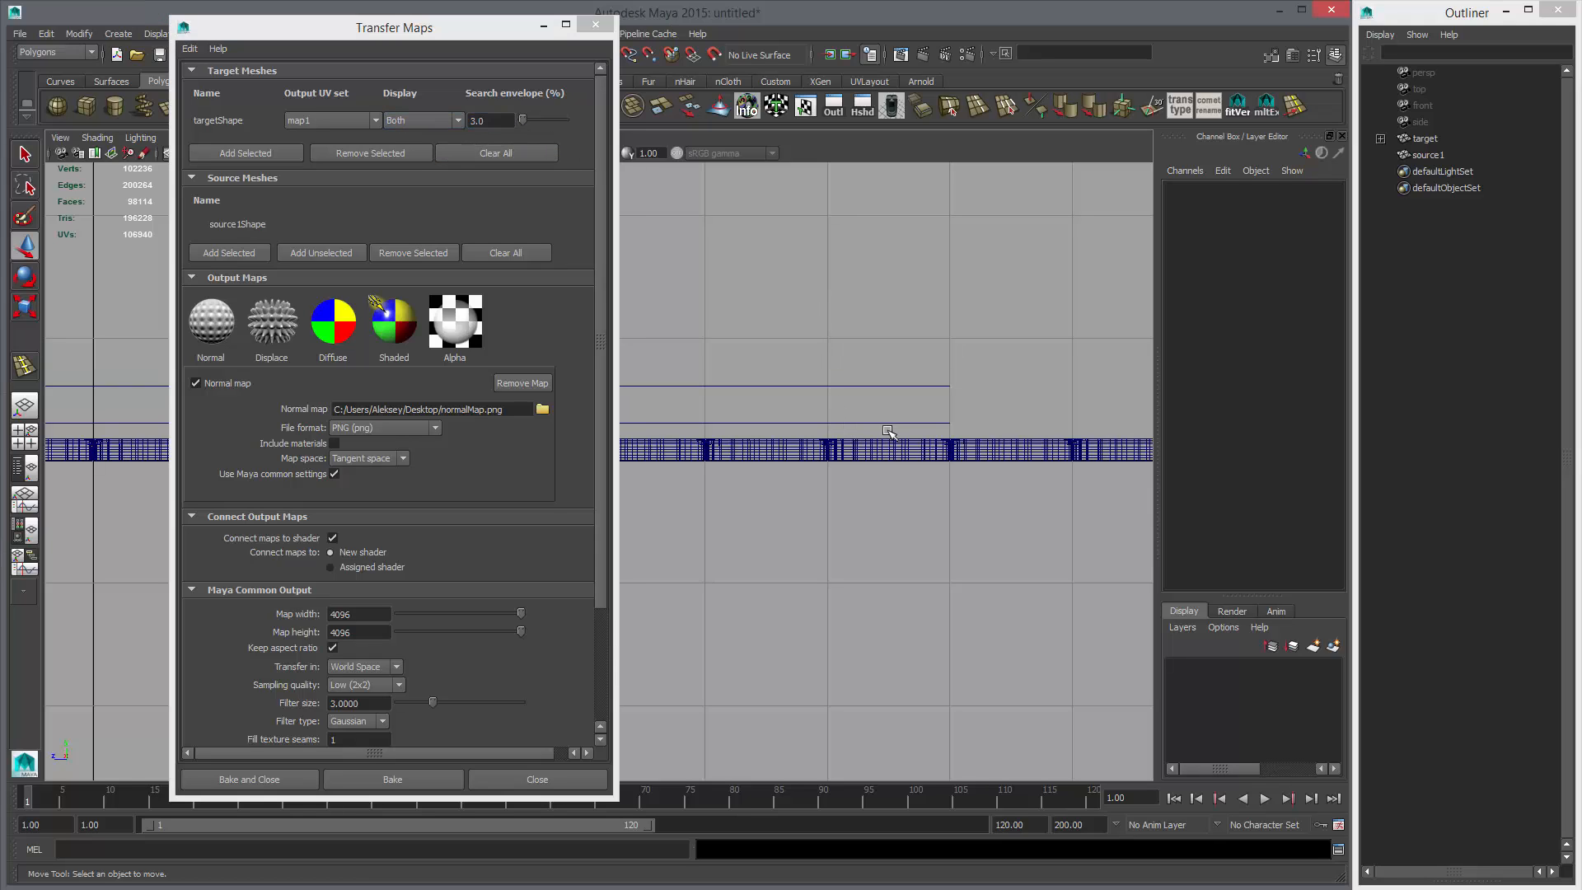
Set the search envelope to 2.5 and display the target as Mesh only.
triple_click(492, 120)
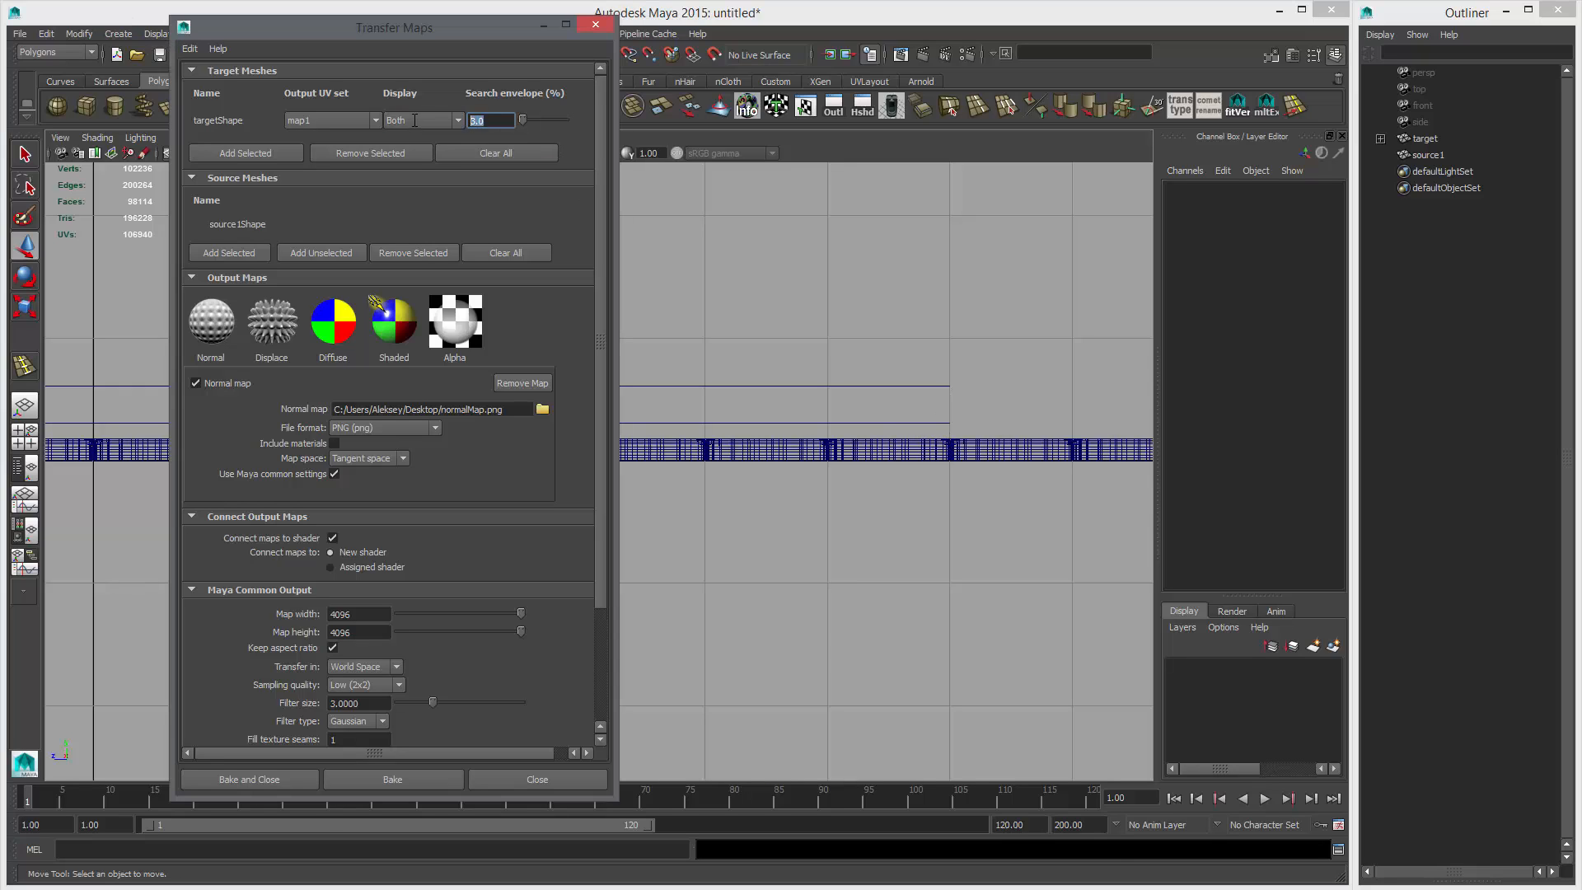
type("2.5")
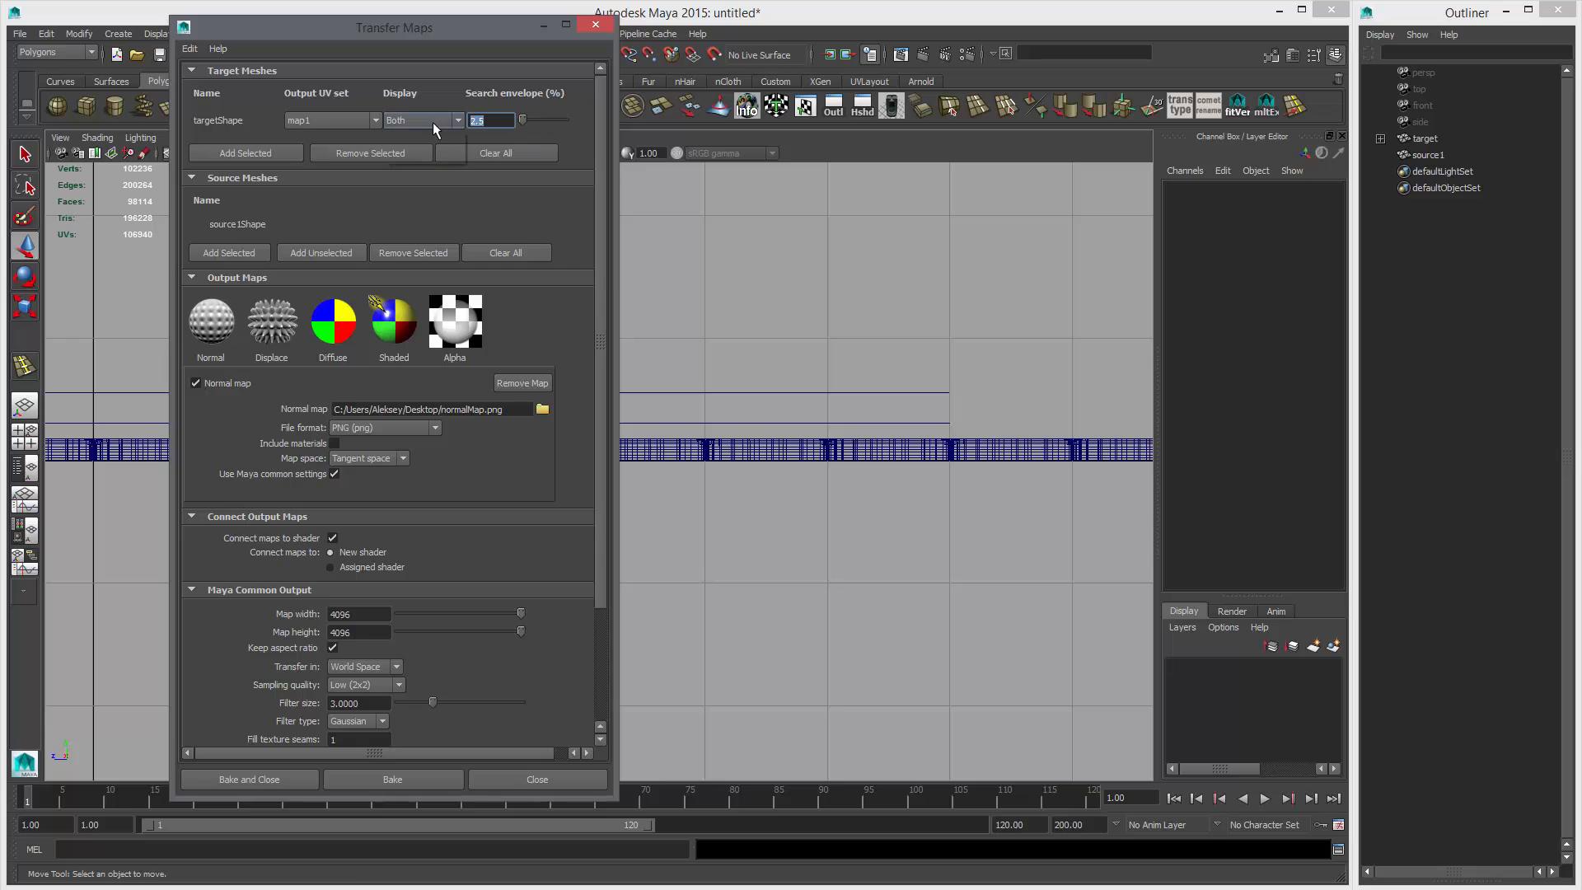
left_click(422, 120)
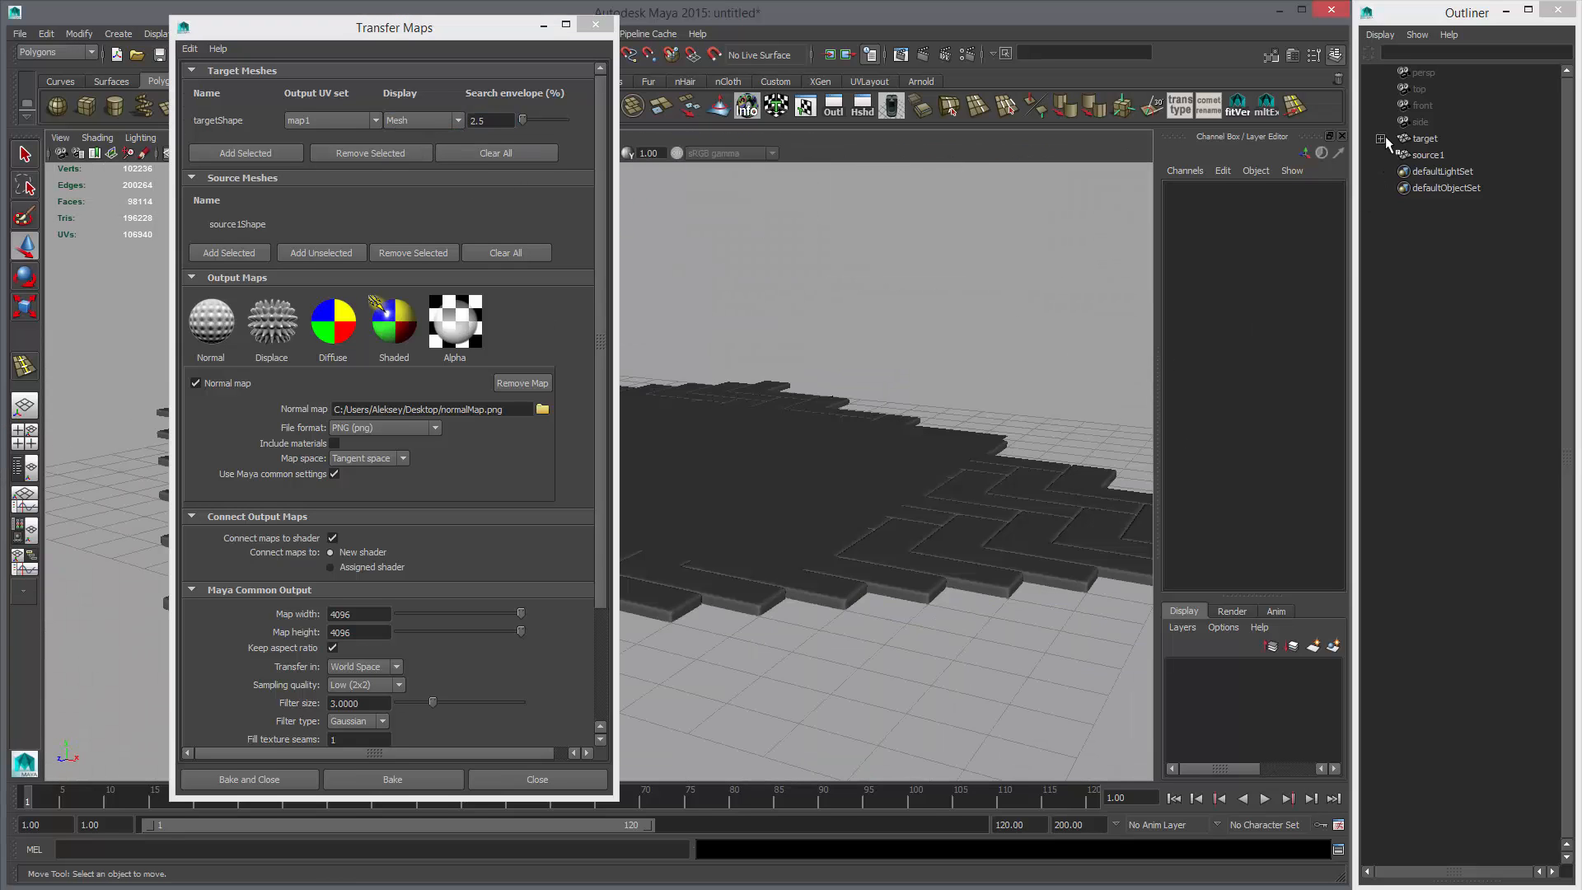
Select the target's envelope object, keep sampling at Low (2x2), and bake.
left_click(1466, 154)
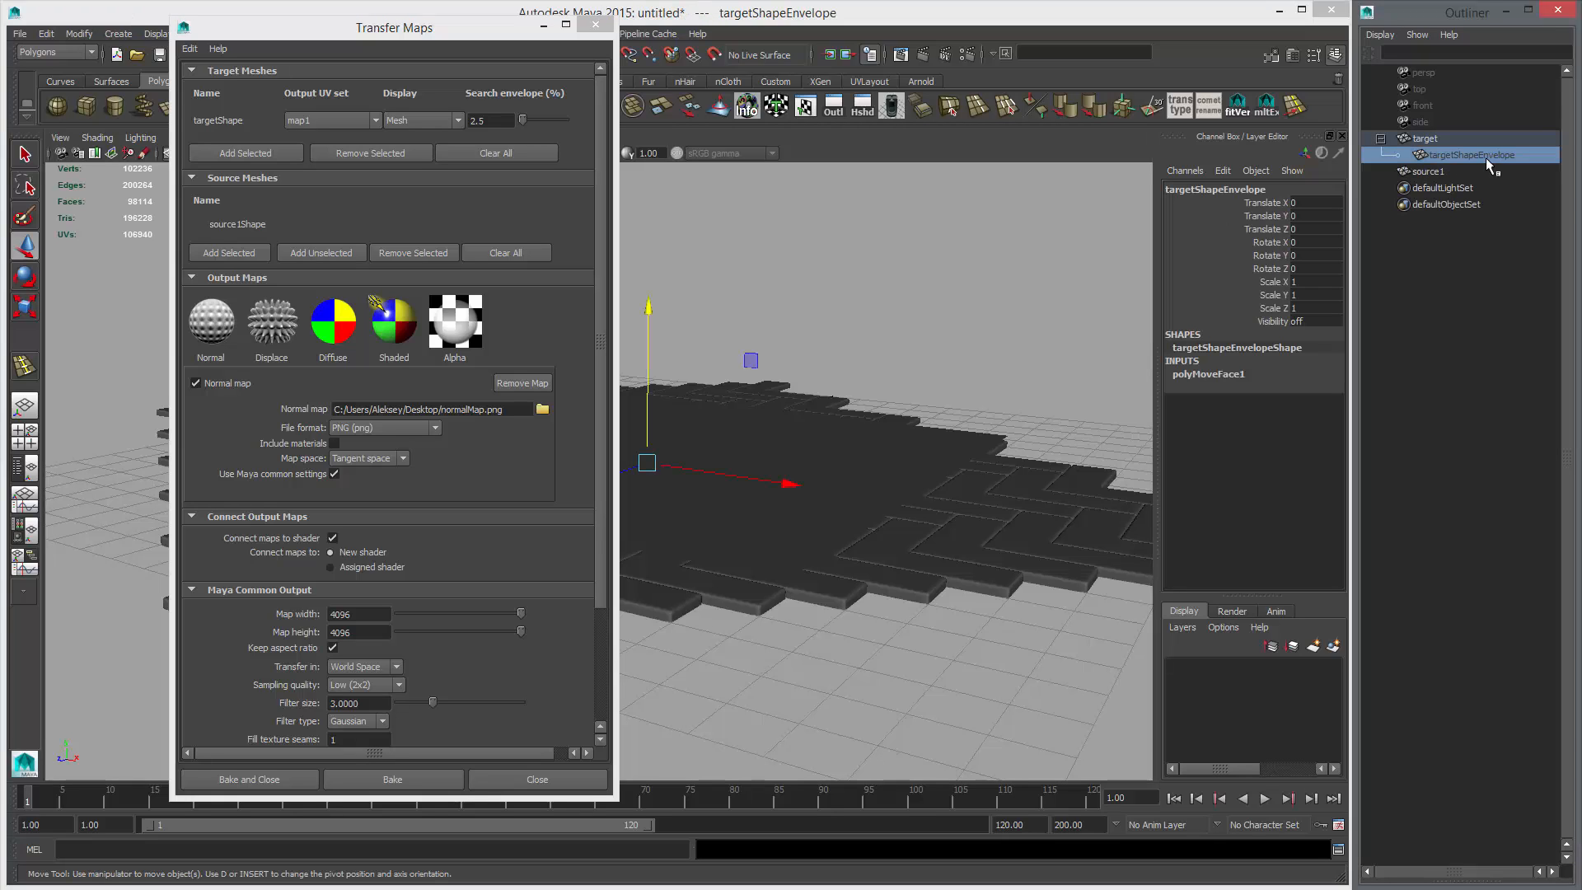
left_click(1426, 139)
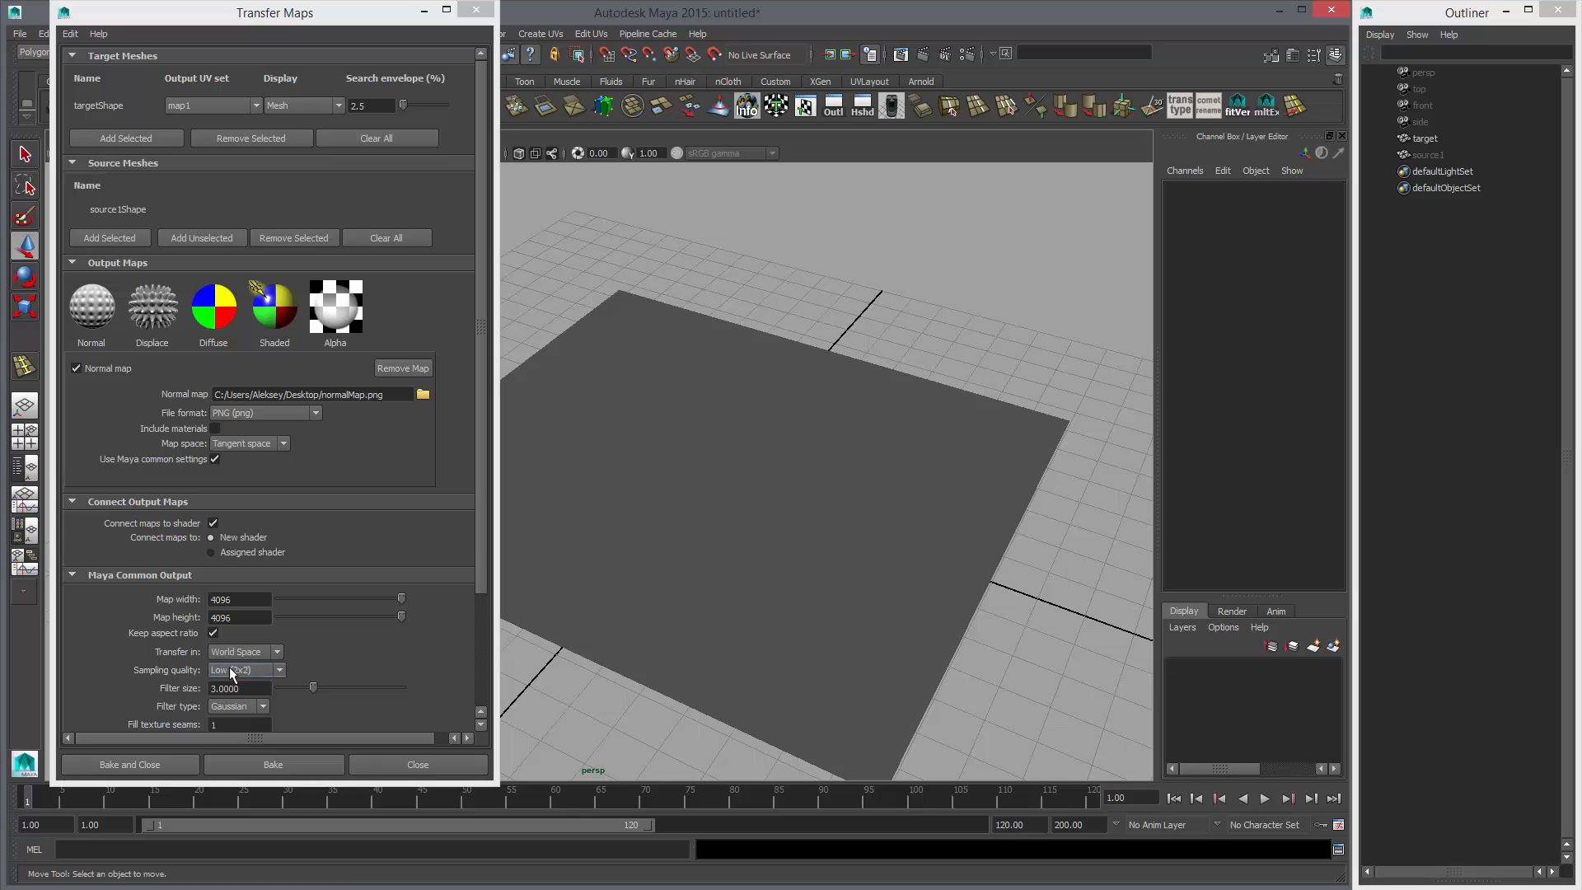
left_click(245, 670)
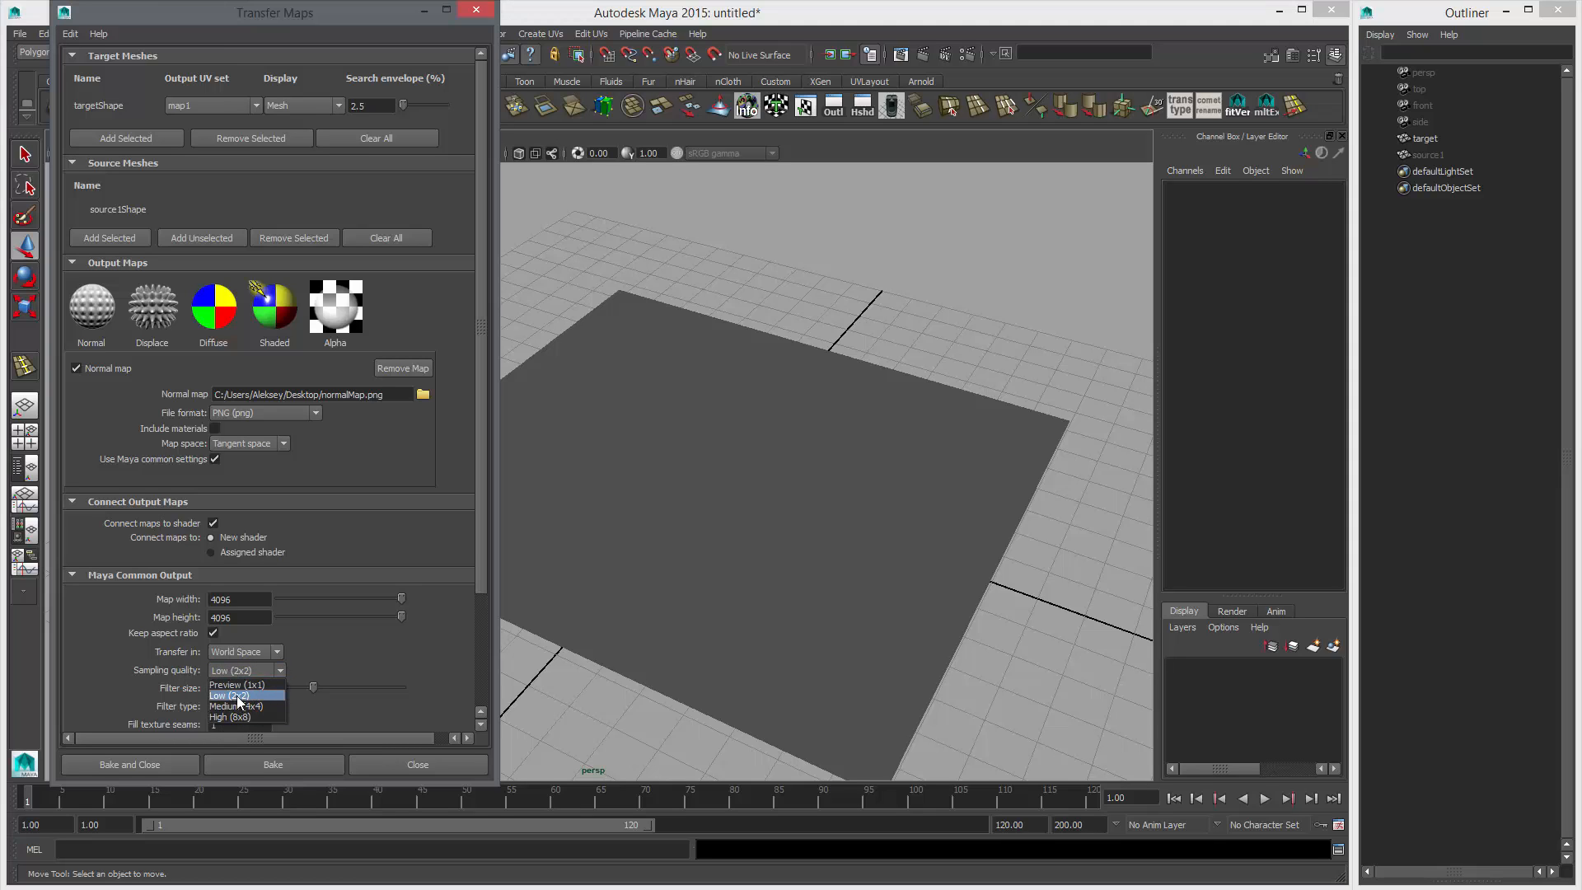
mouse_move(242, 707)
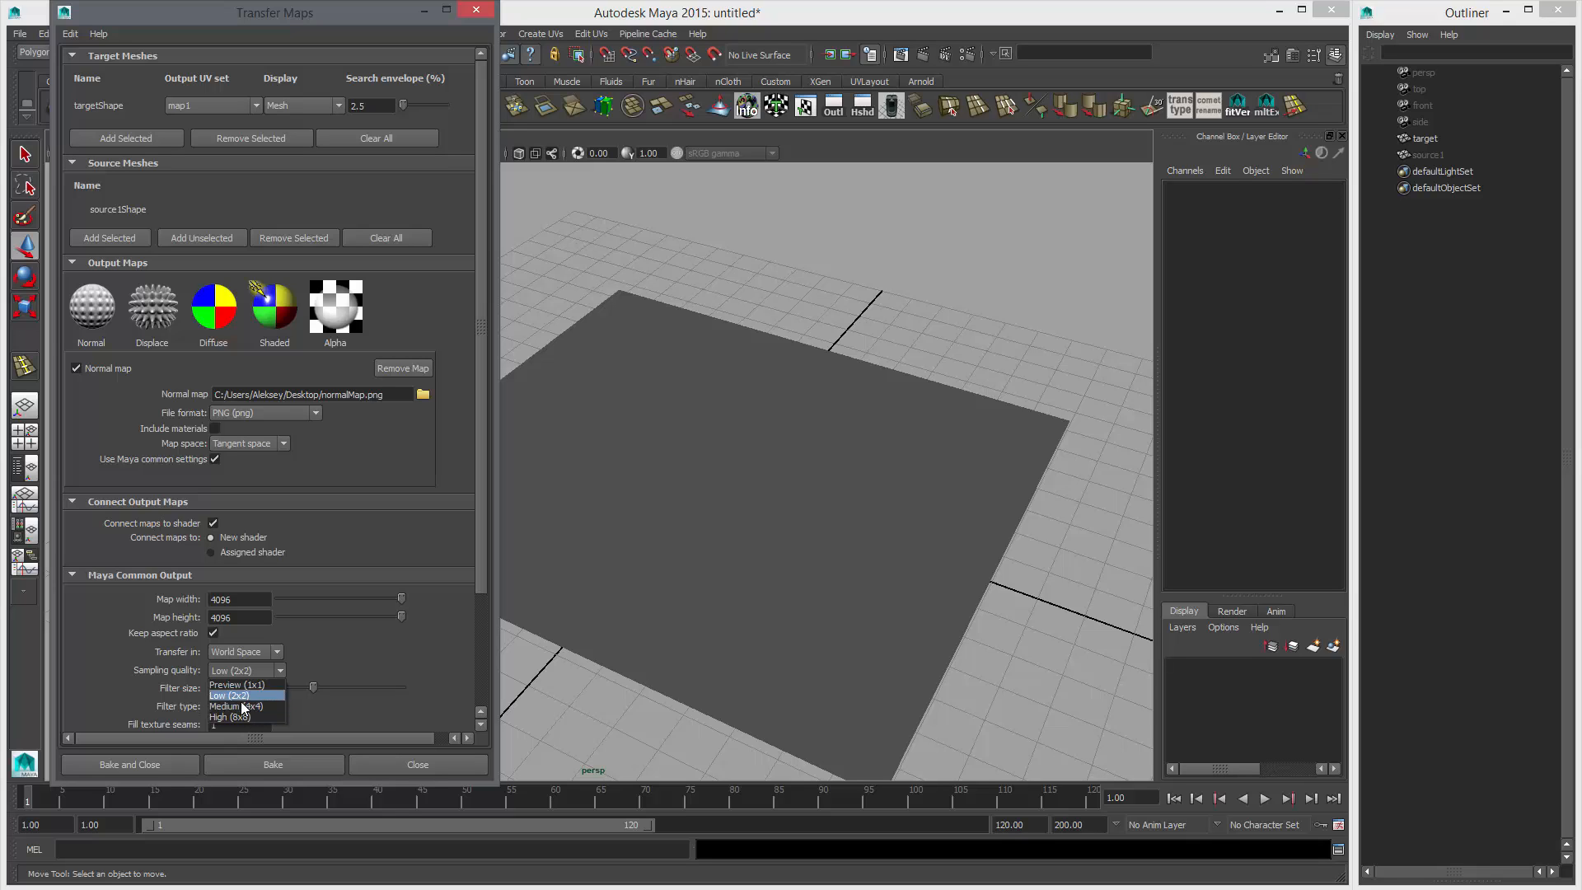
mouse_move(252, 700)
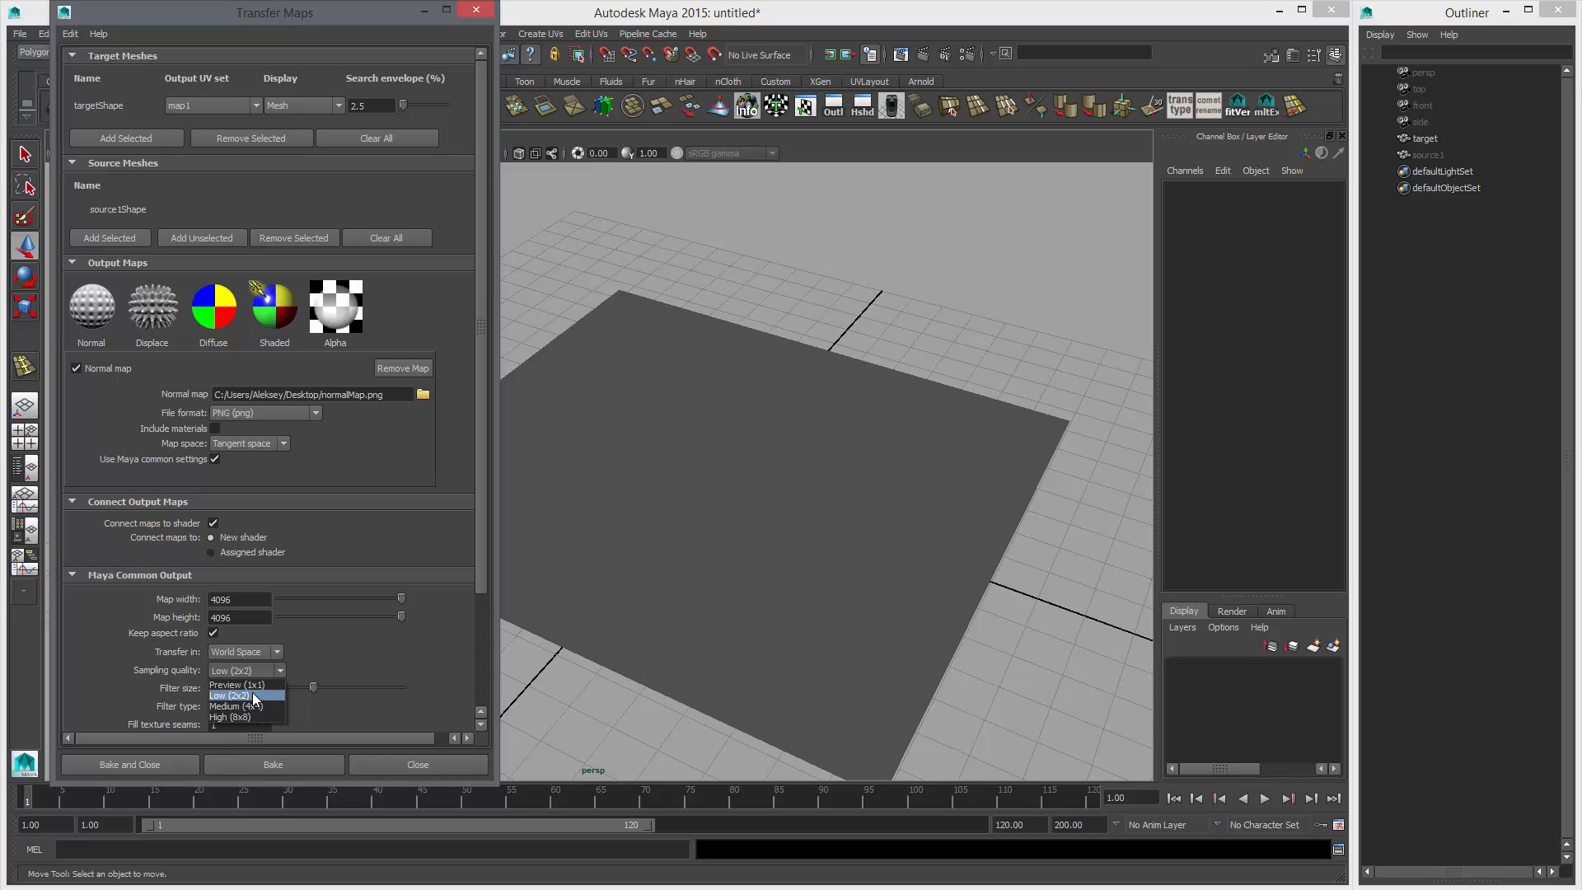
left_click(232, 694)
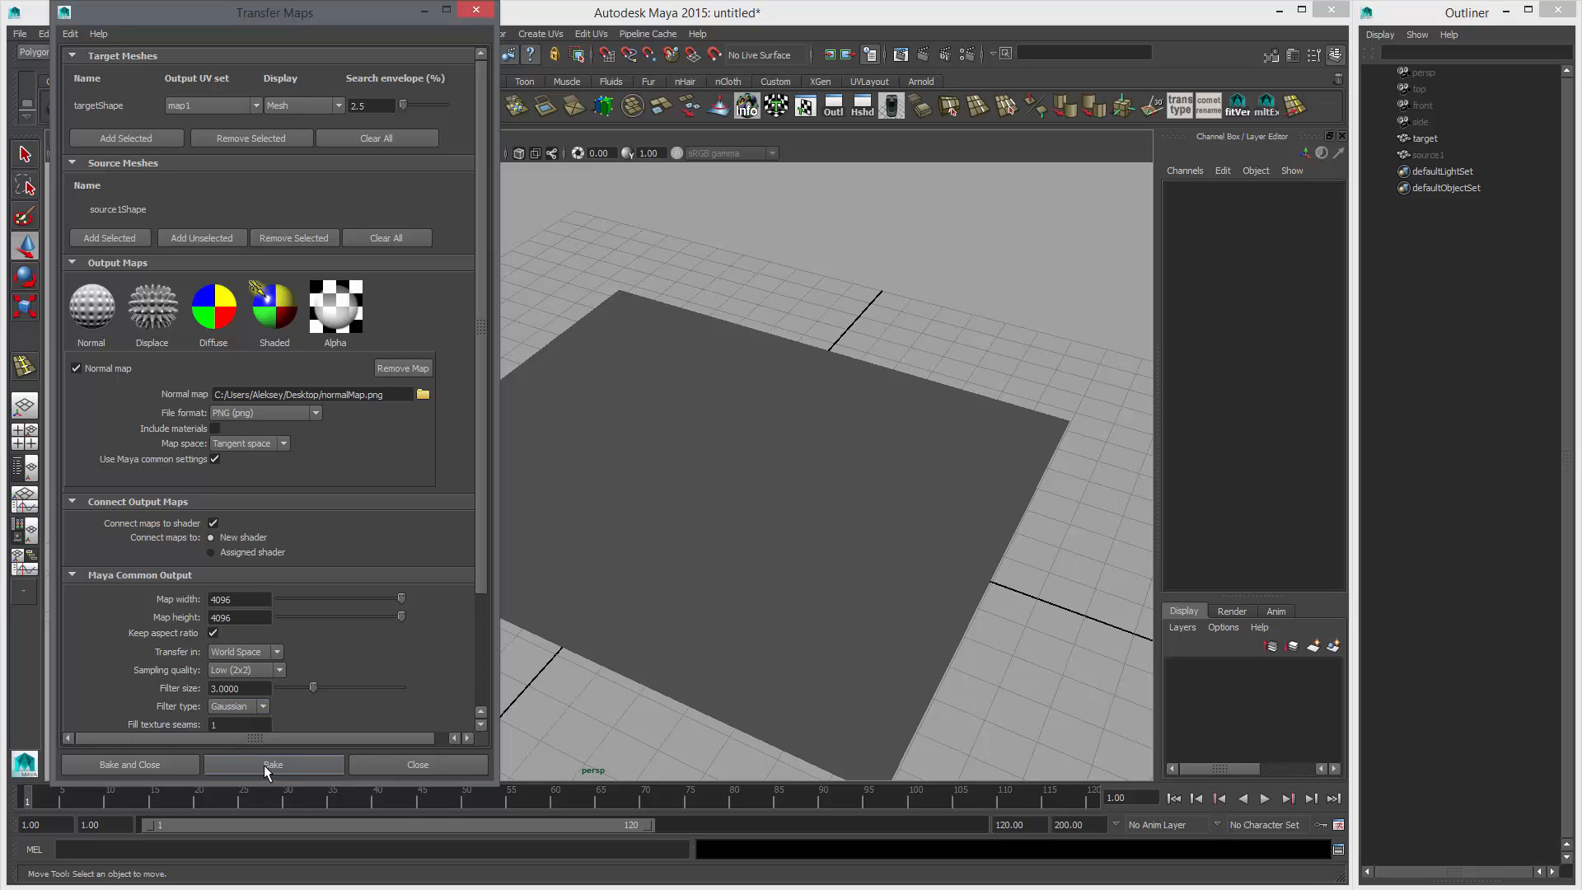
left_click(273, 764)
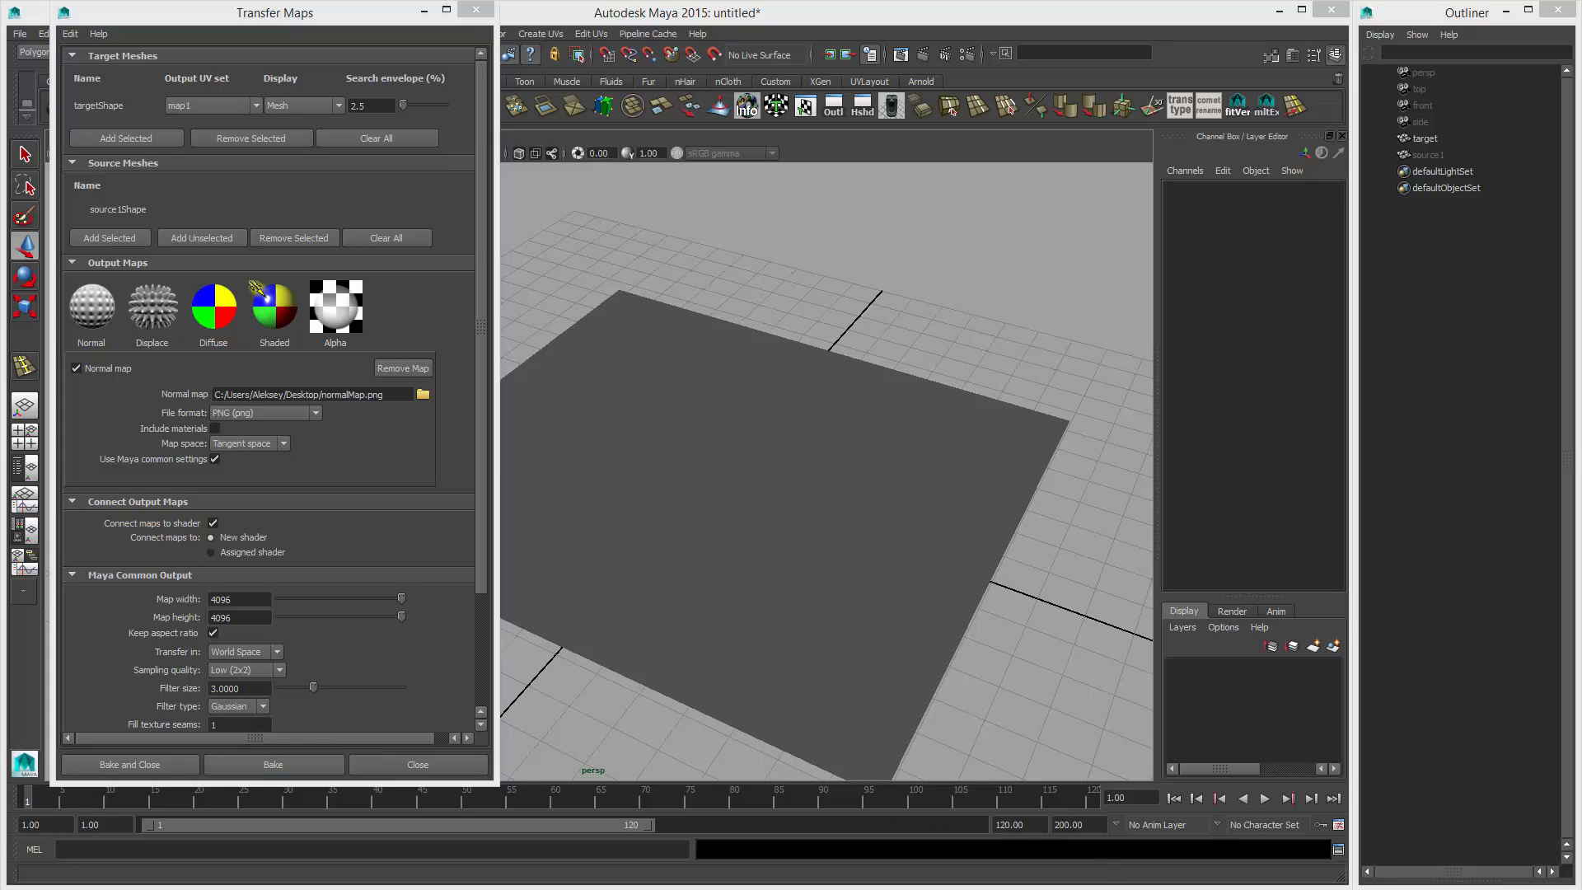
mouse_move(830, 619)
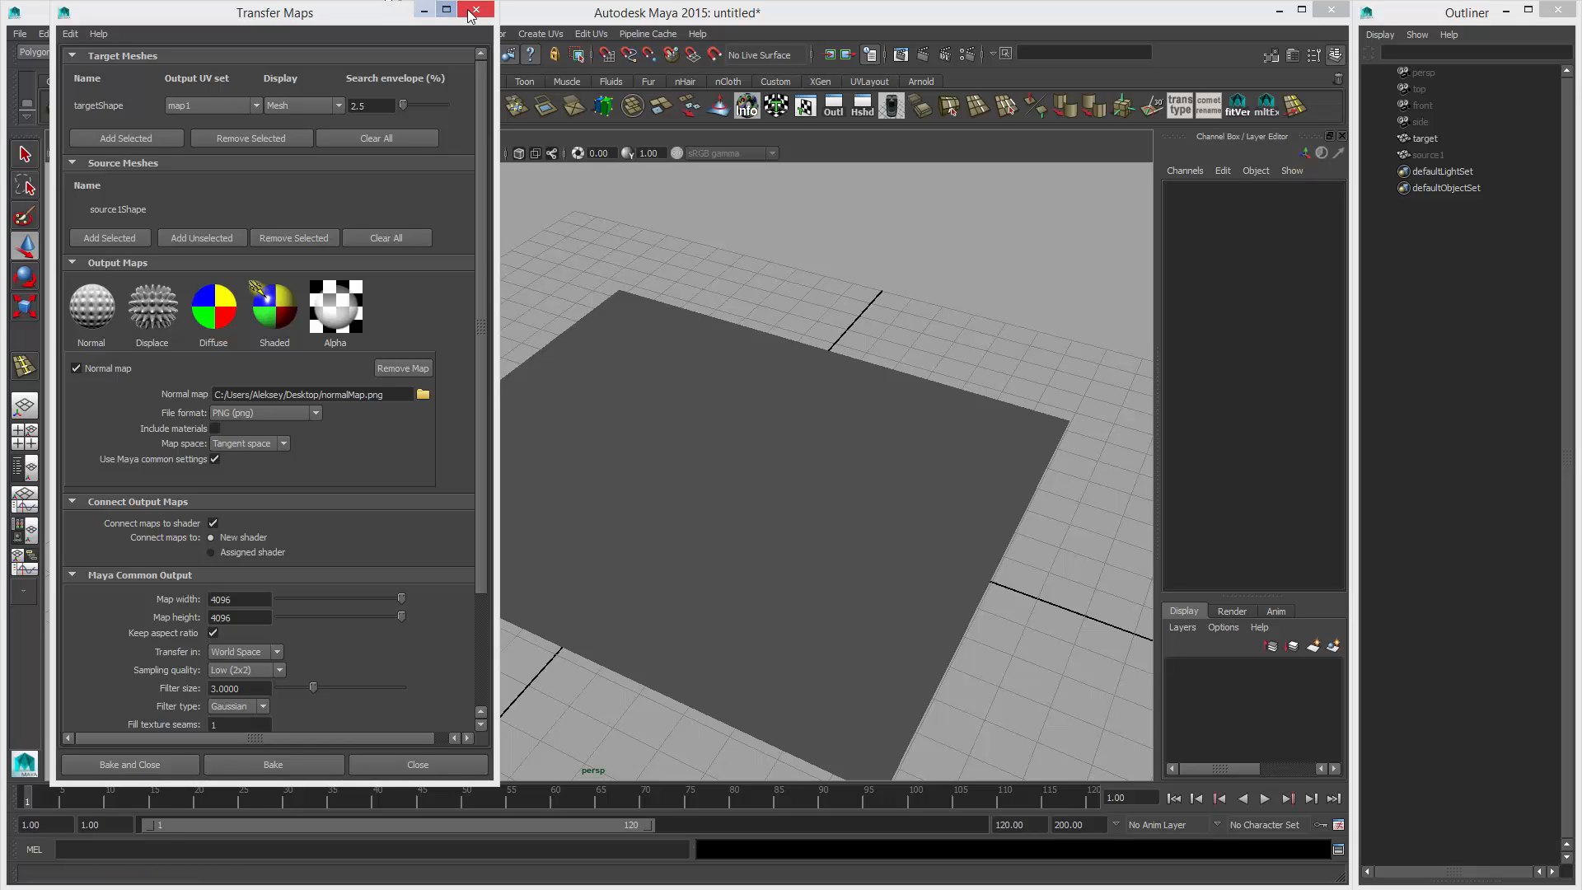
Close Transfer Maps and inspect the new normal map shader in Hypershade.
left_click(475, 10)
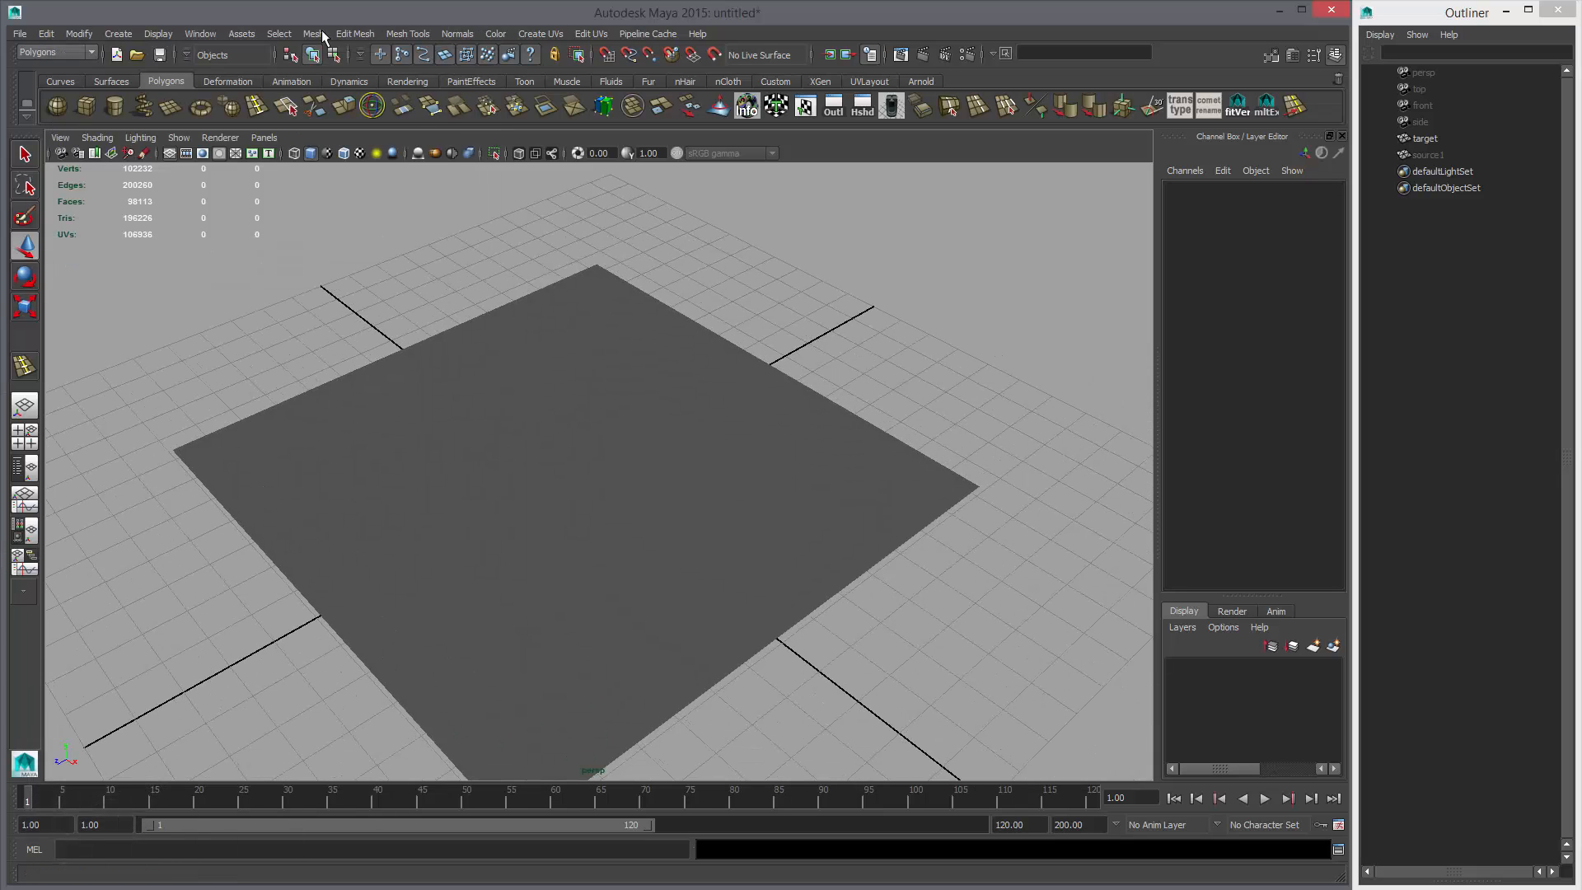
left_click(199, 33)
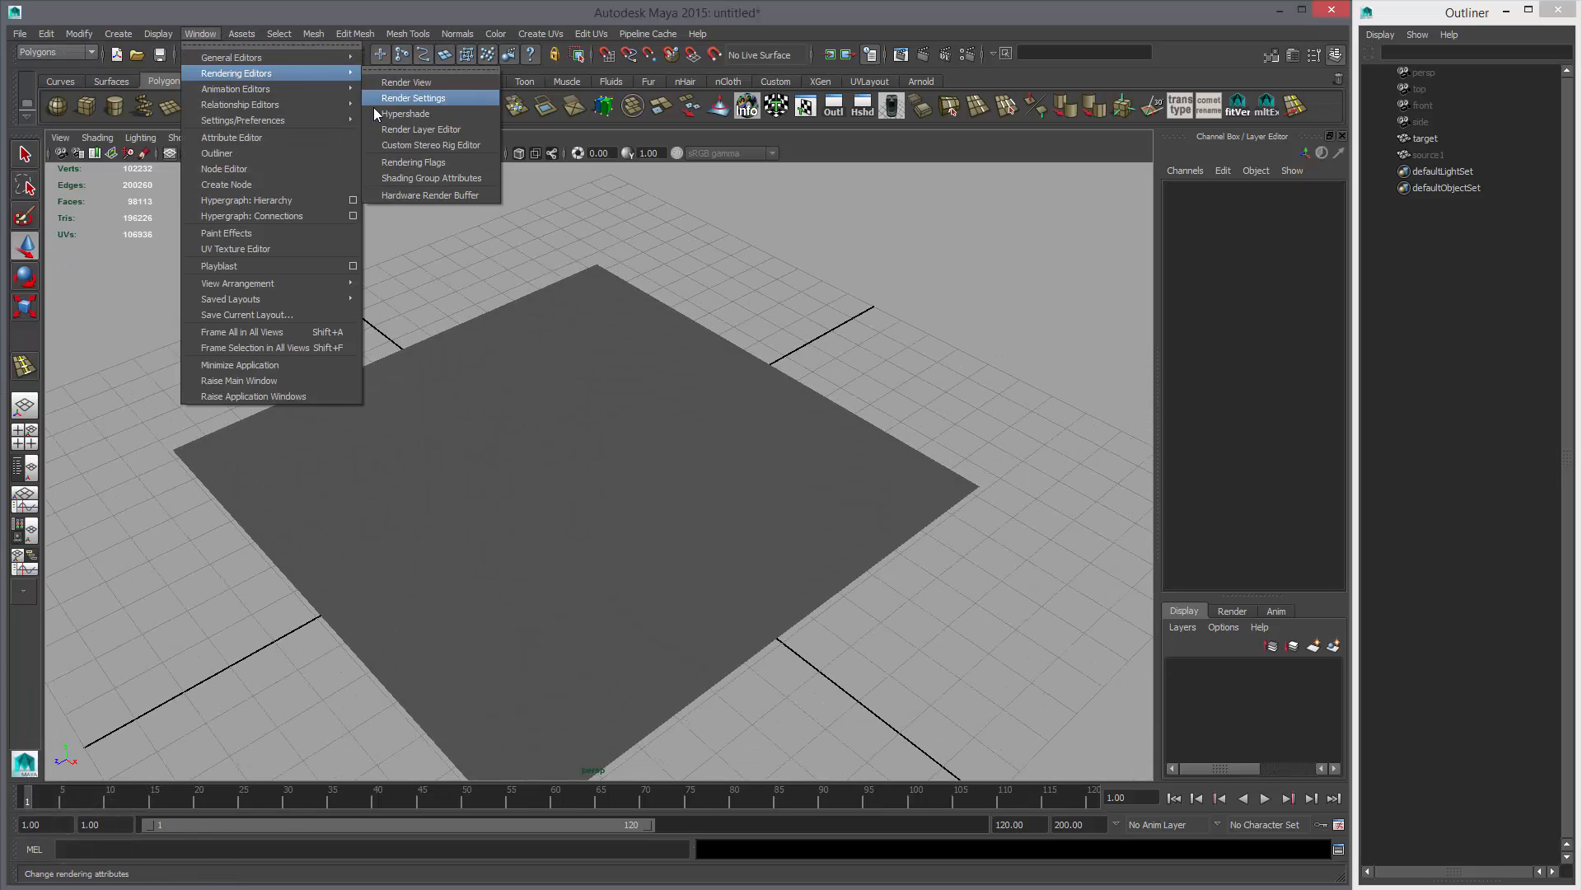
left_click(405, 113)
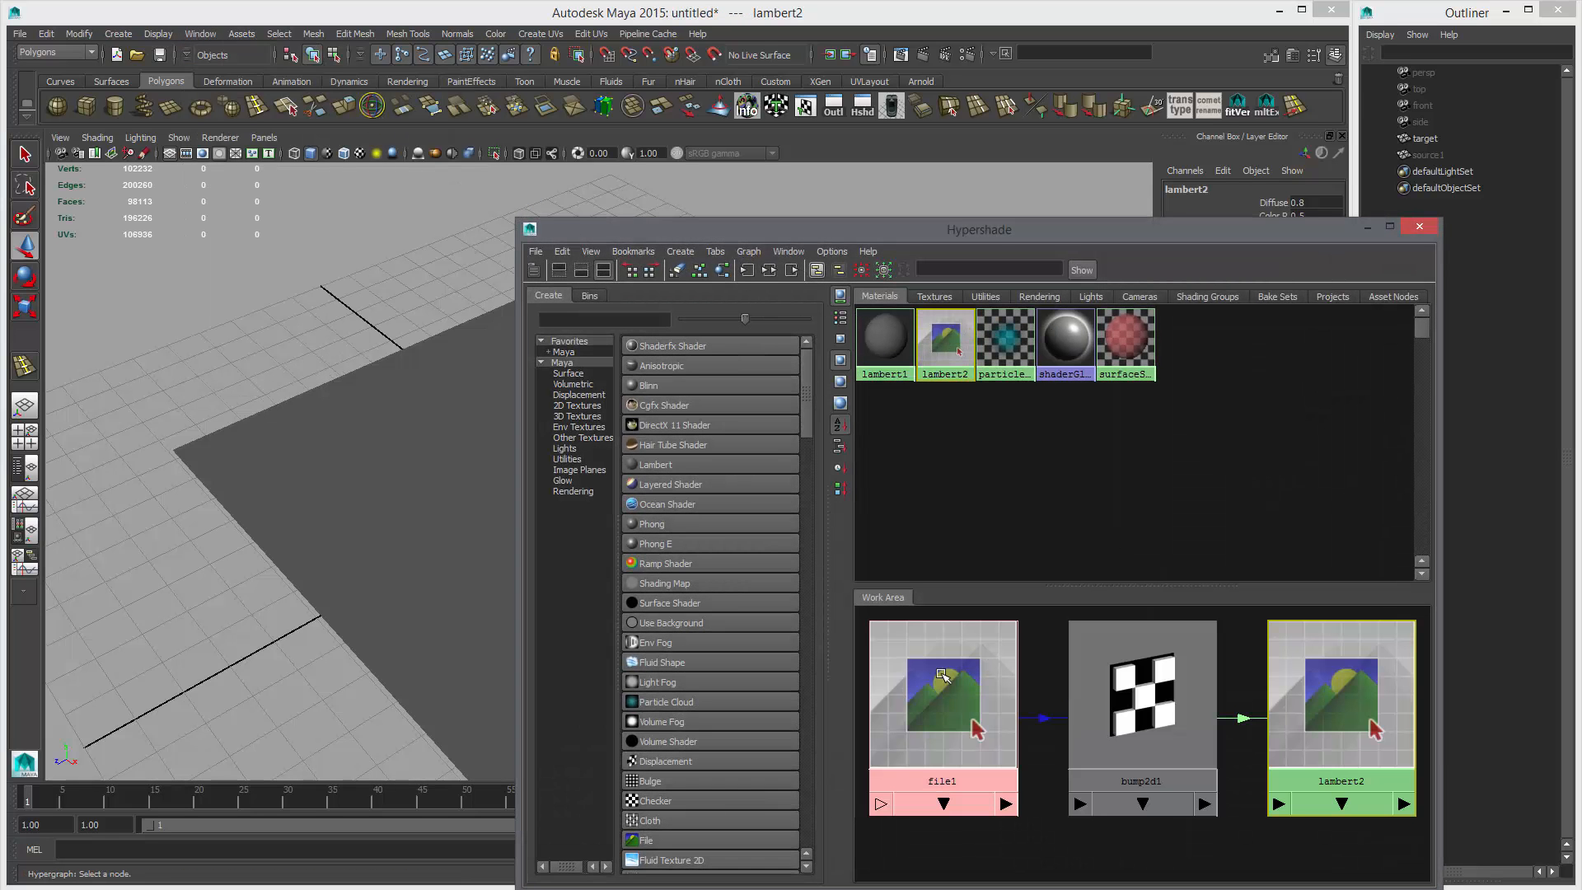
double_click(942, 696)
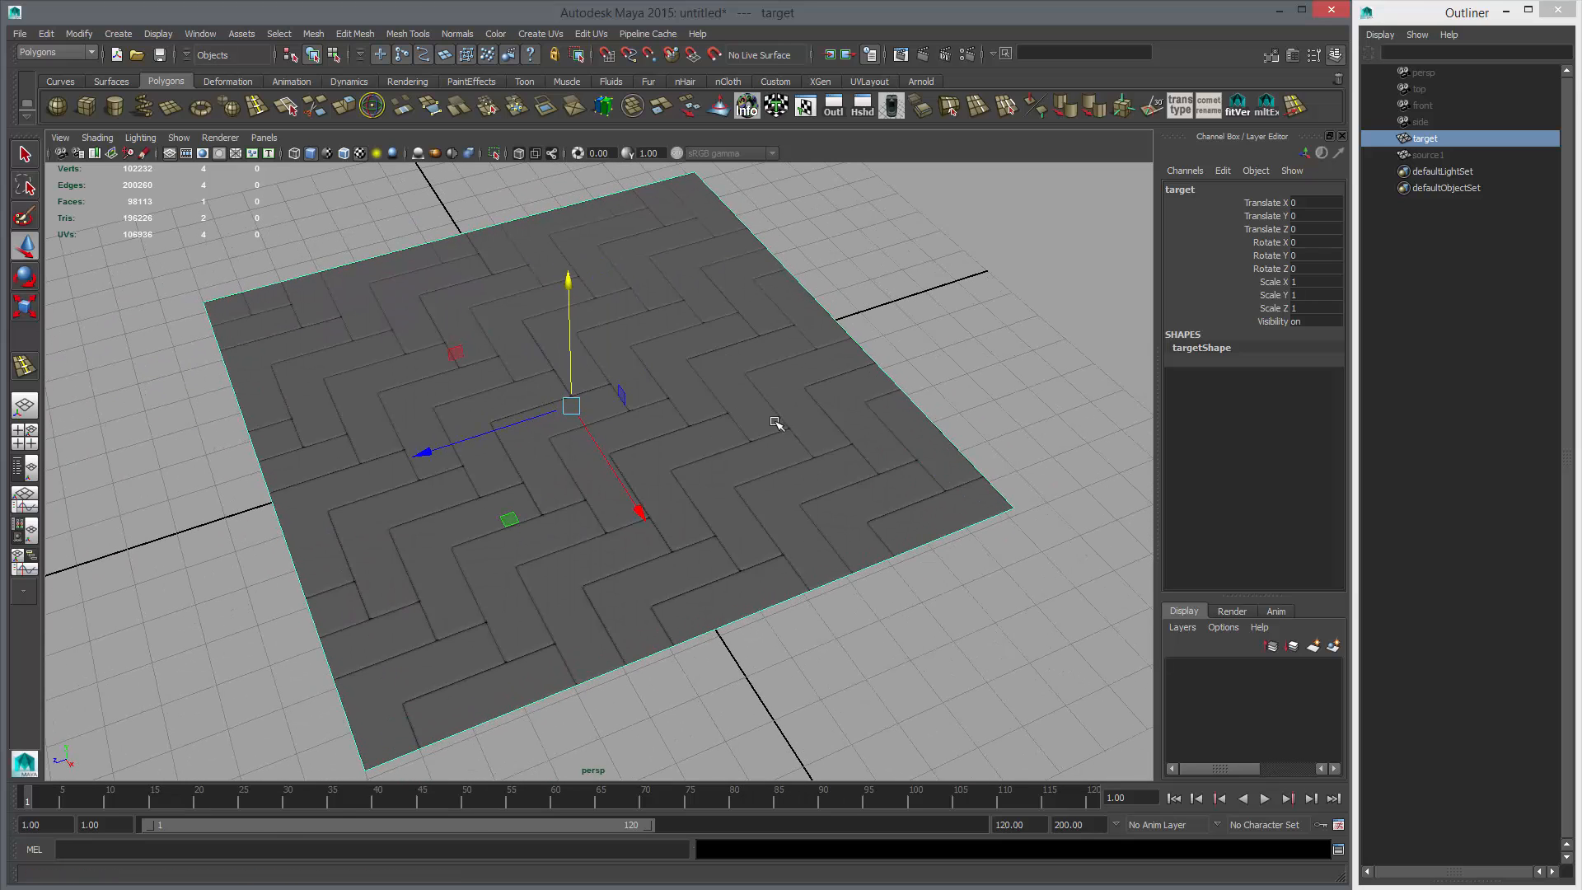
Deselect to view the plane close up, then select the source tile mesh.
left_click(199, 152)
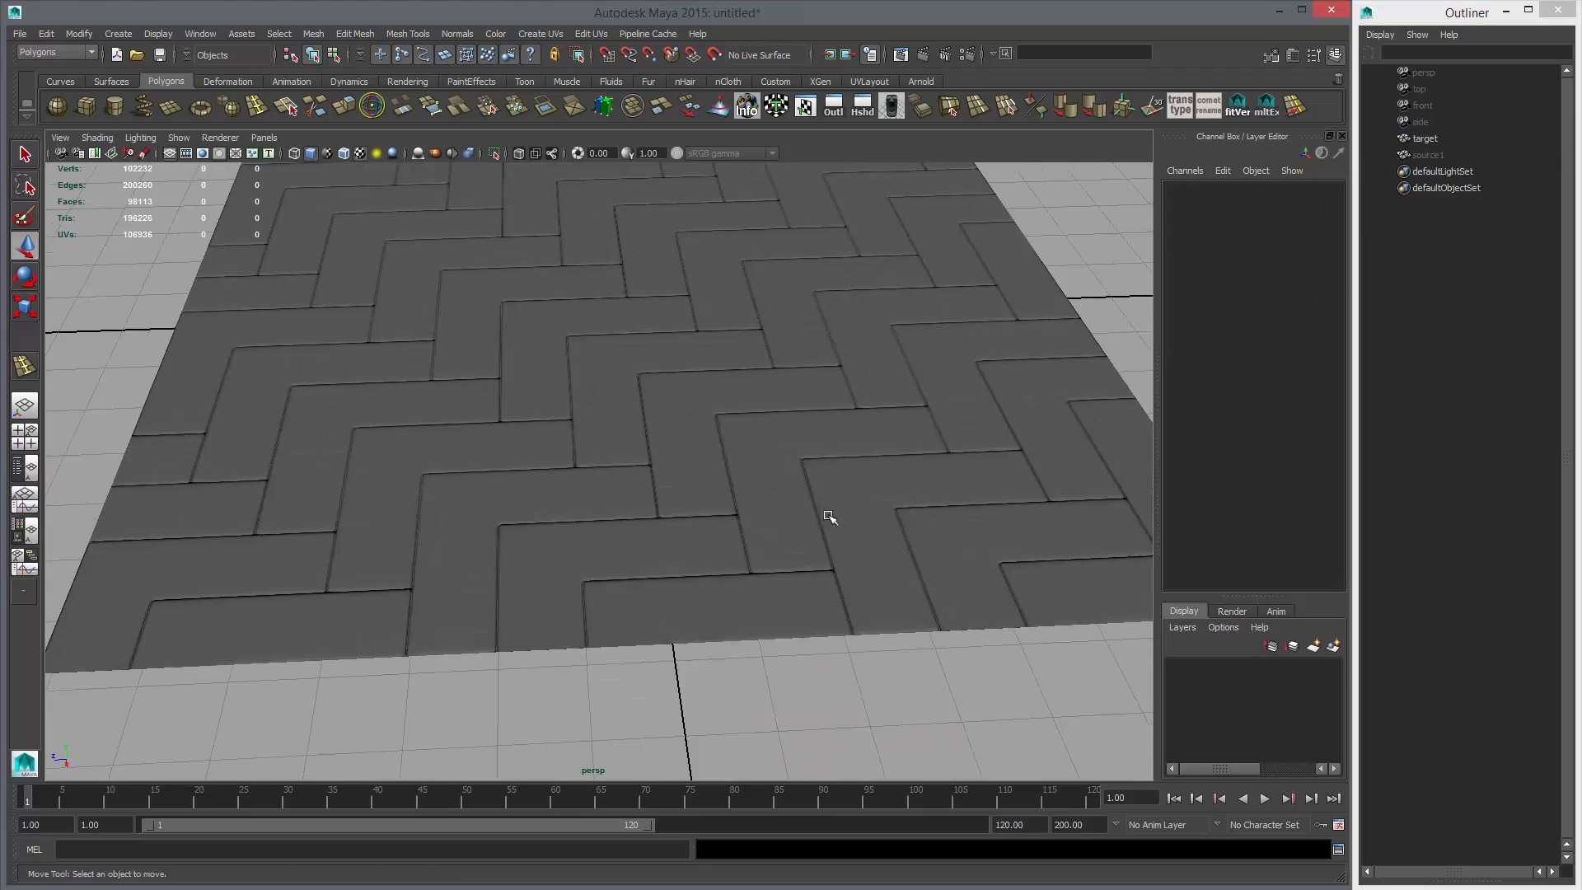
left_click(585, 459)
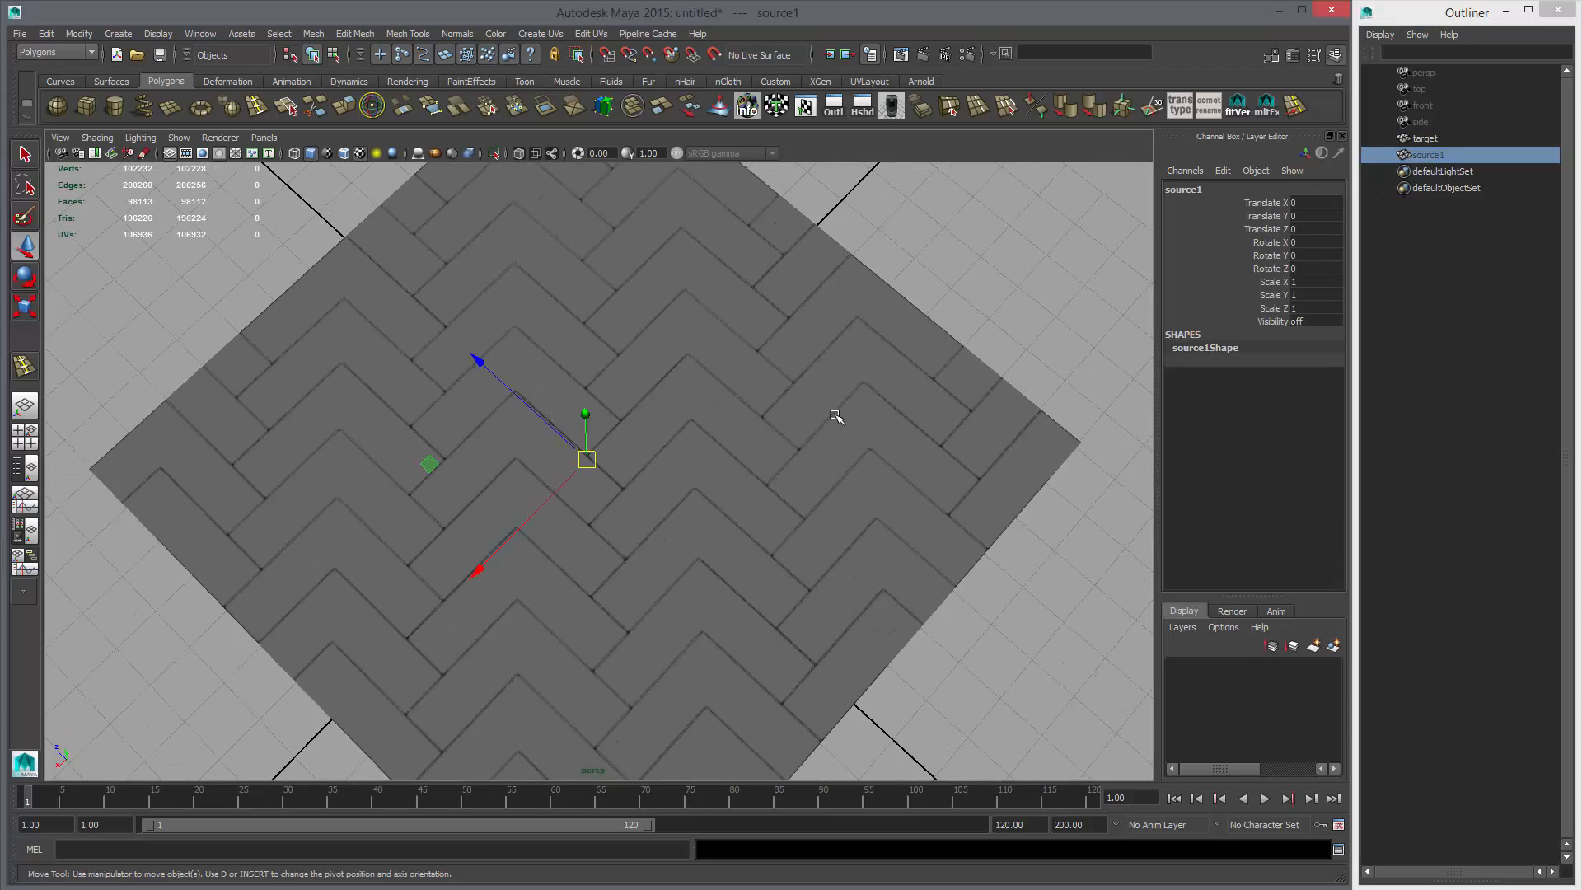